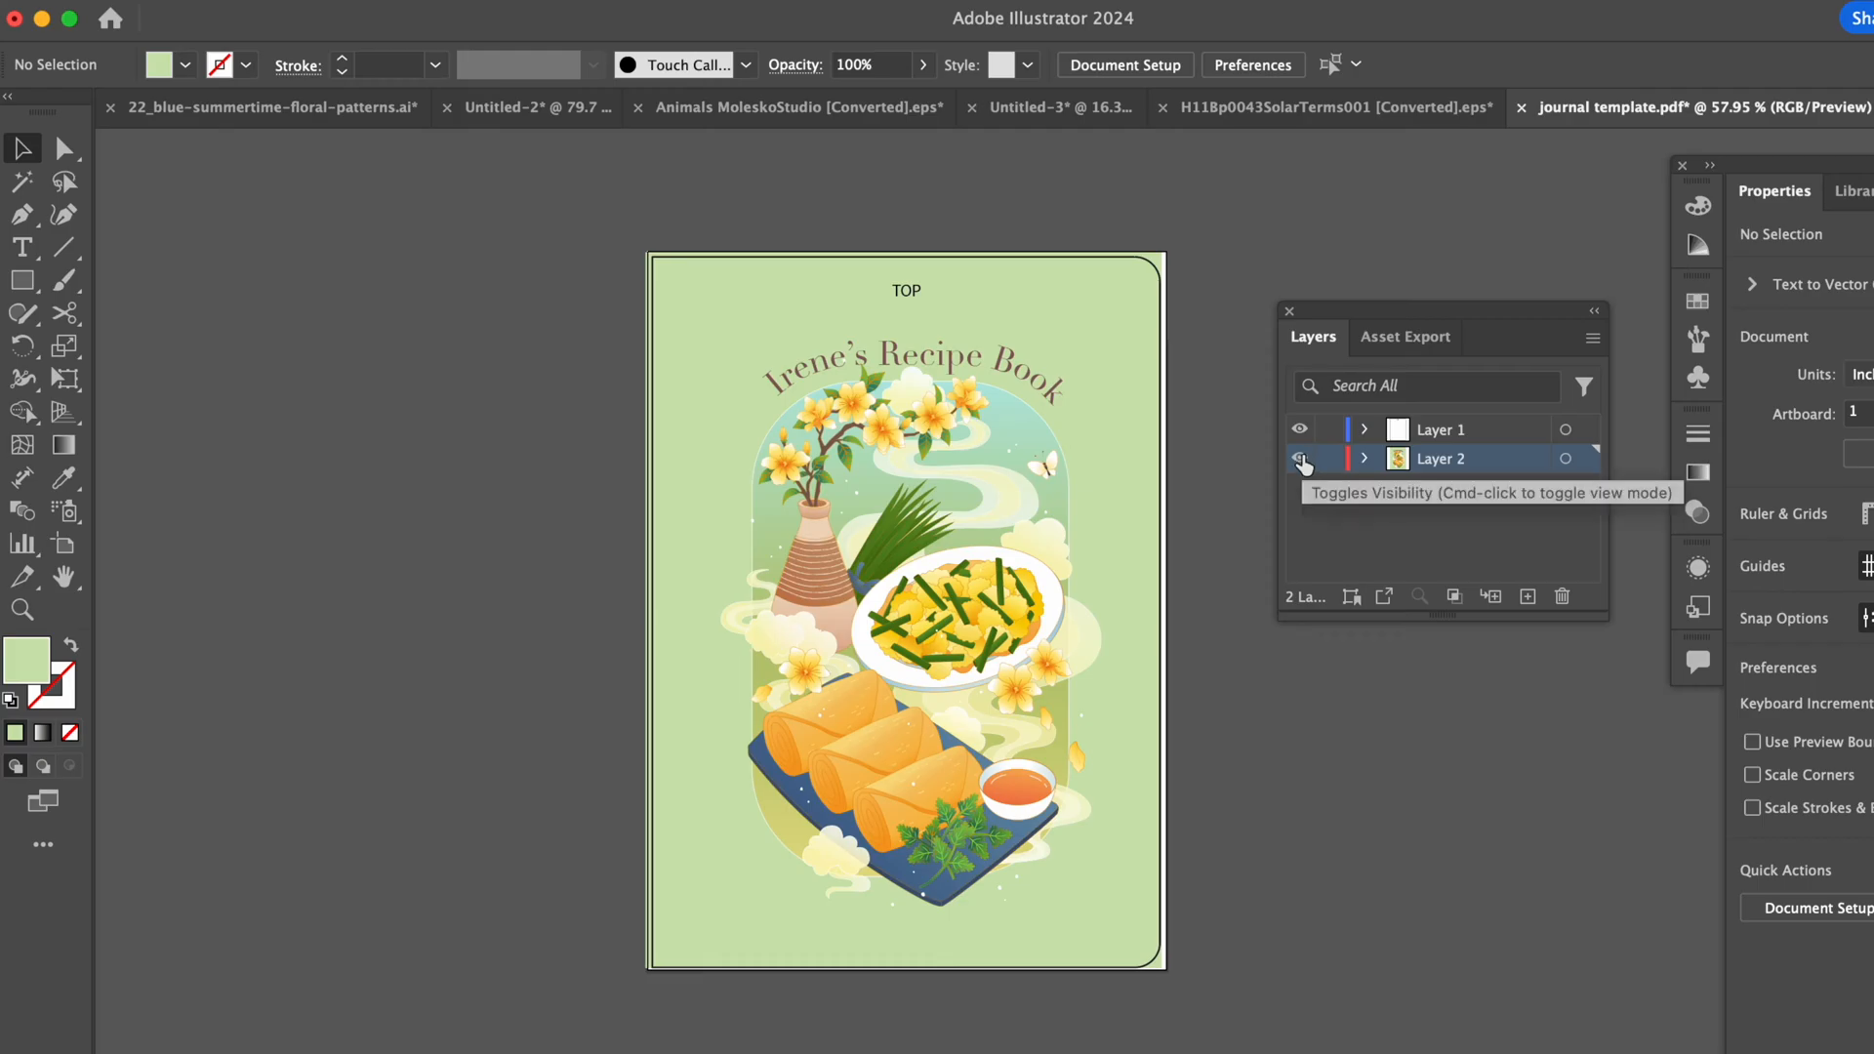
Rename the layers Template and Design and toggle their visibility to compare each layer's artwork
double_click(1440, 459)
text(Design)
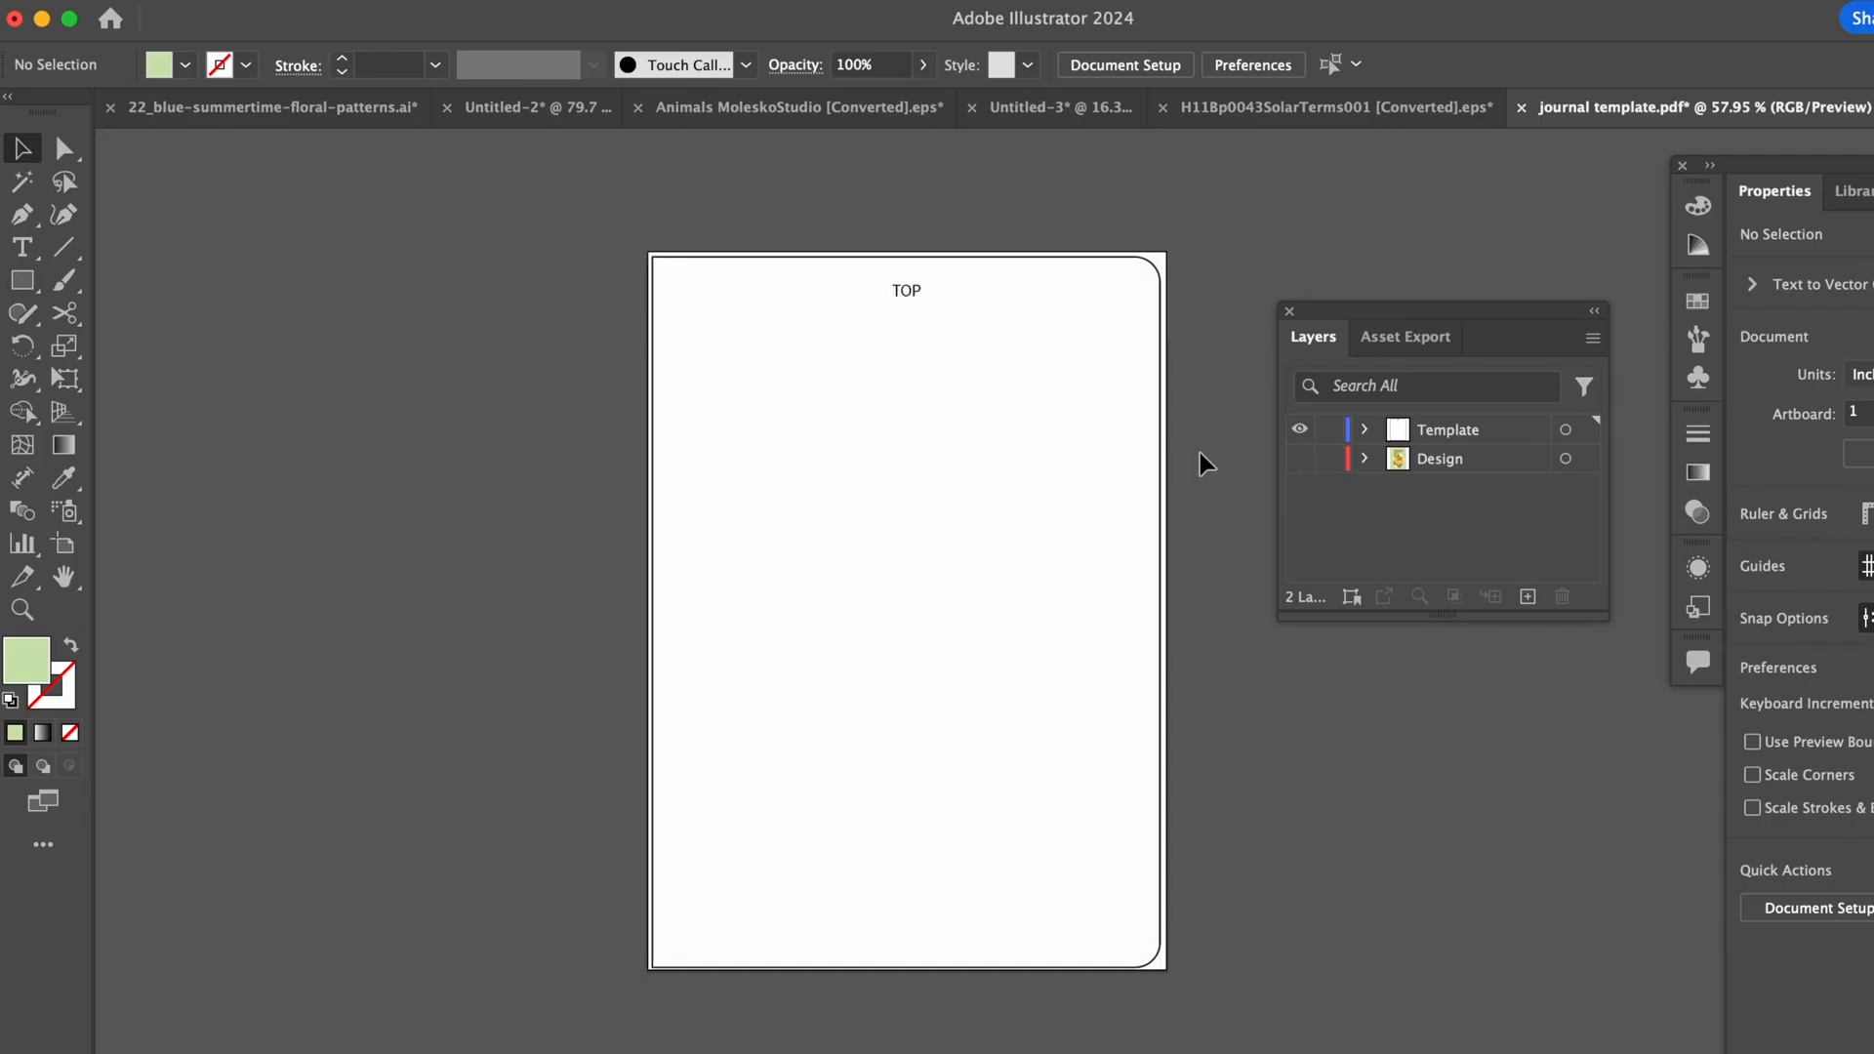
click(1299, 459)
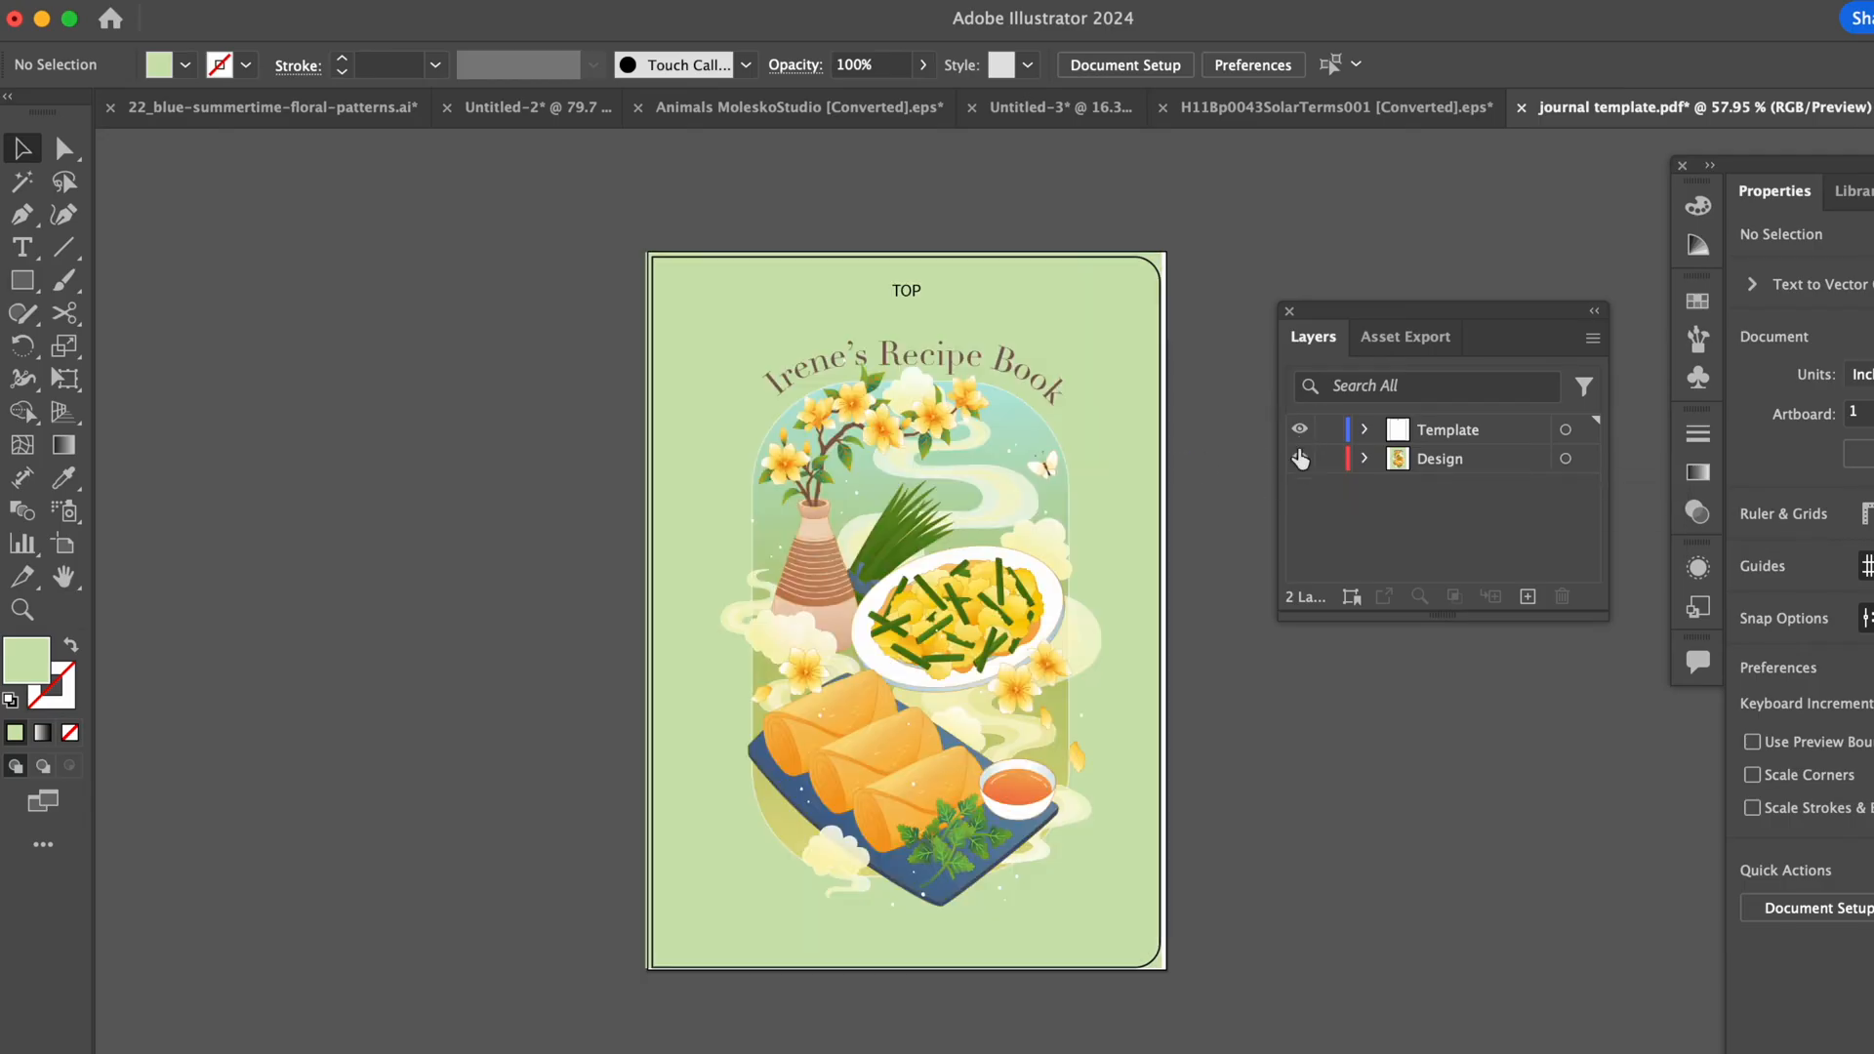
click(1299, 429)
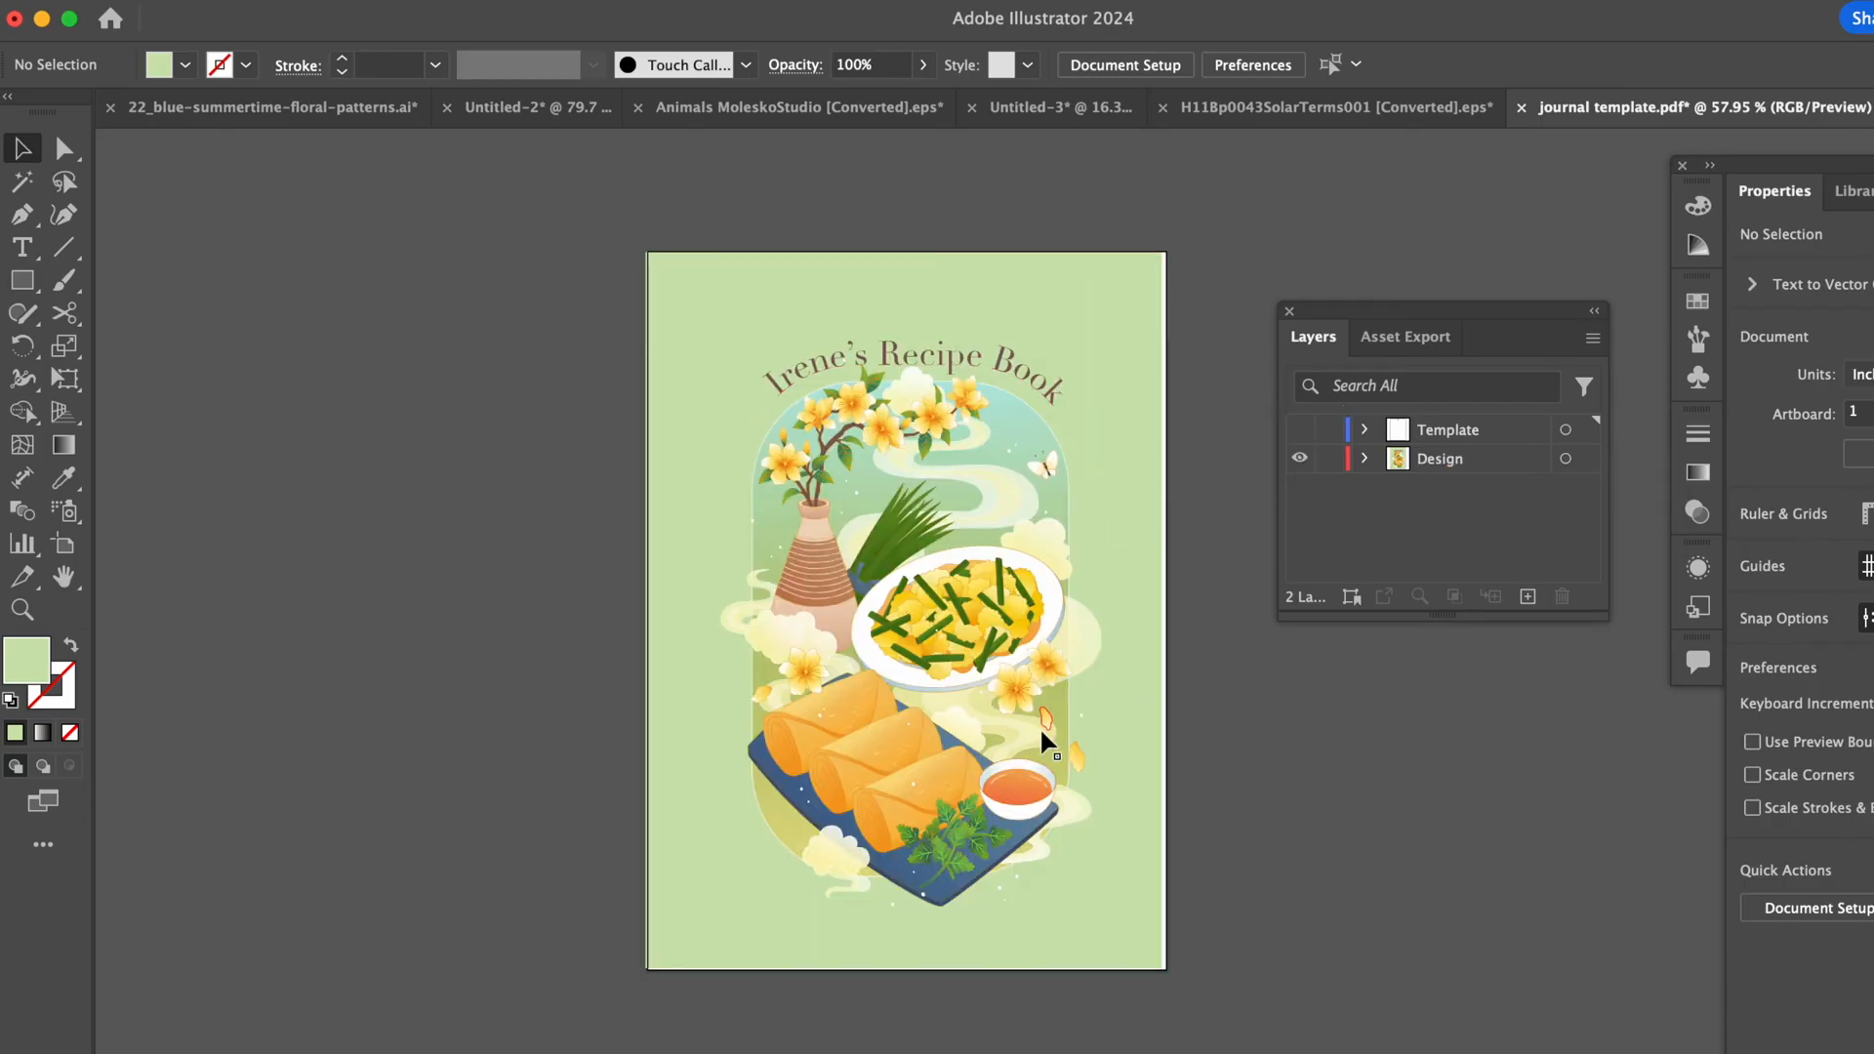
click(1299, 429)
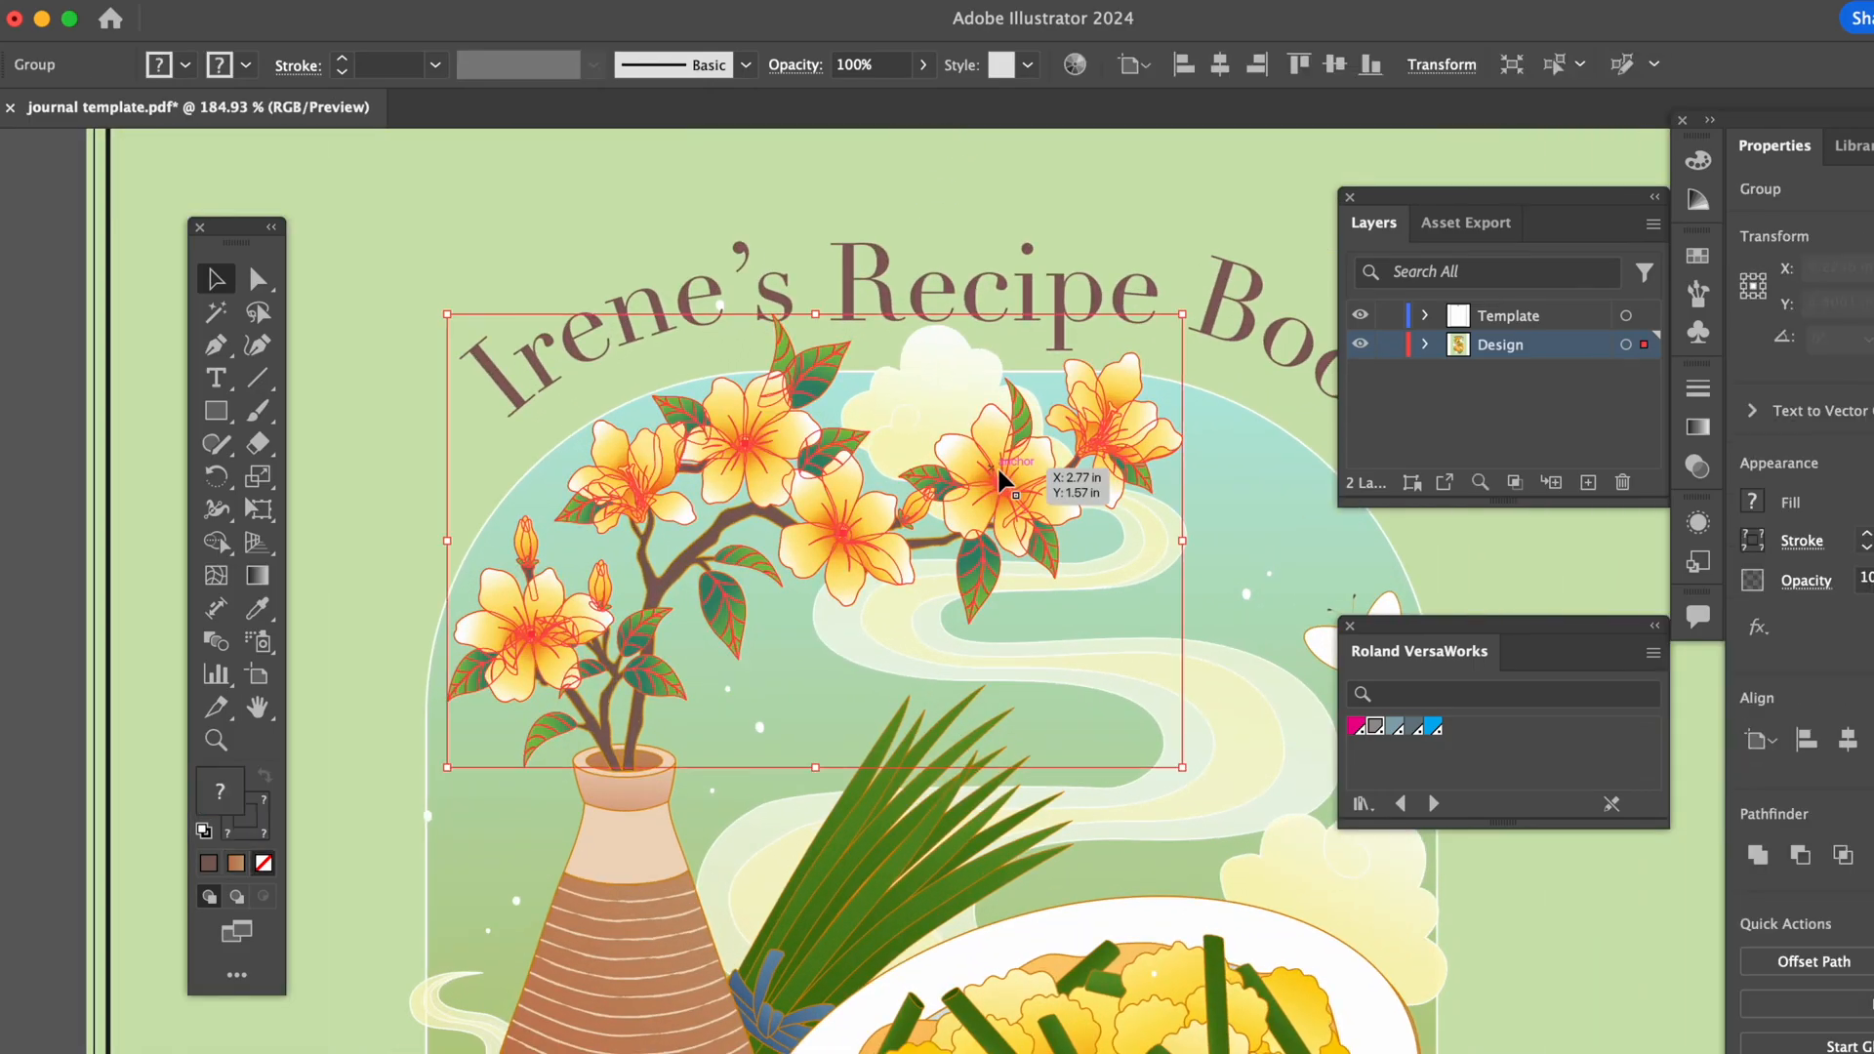
Paste the copied flower groups in place on a new Raised layer, then show Design again
right_click(1182, 388)
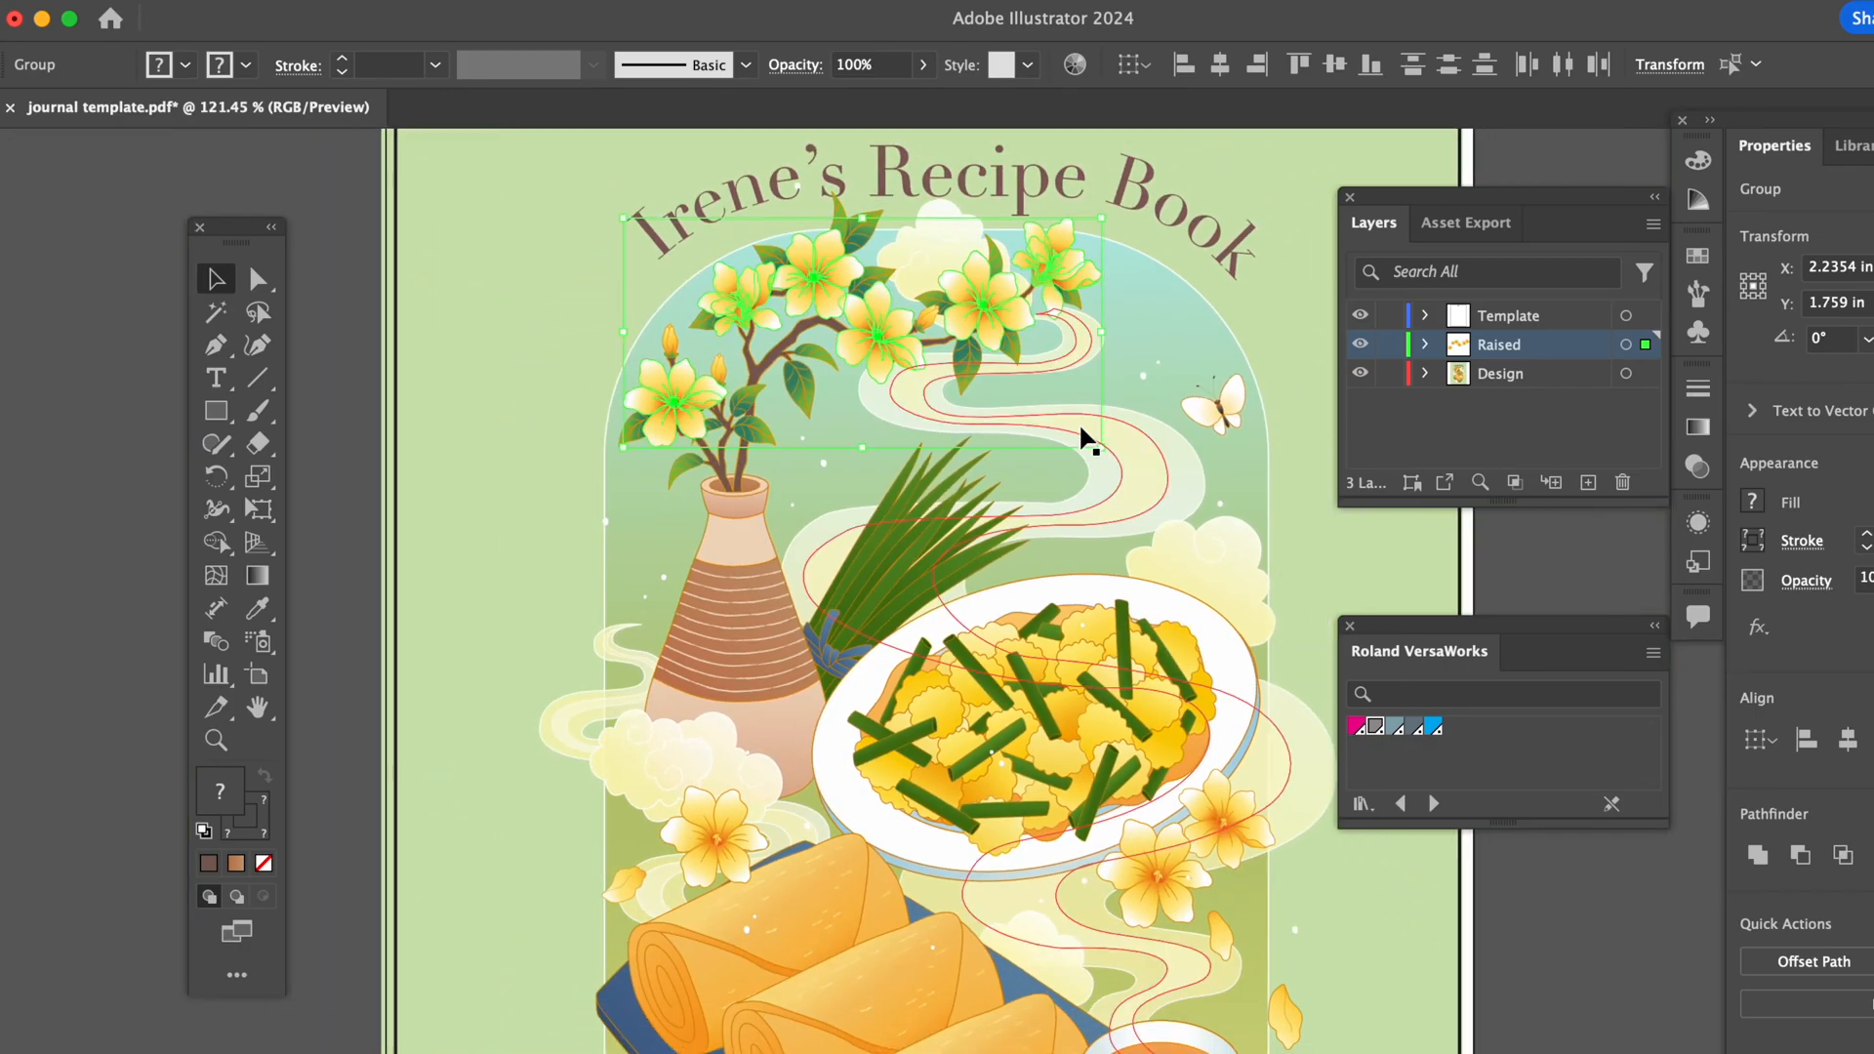
double_click(1194, 789)
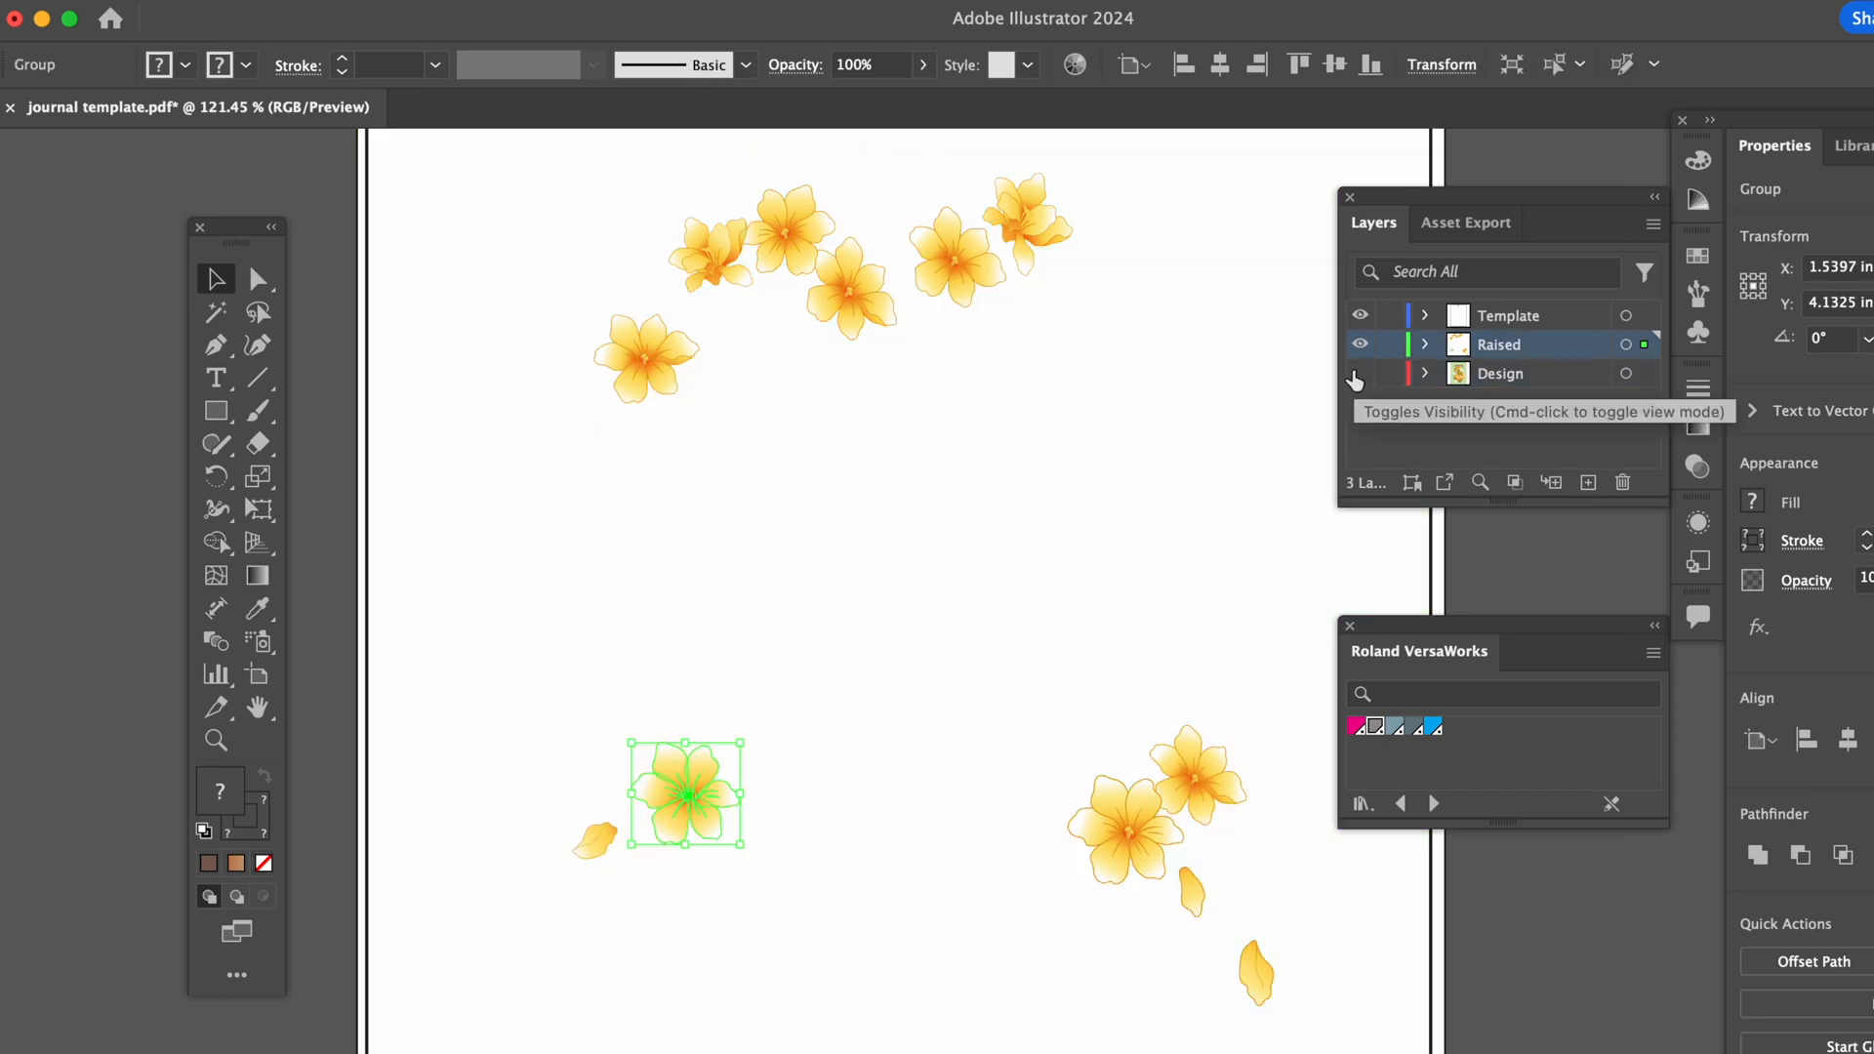
click(1358, 373)
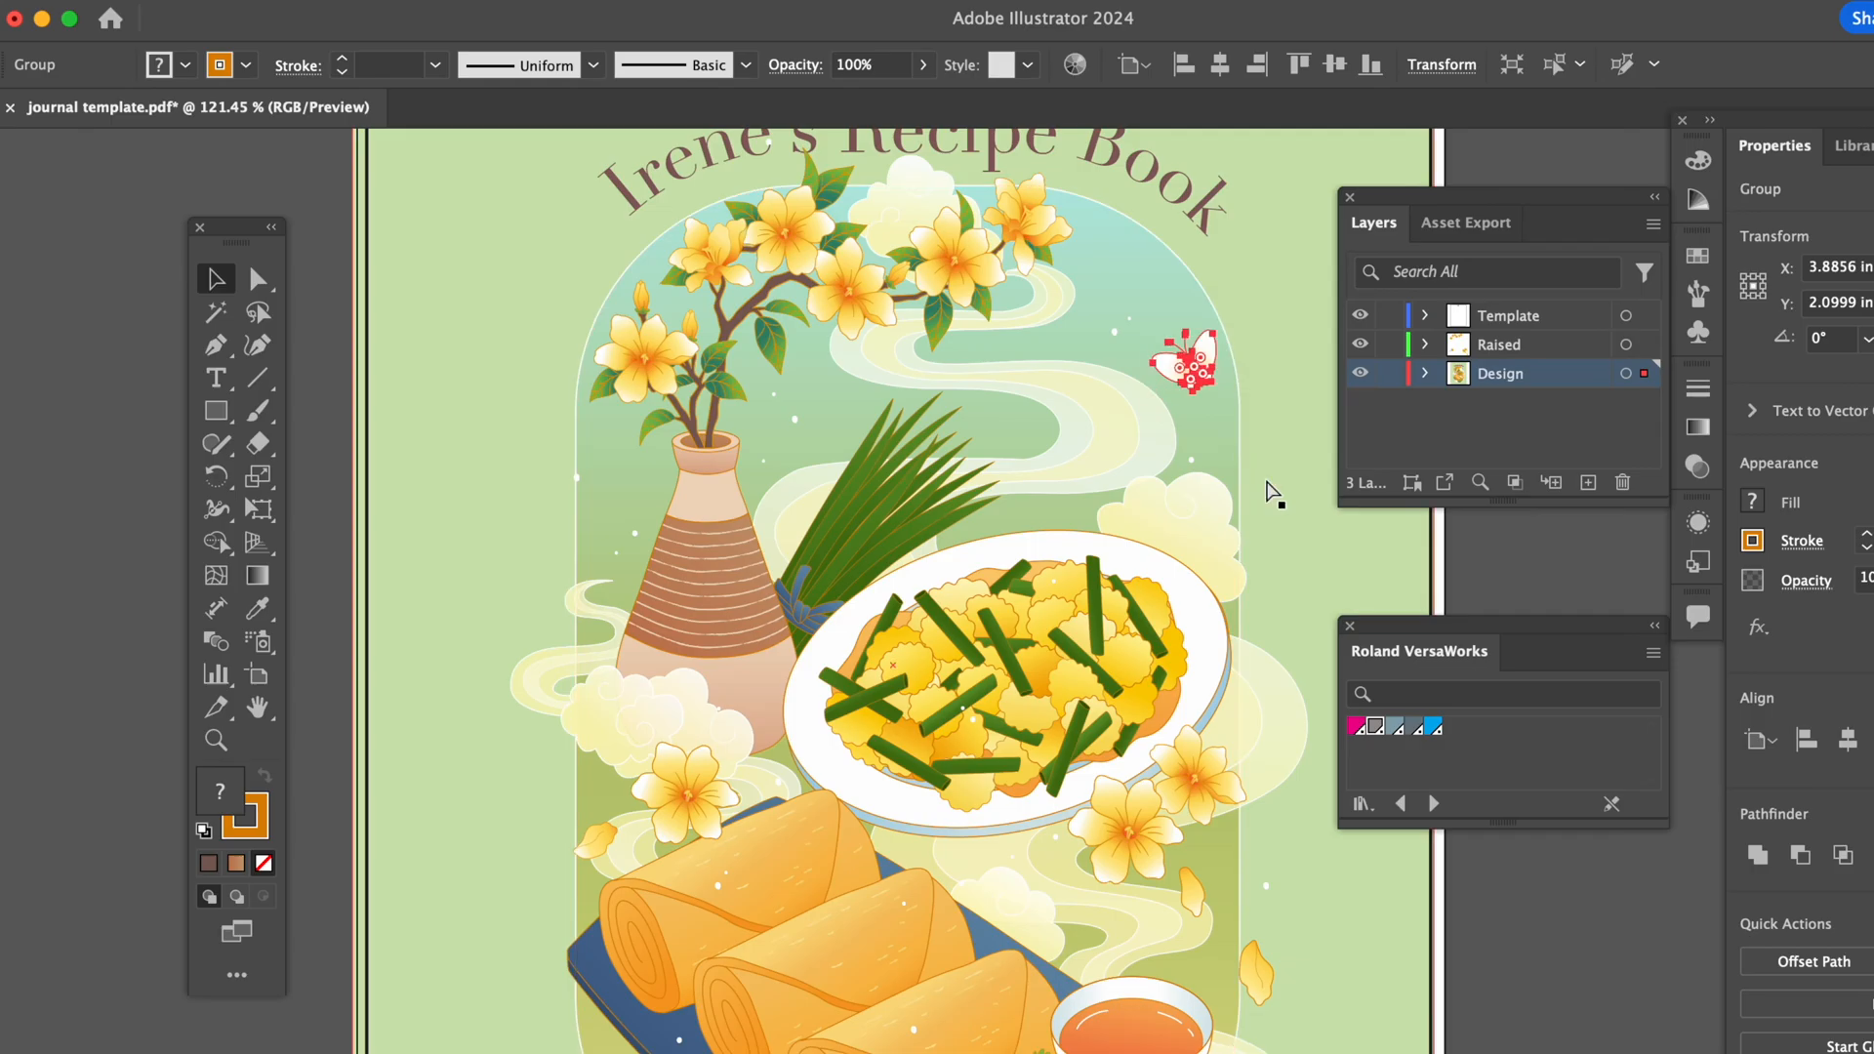
Hide Design, paste the curved title and butterfly onto Raised, and select all its artwork
click(1500, 344)
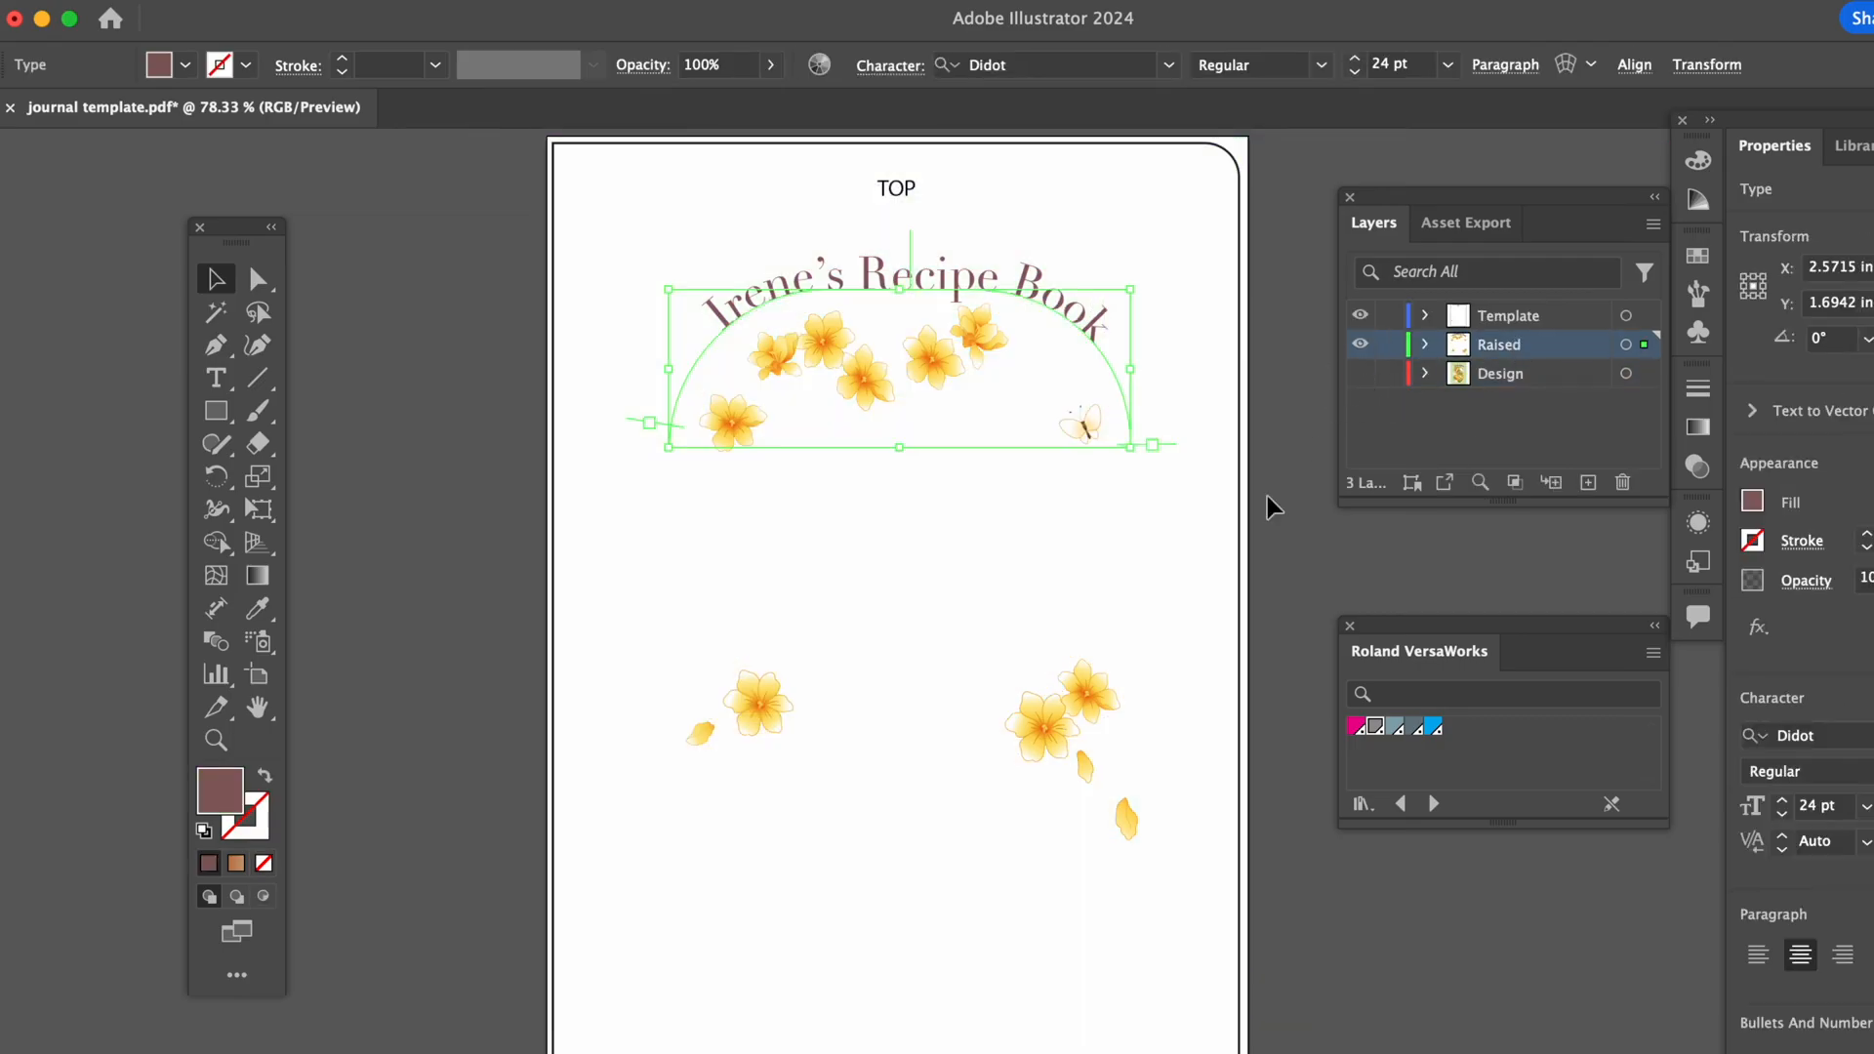
click(920, 600)
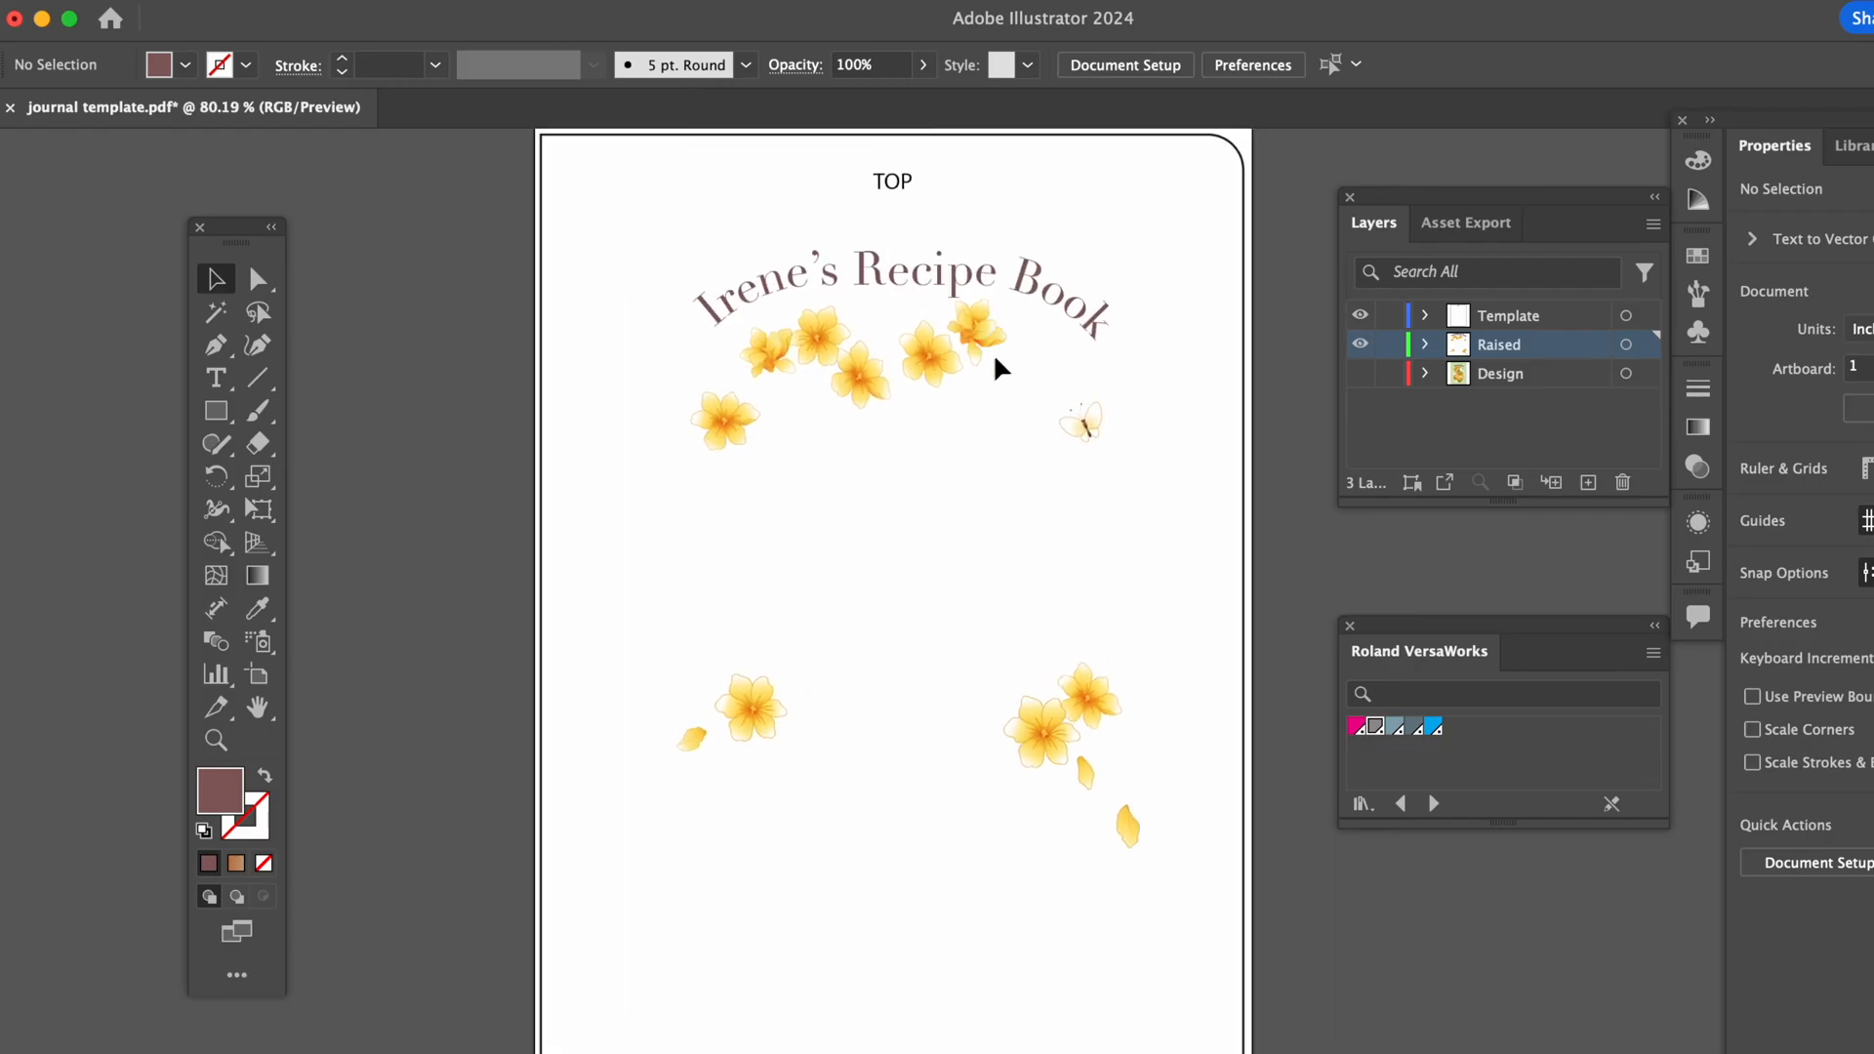
click(968, 287)
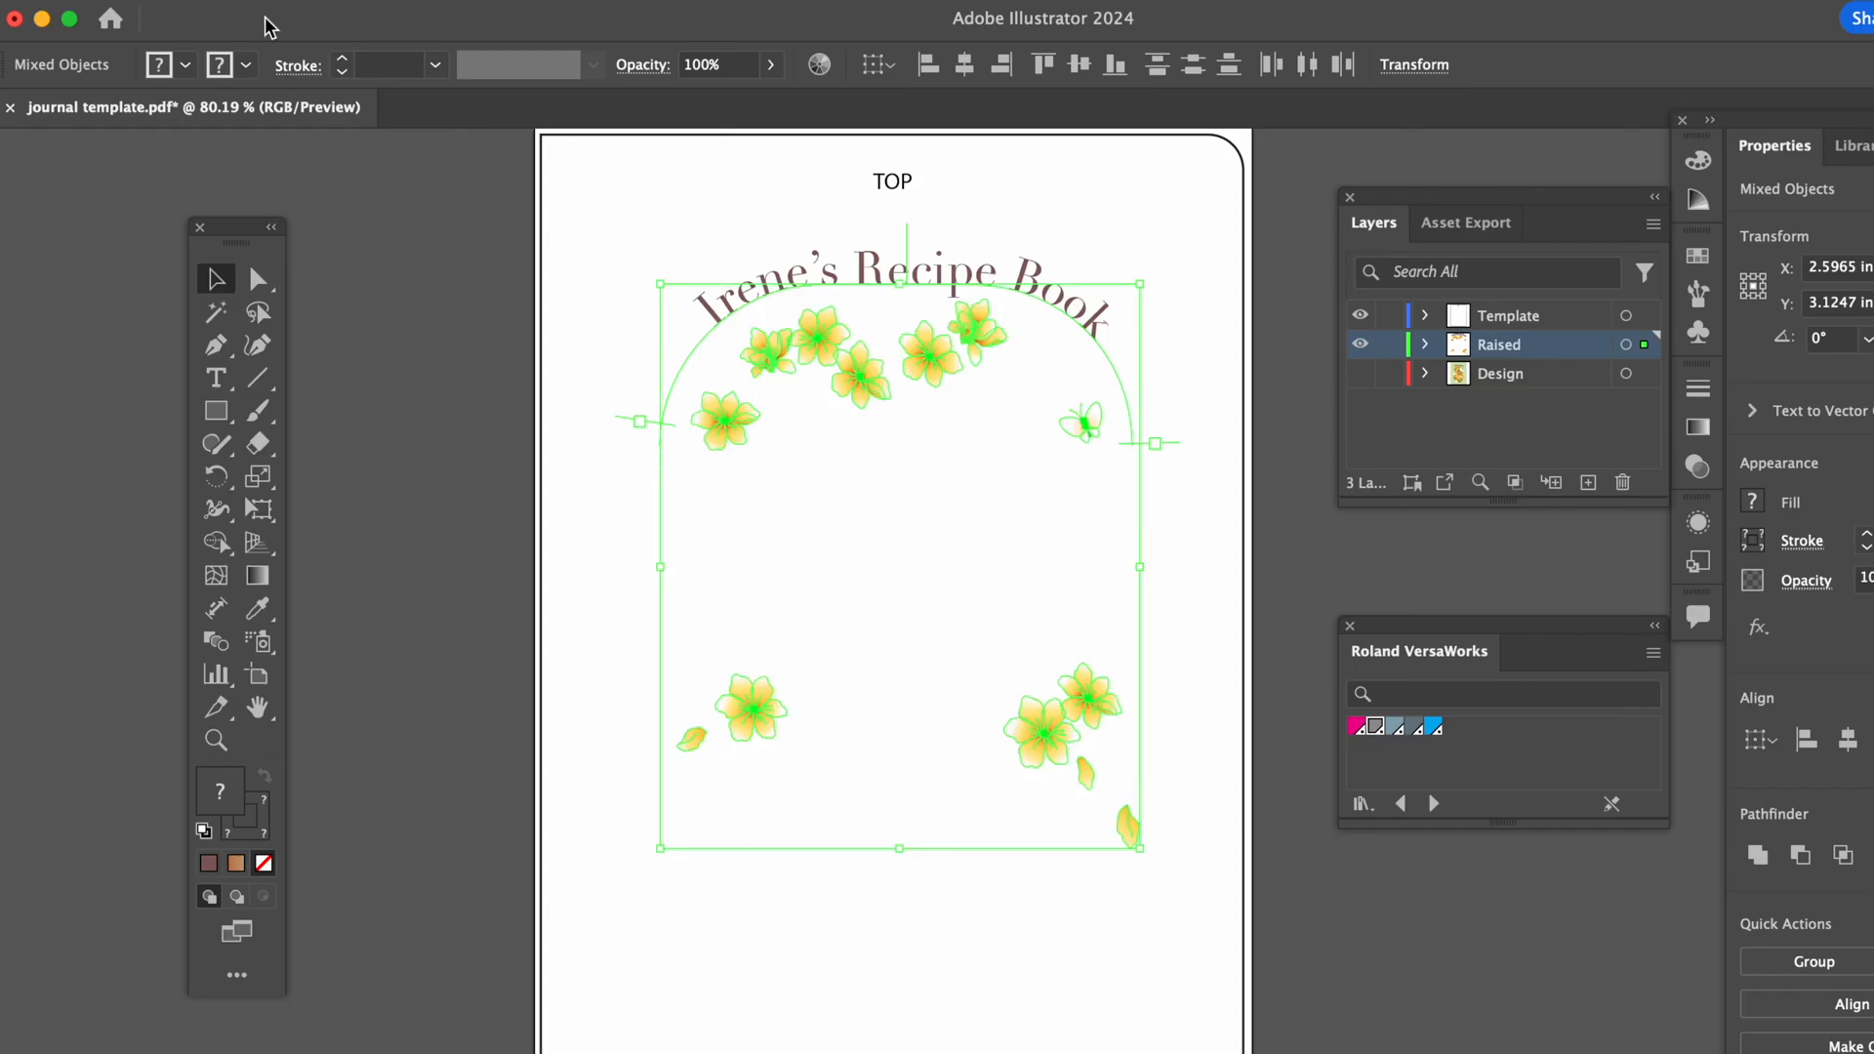
Group the raised title, flowers, petals and butterfly and fill them with the gray raised-ink swatch
click(358, 5)
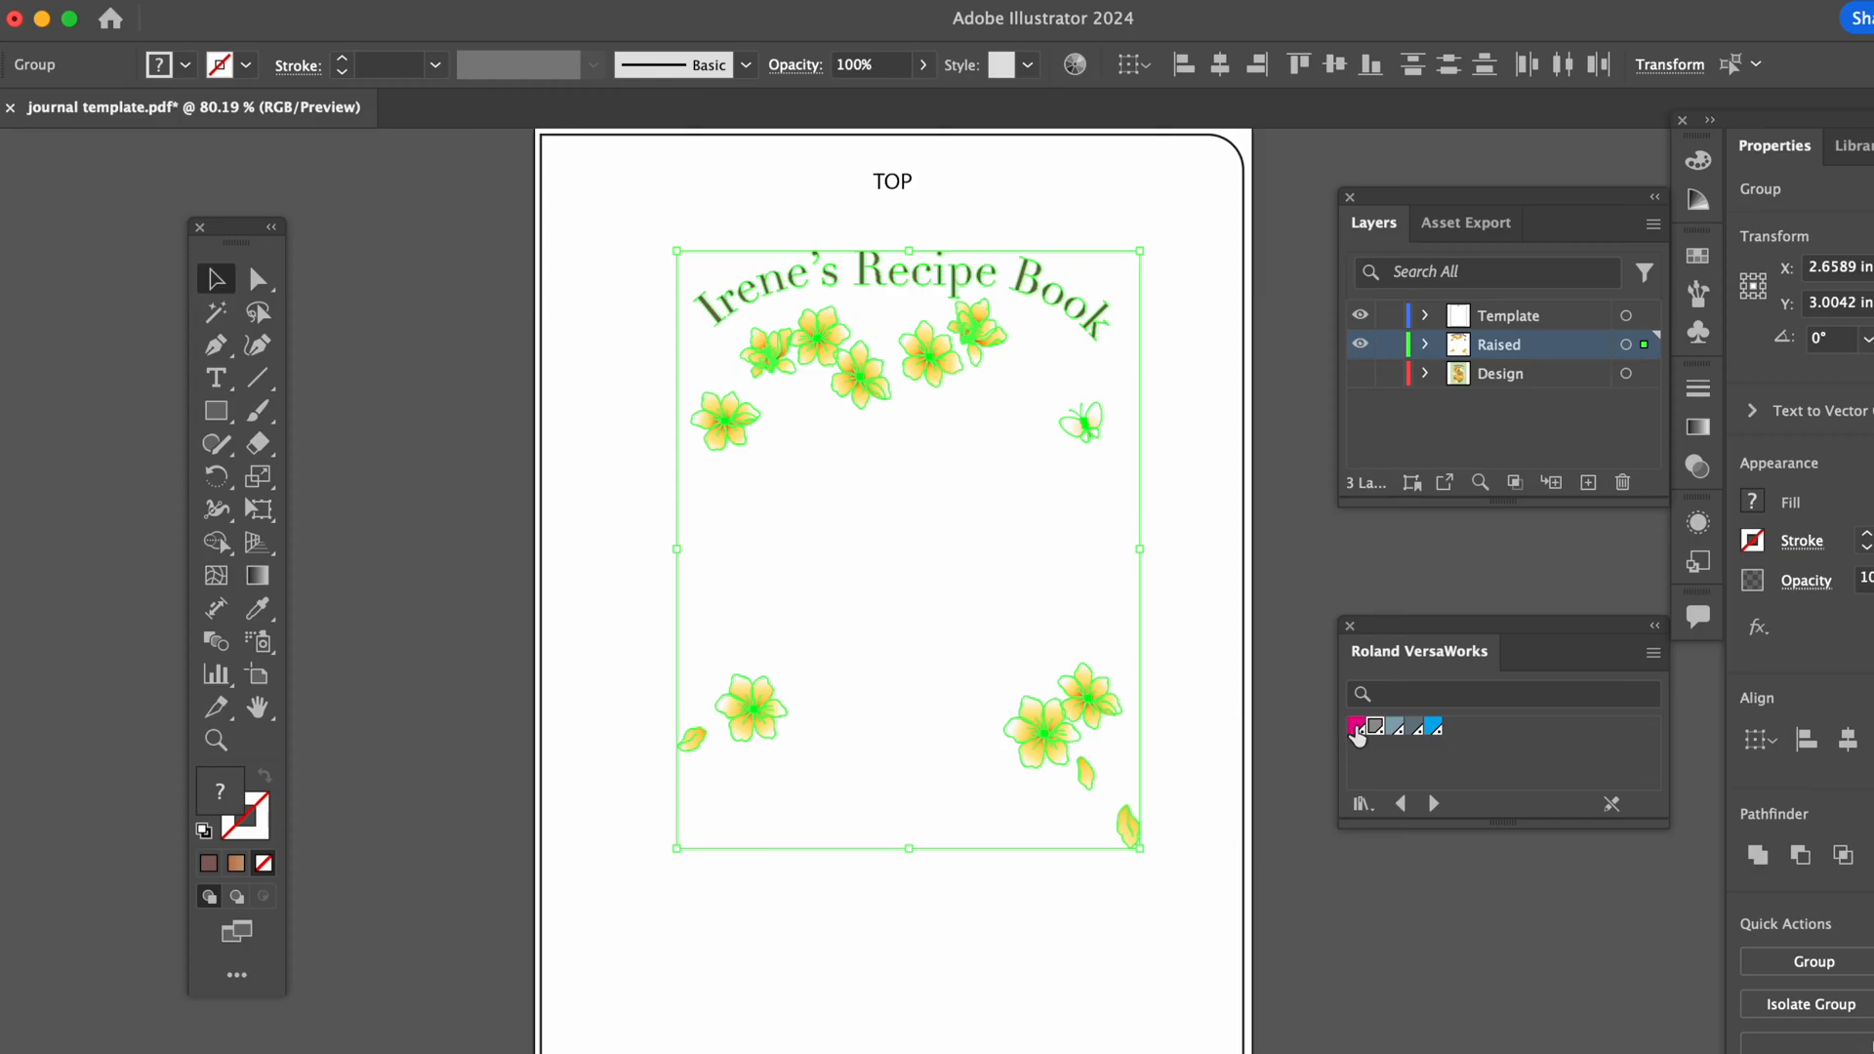
click(1370, 726)
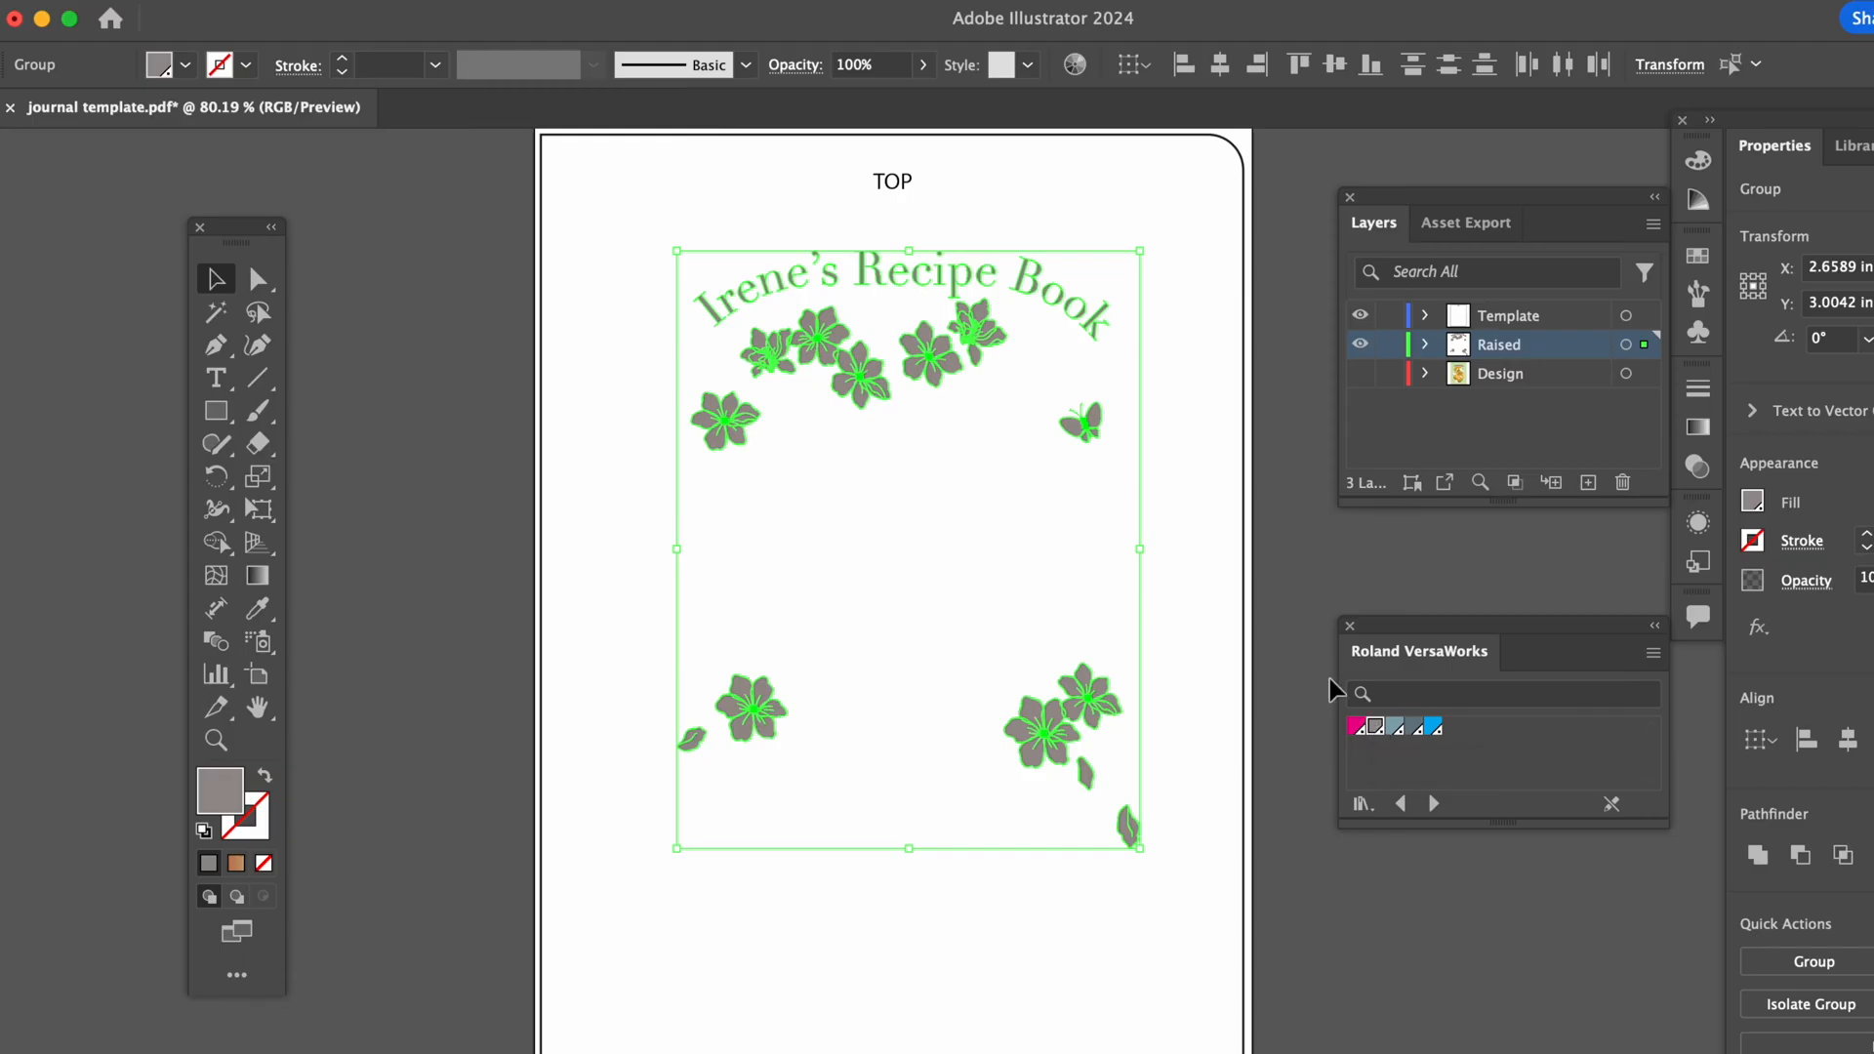
click(1297, 613)
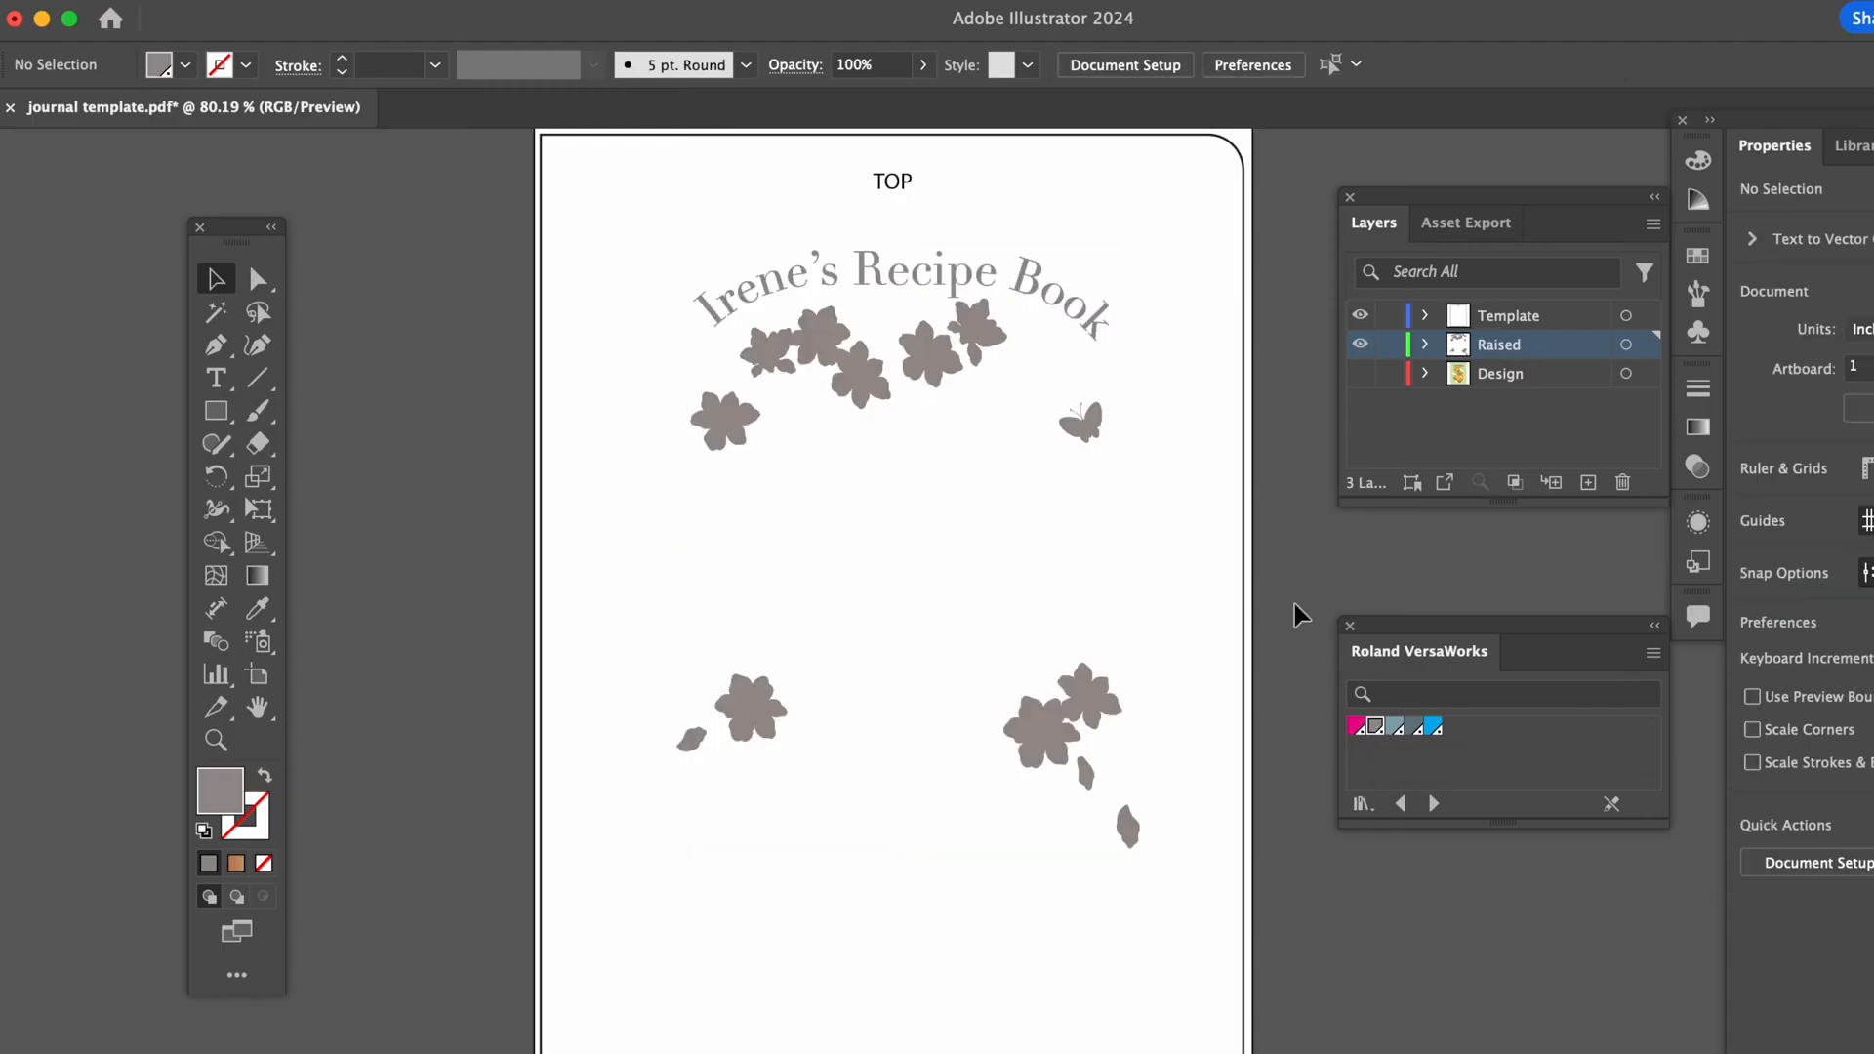
mouse_move(1309, 573)
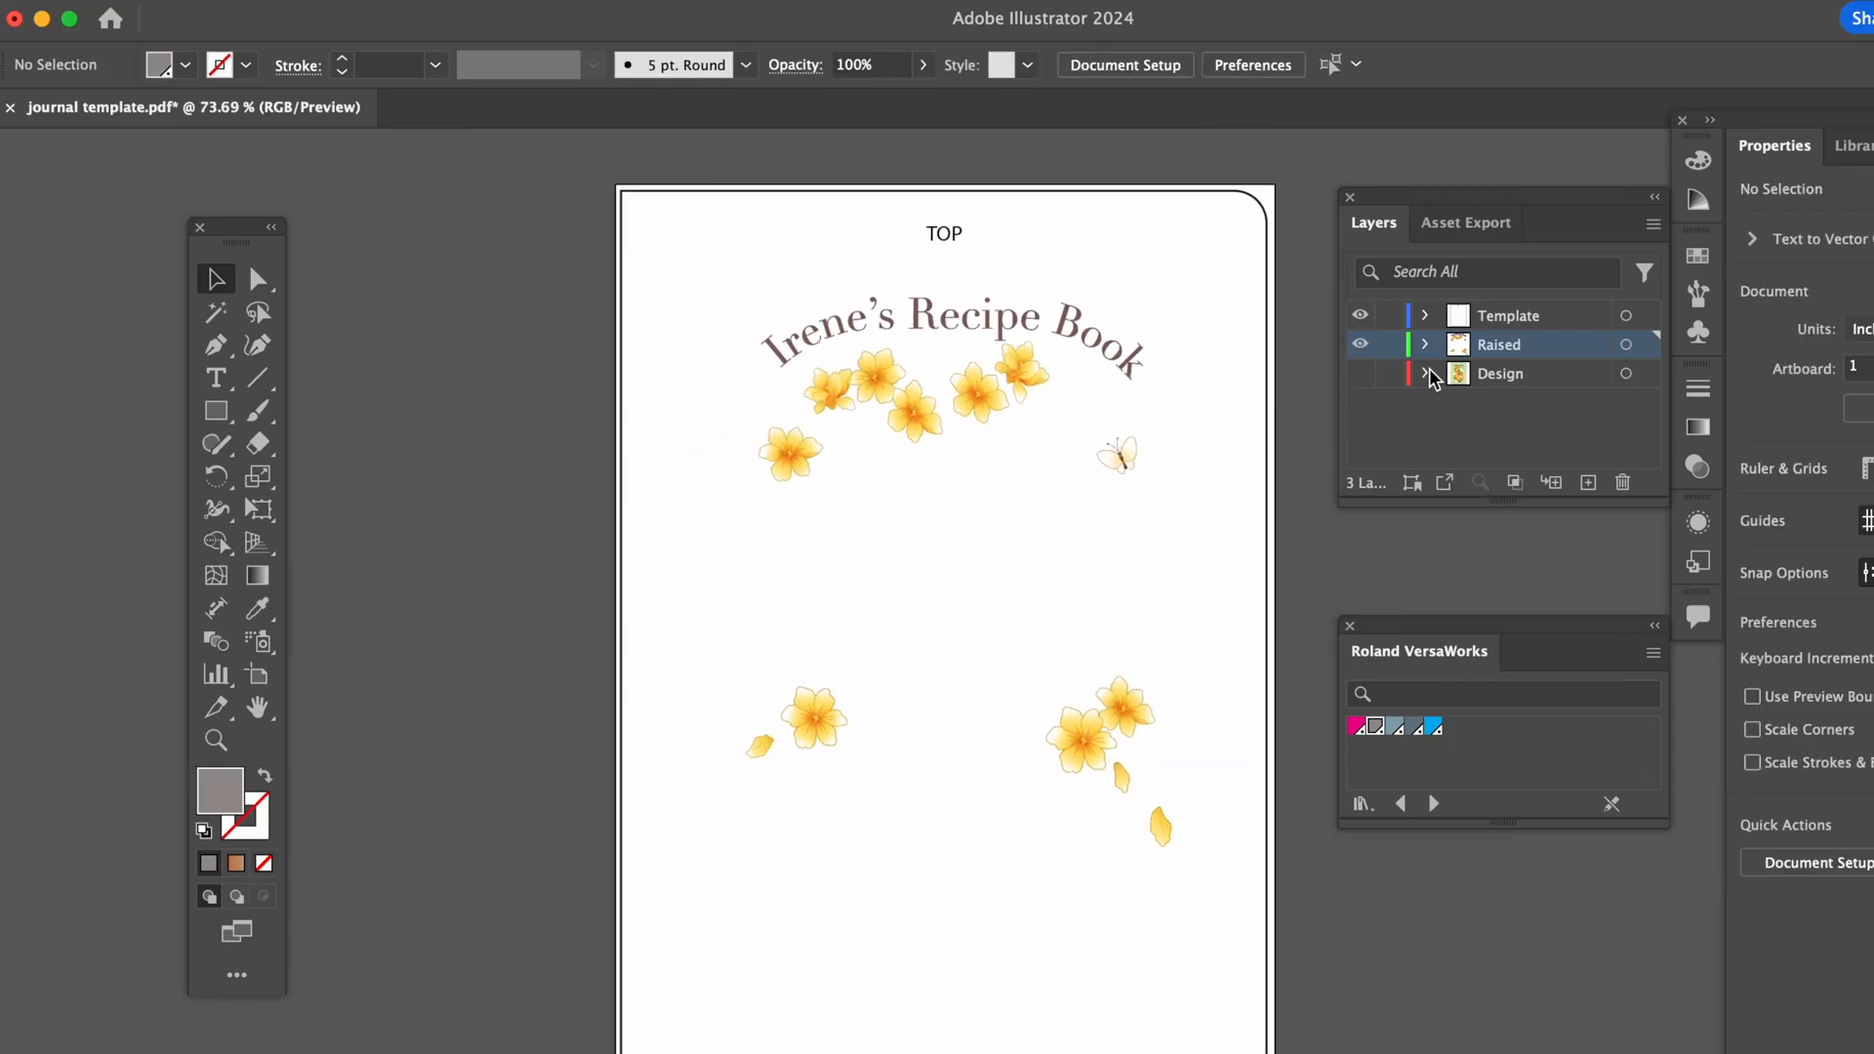
Show the Design layer and pan across the lower part of the cover
click(1359, 373)
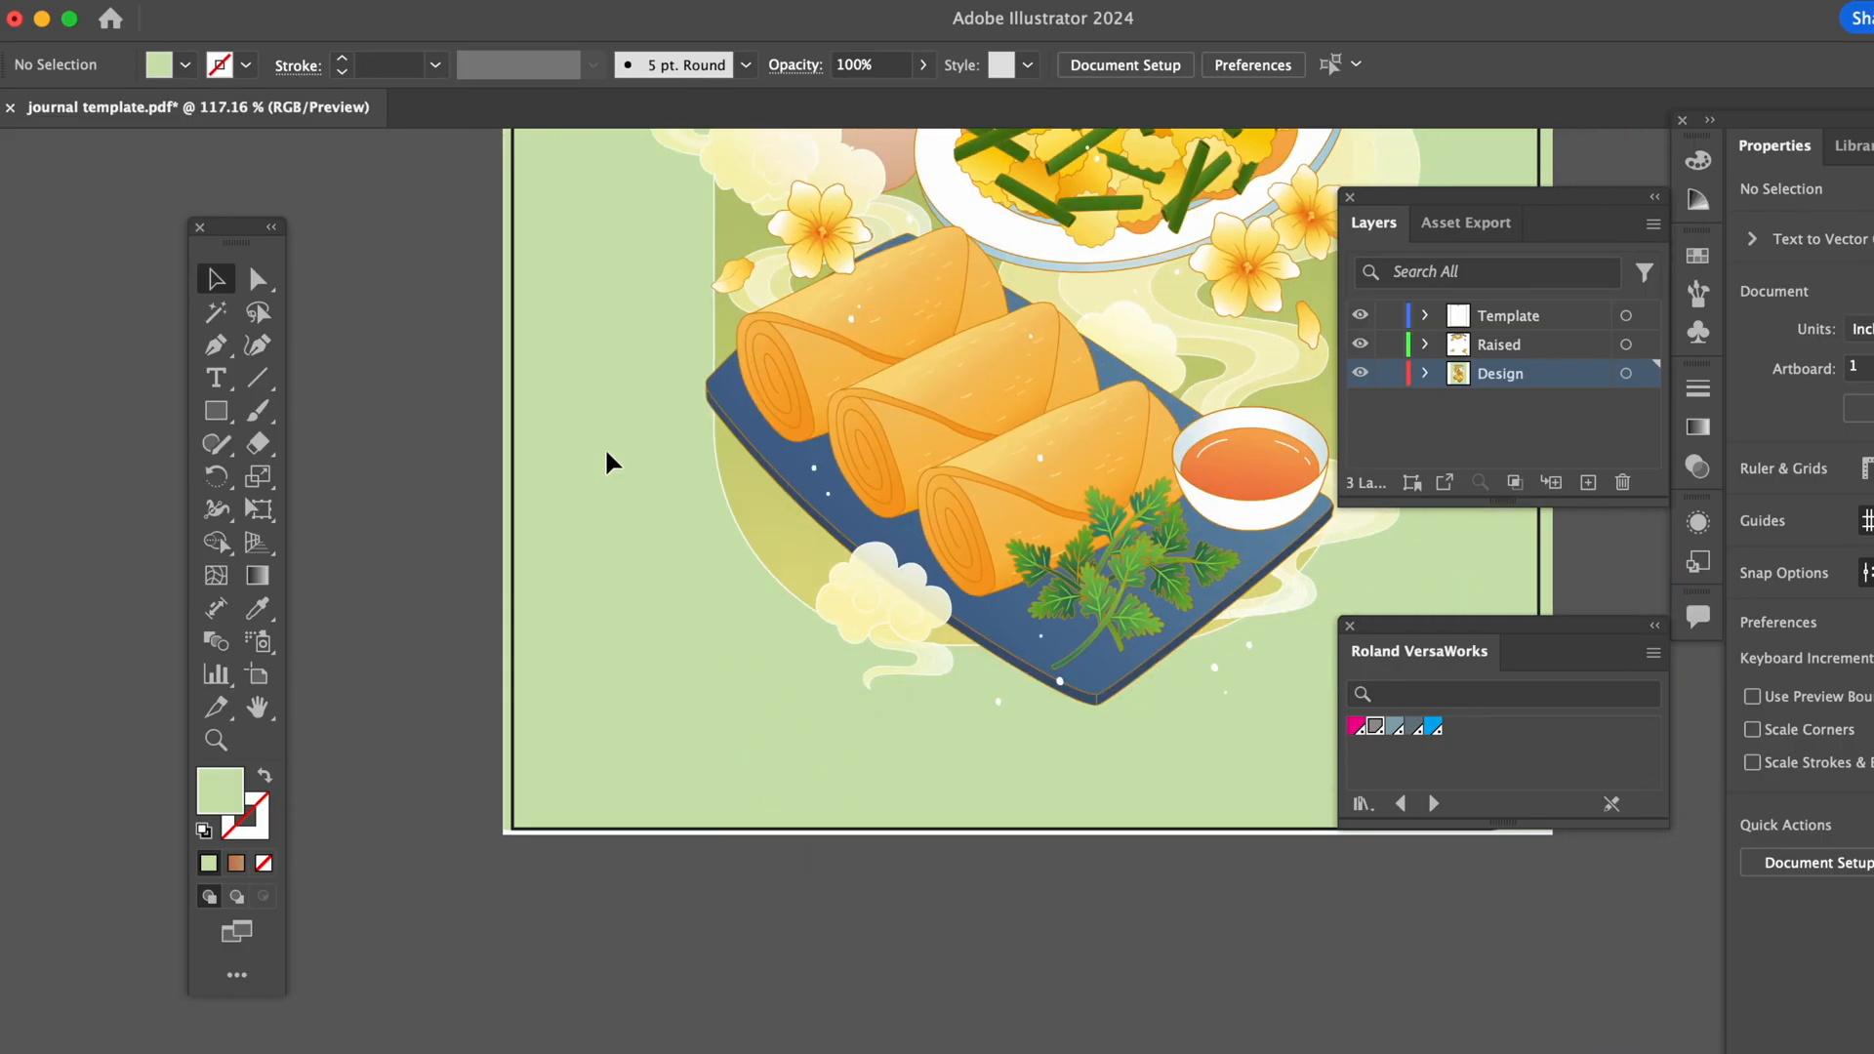
drag(502, 140, 1024, 819)
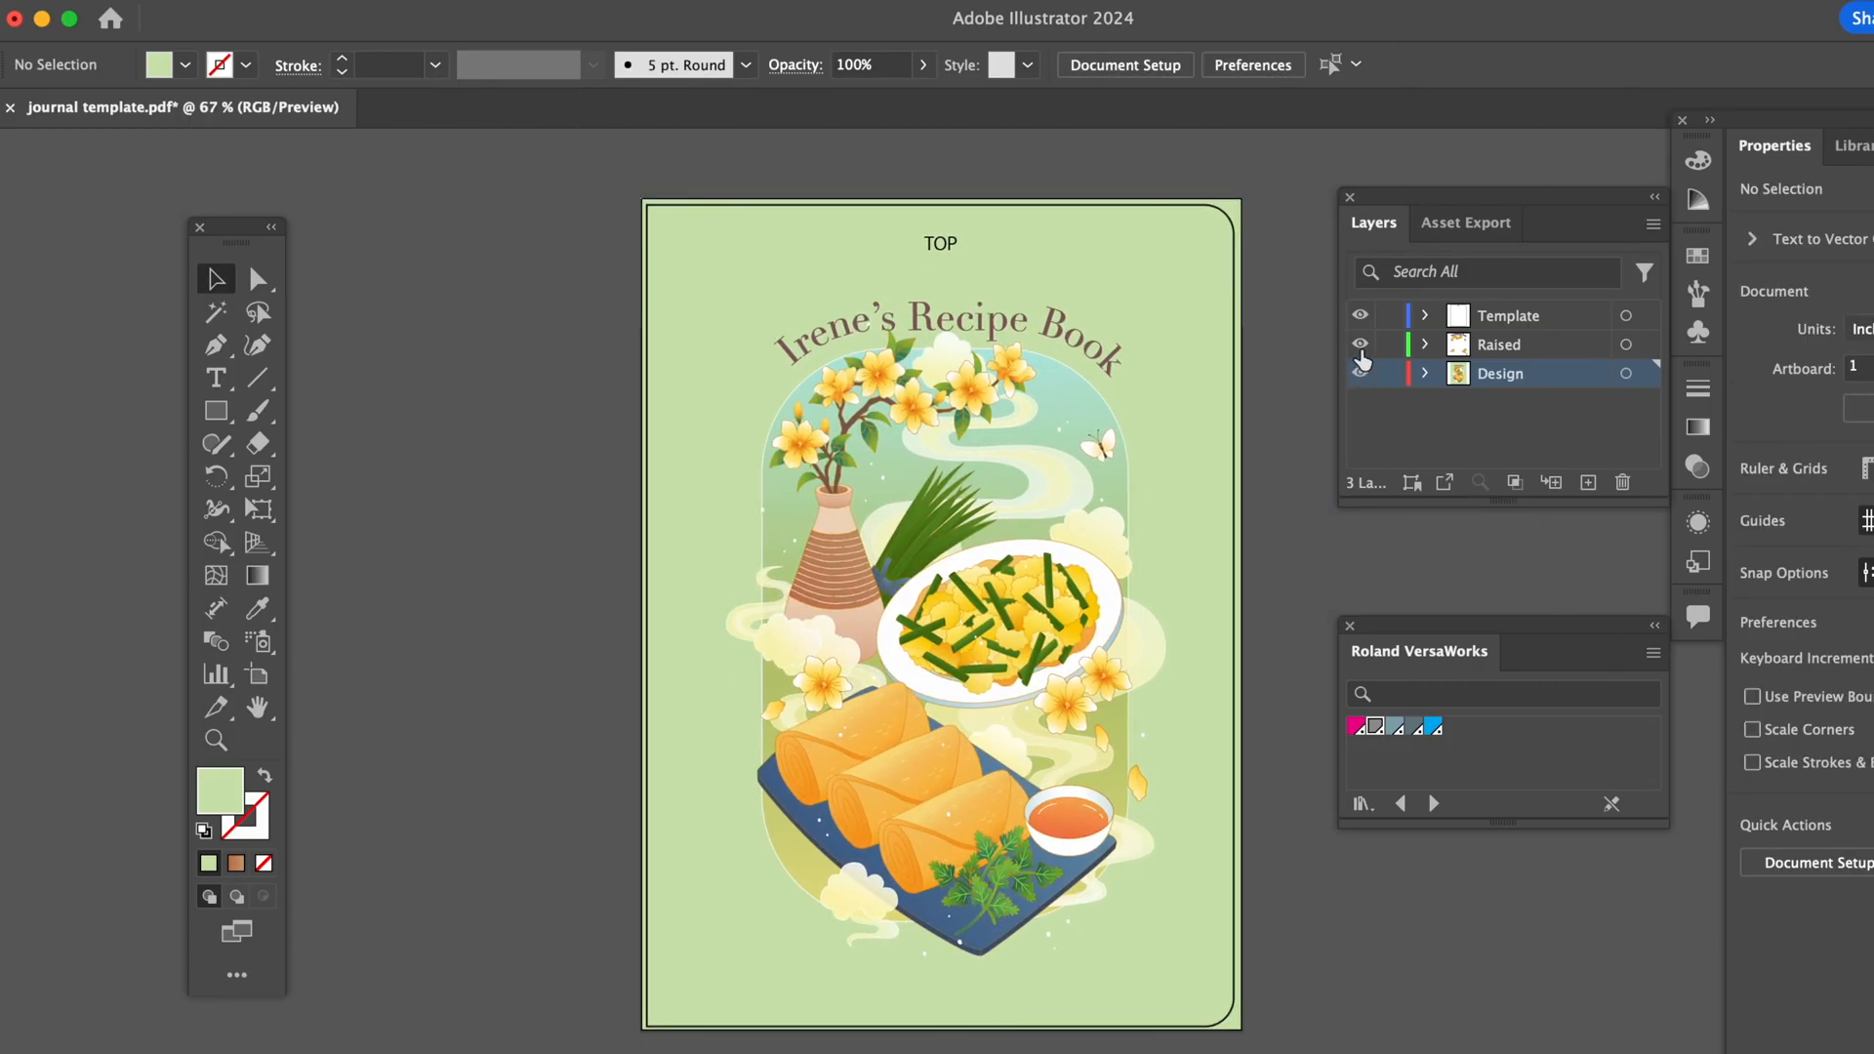
Toggle layer visibility so only the Raised layer's title, flowers and butterfly show
click(1359, 373)
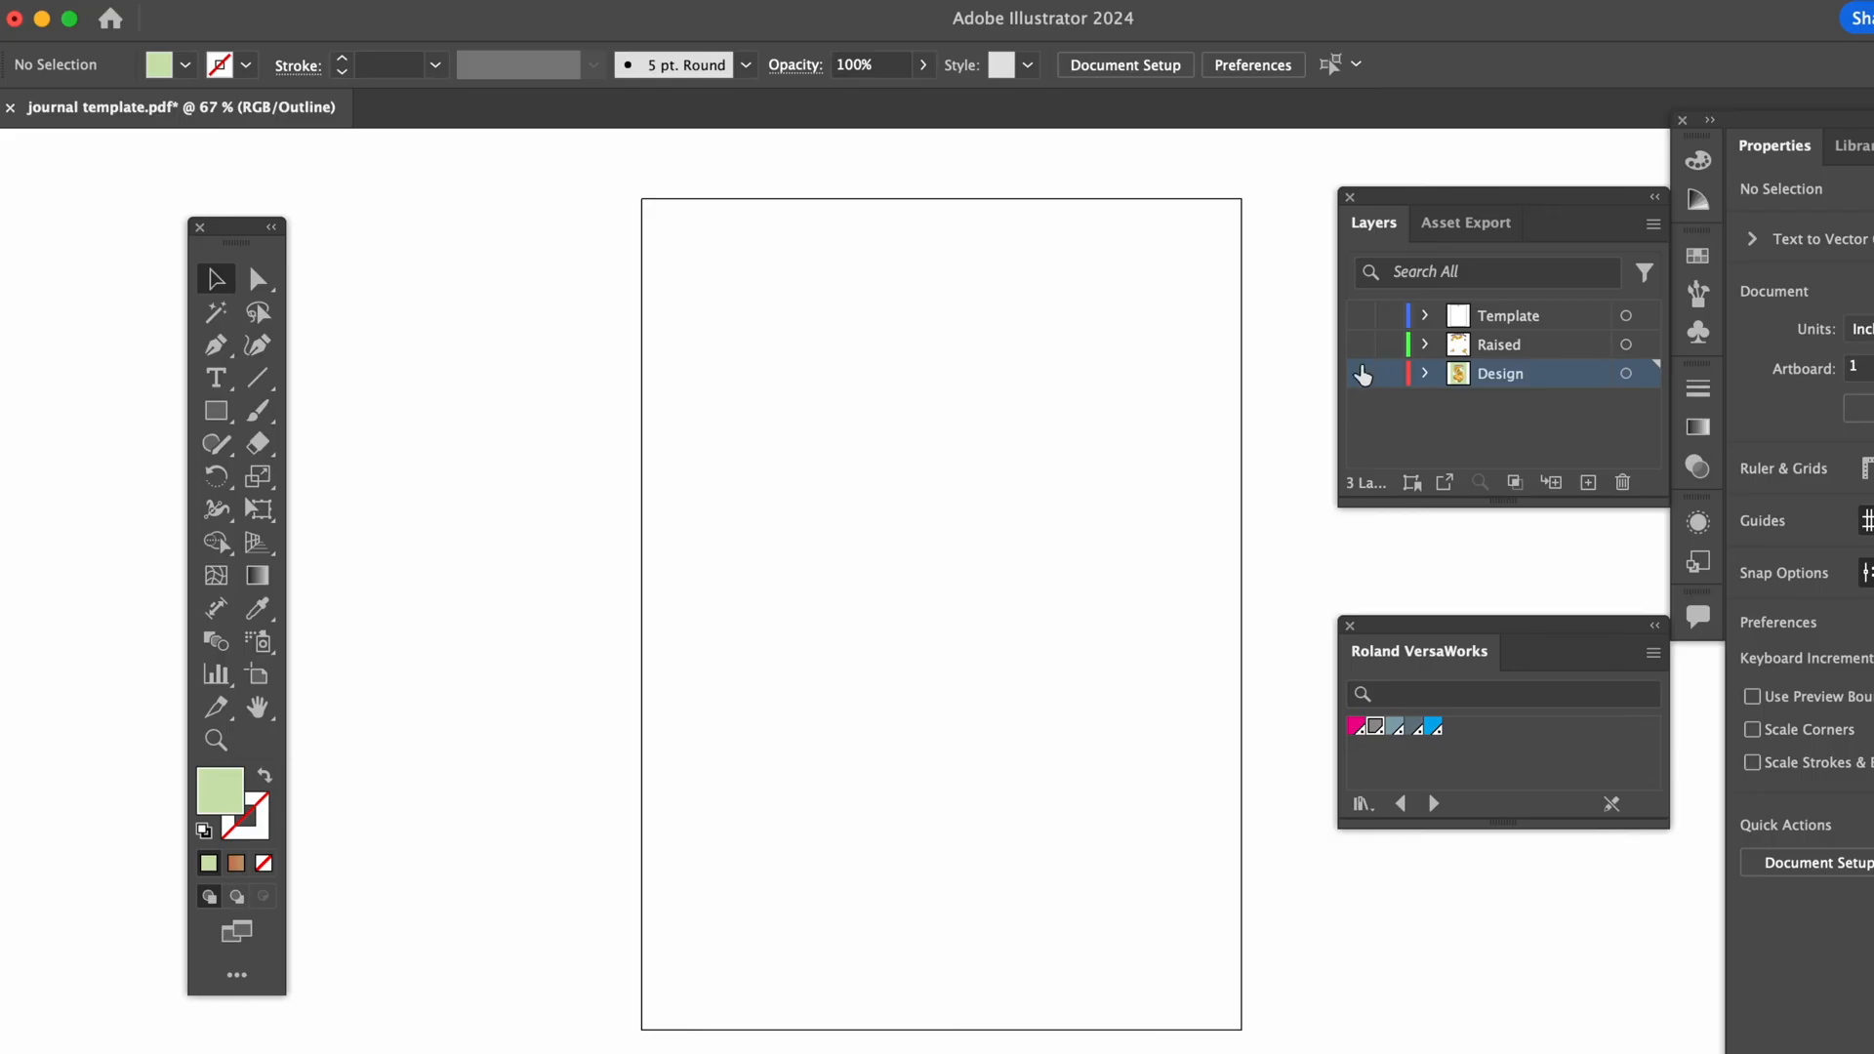
click(1358, 373)
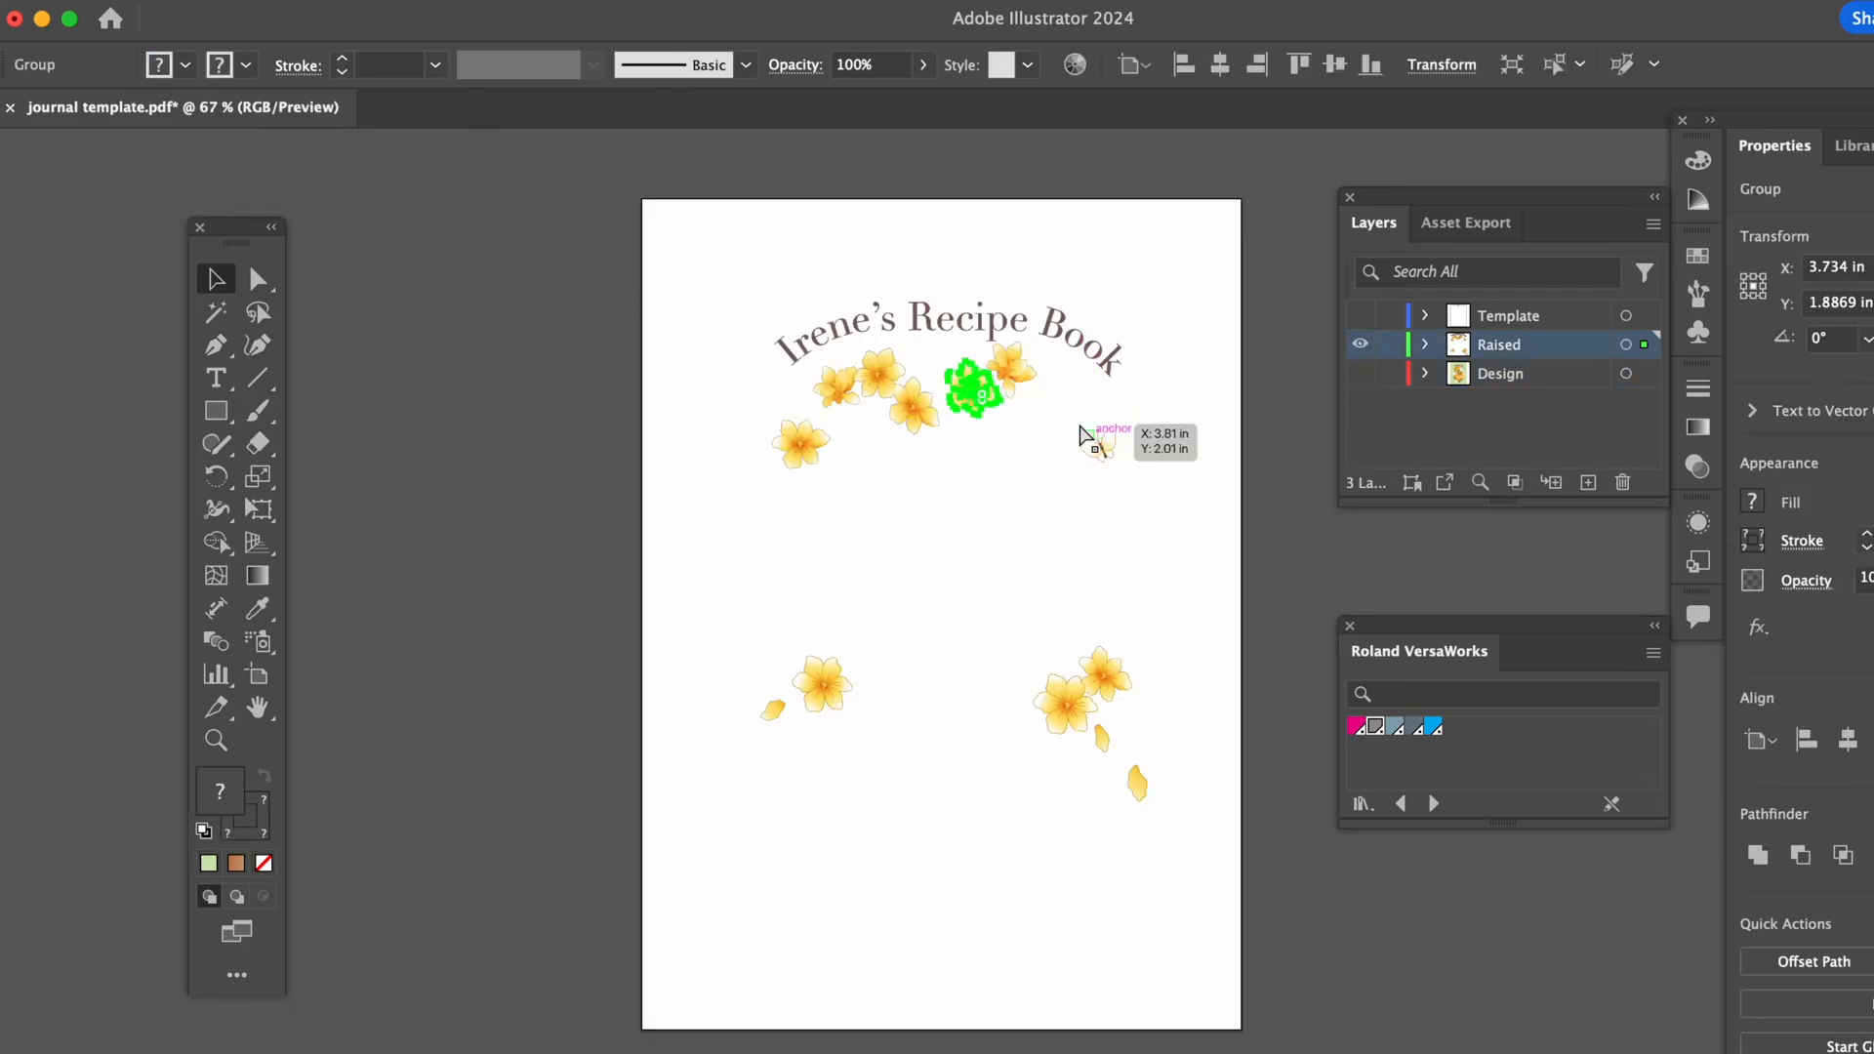
click(1040, 500)
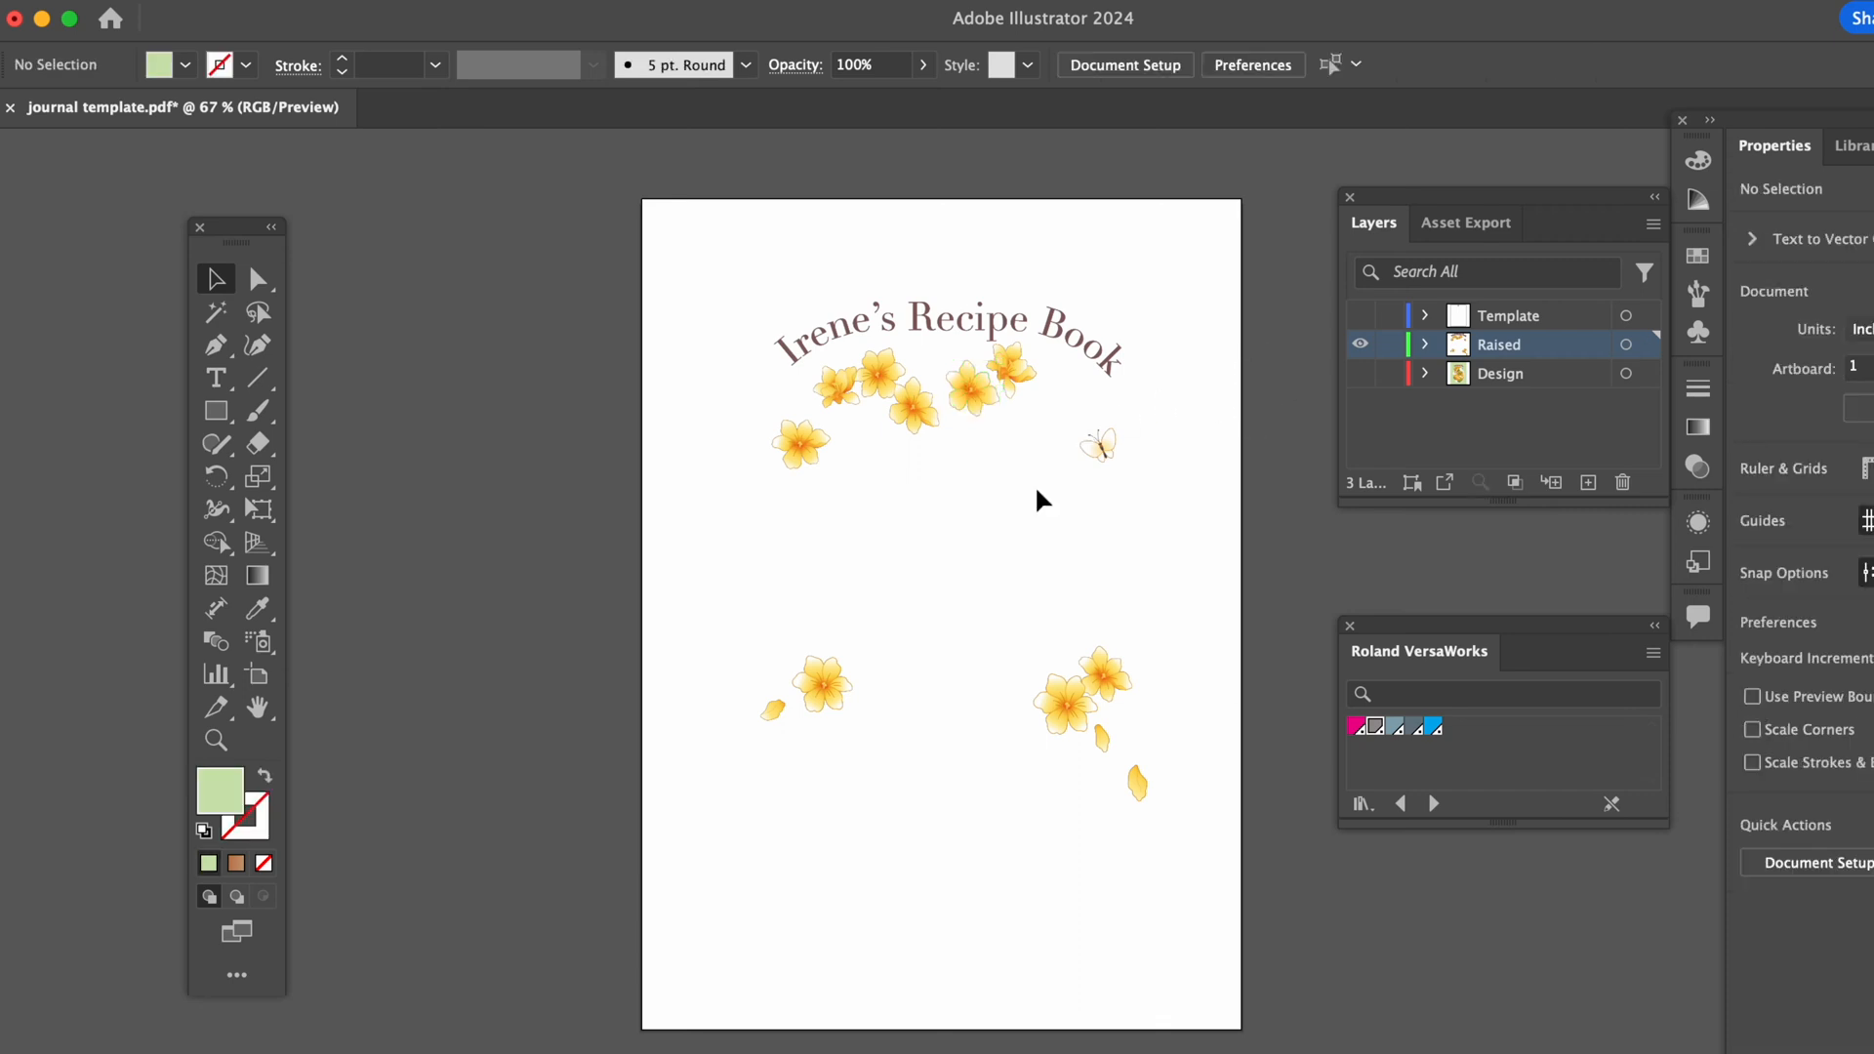
mouse_move(979, 418)
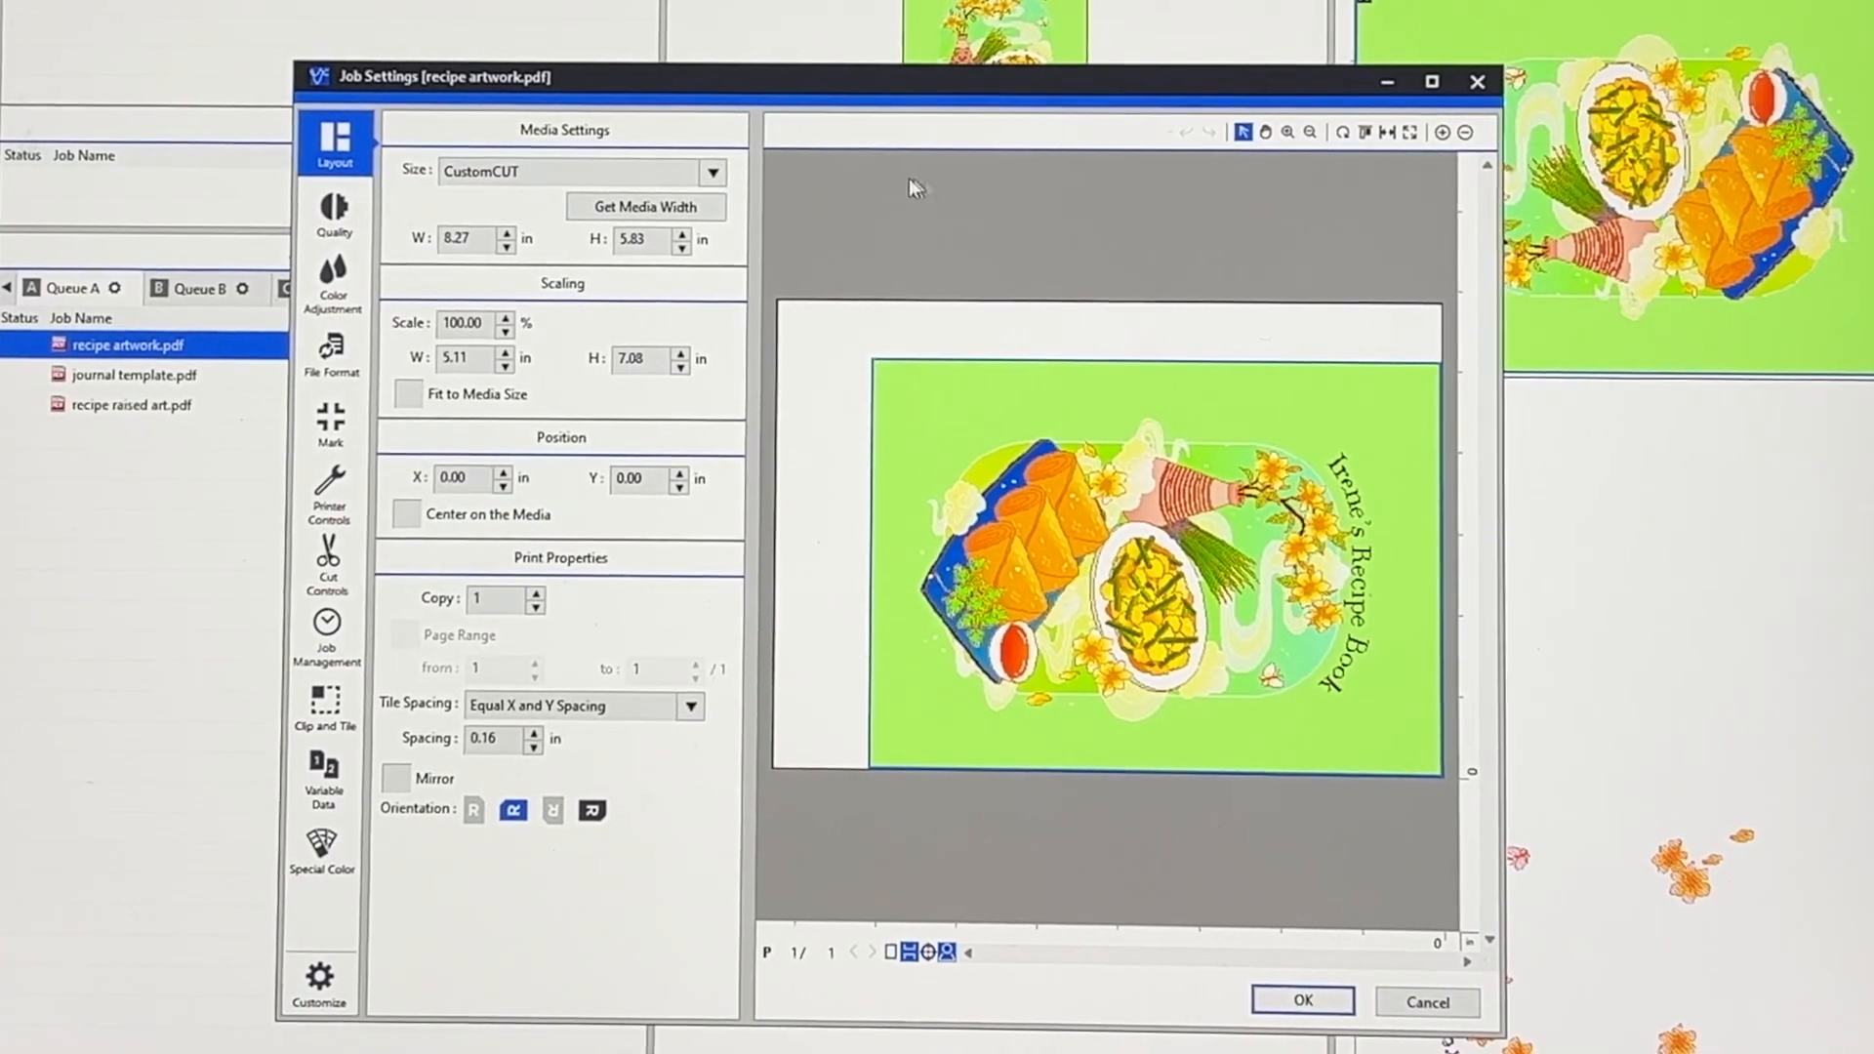
Set the recipe artwork.pdf job's print quality to High Quality
click(336, 216)
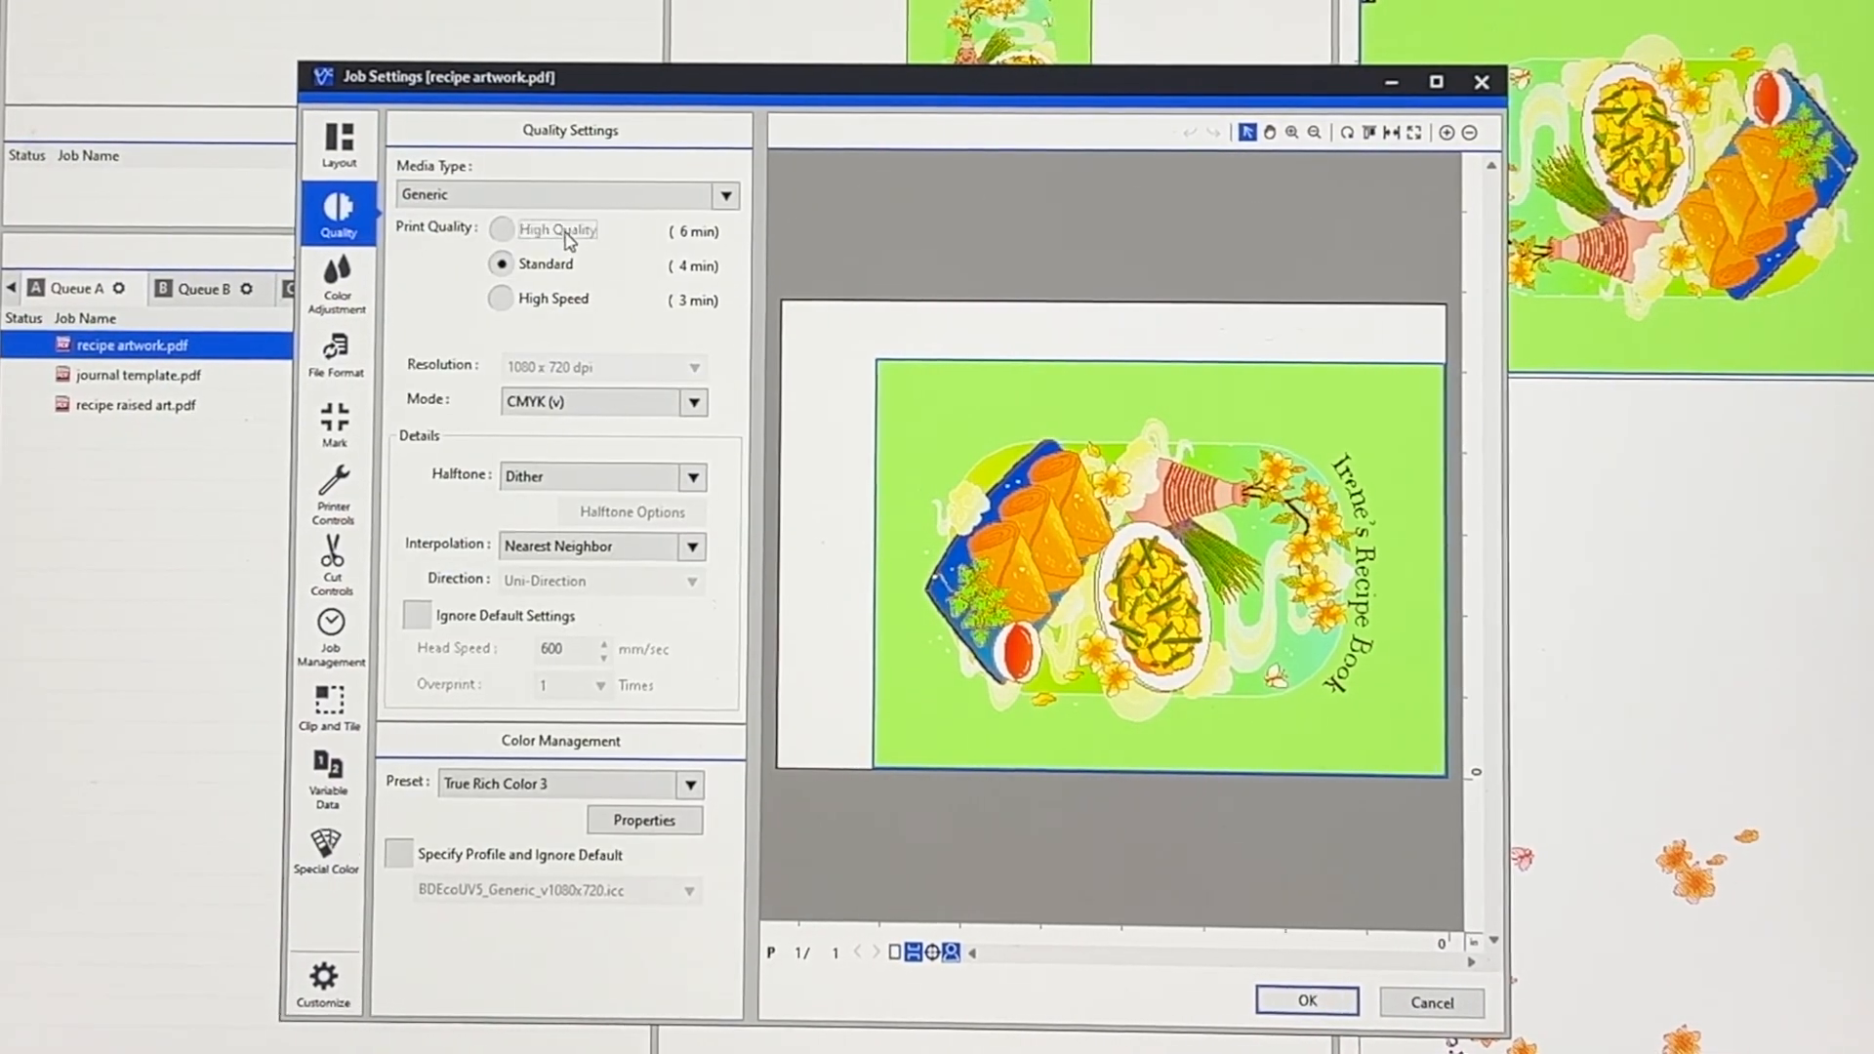
click(504, 229)
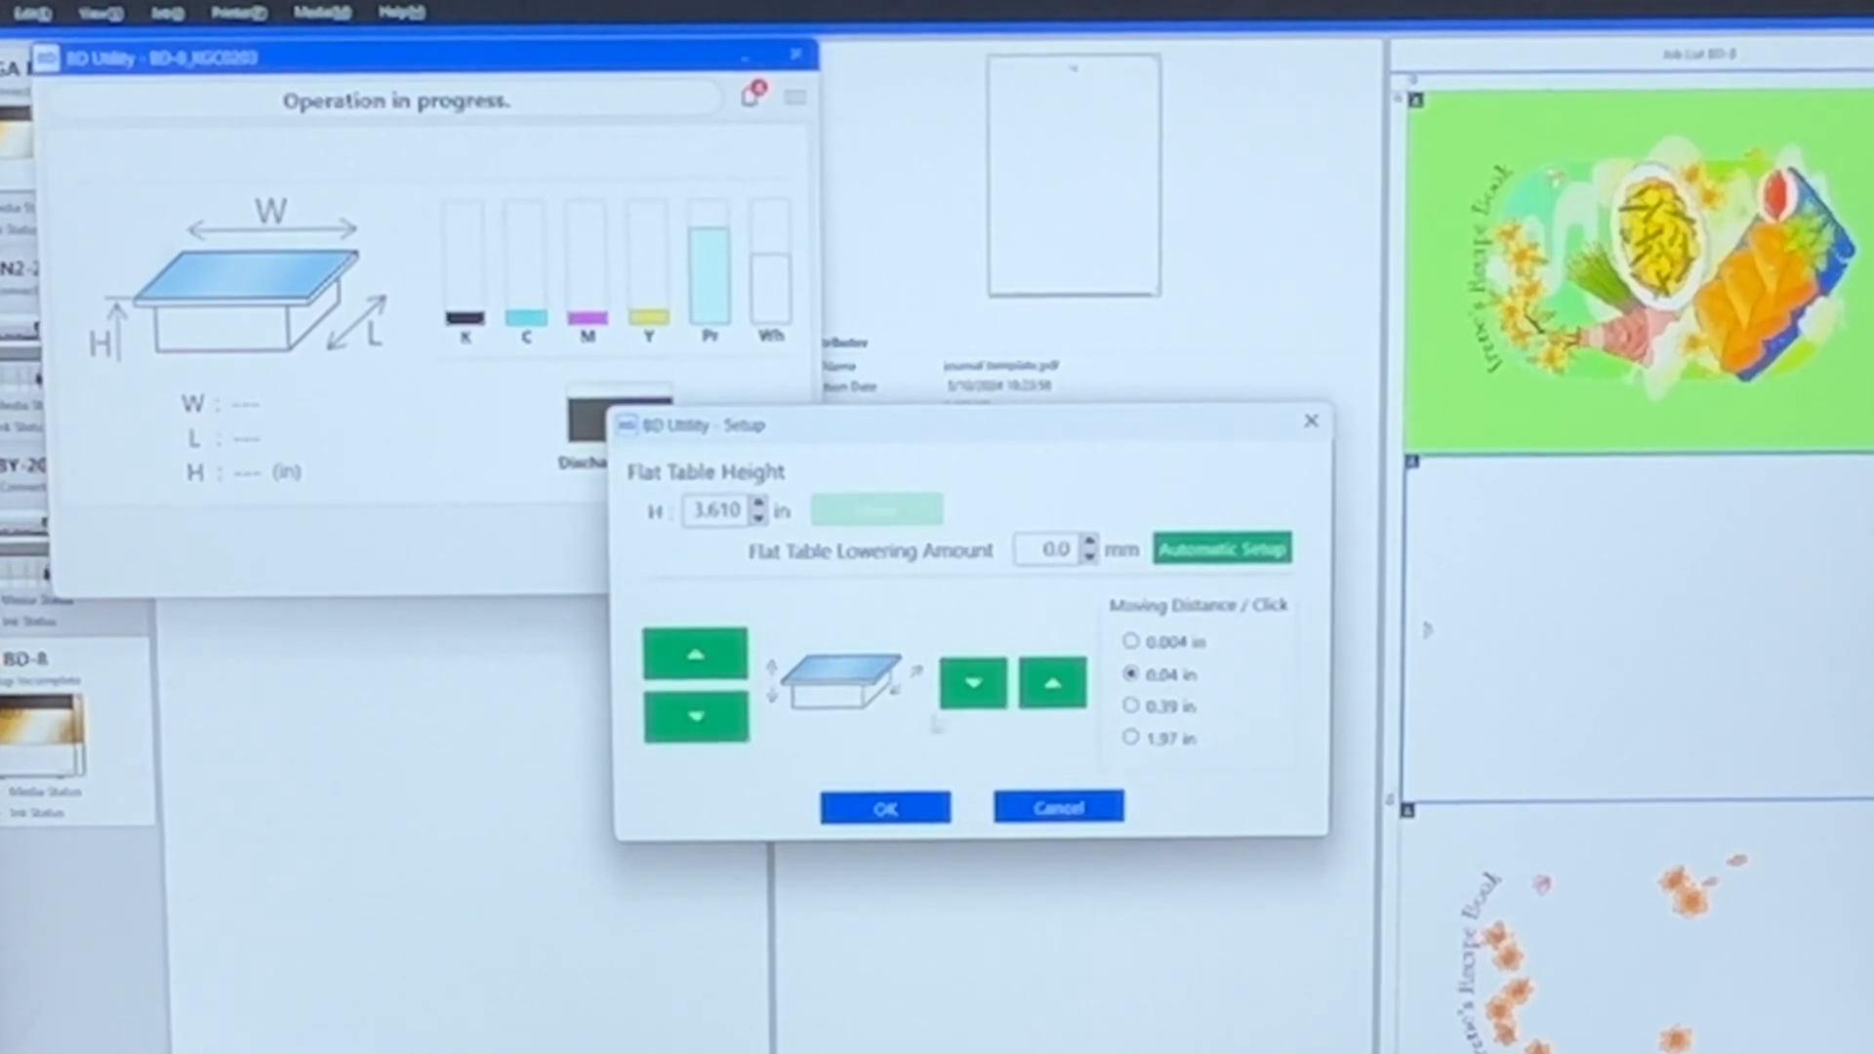
Adjust the flat table height to 3.531 in using a larger moving distance
click(696, 715)
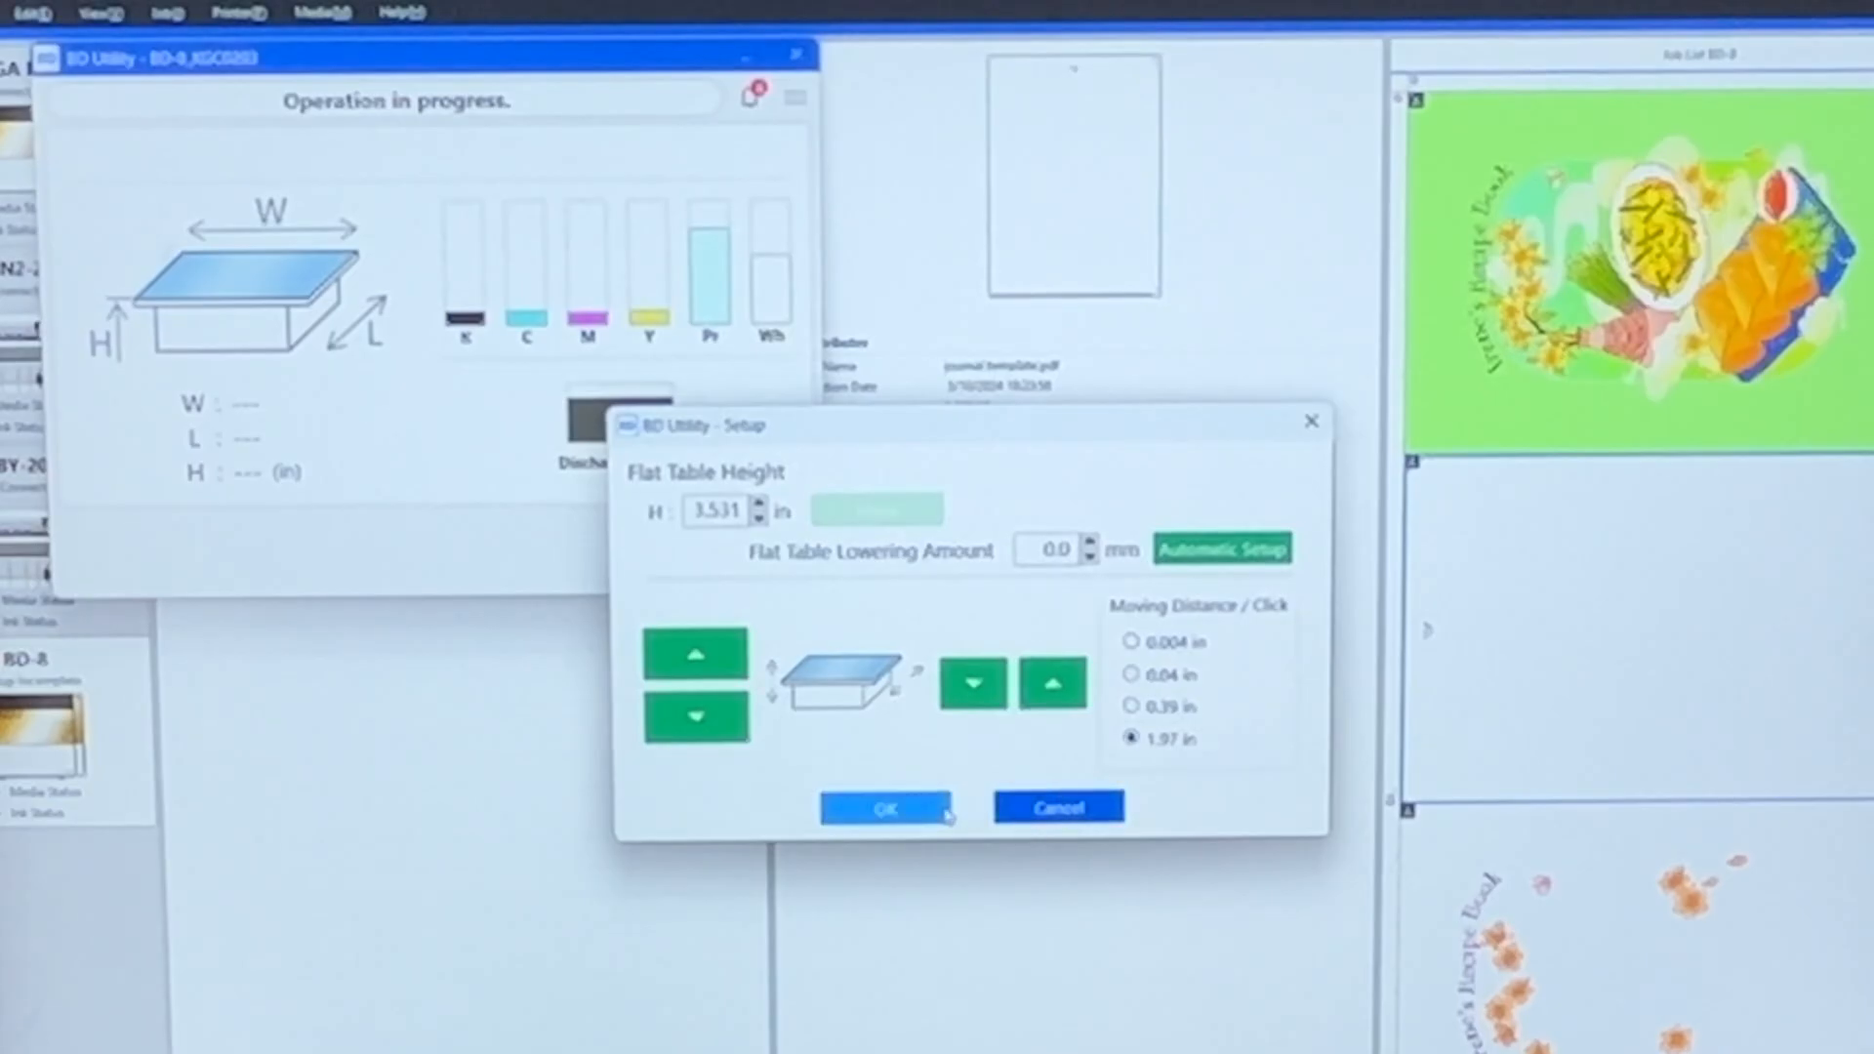
click(884, 808)
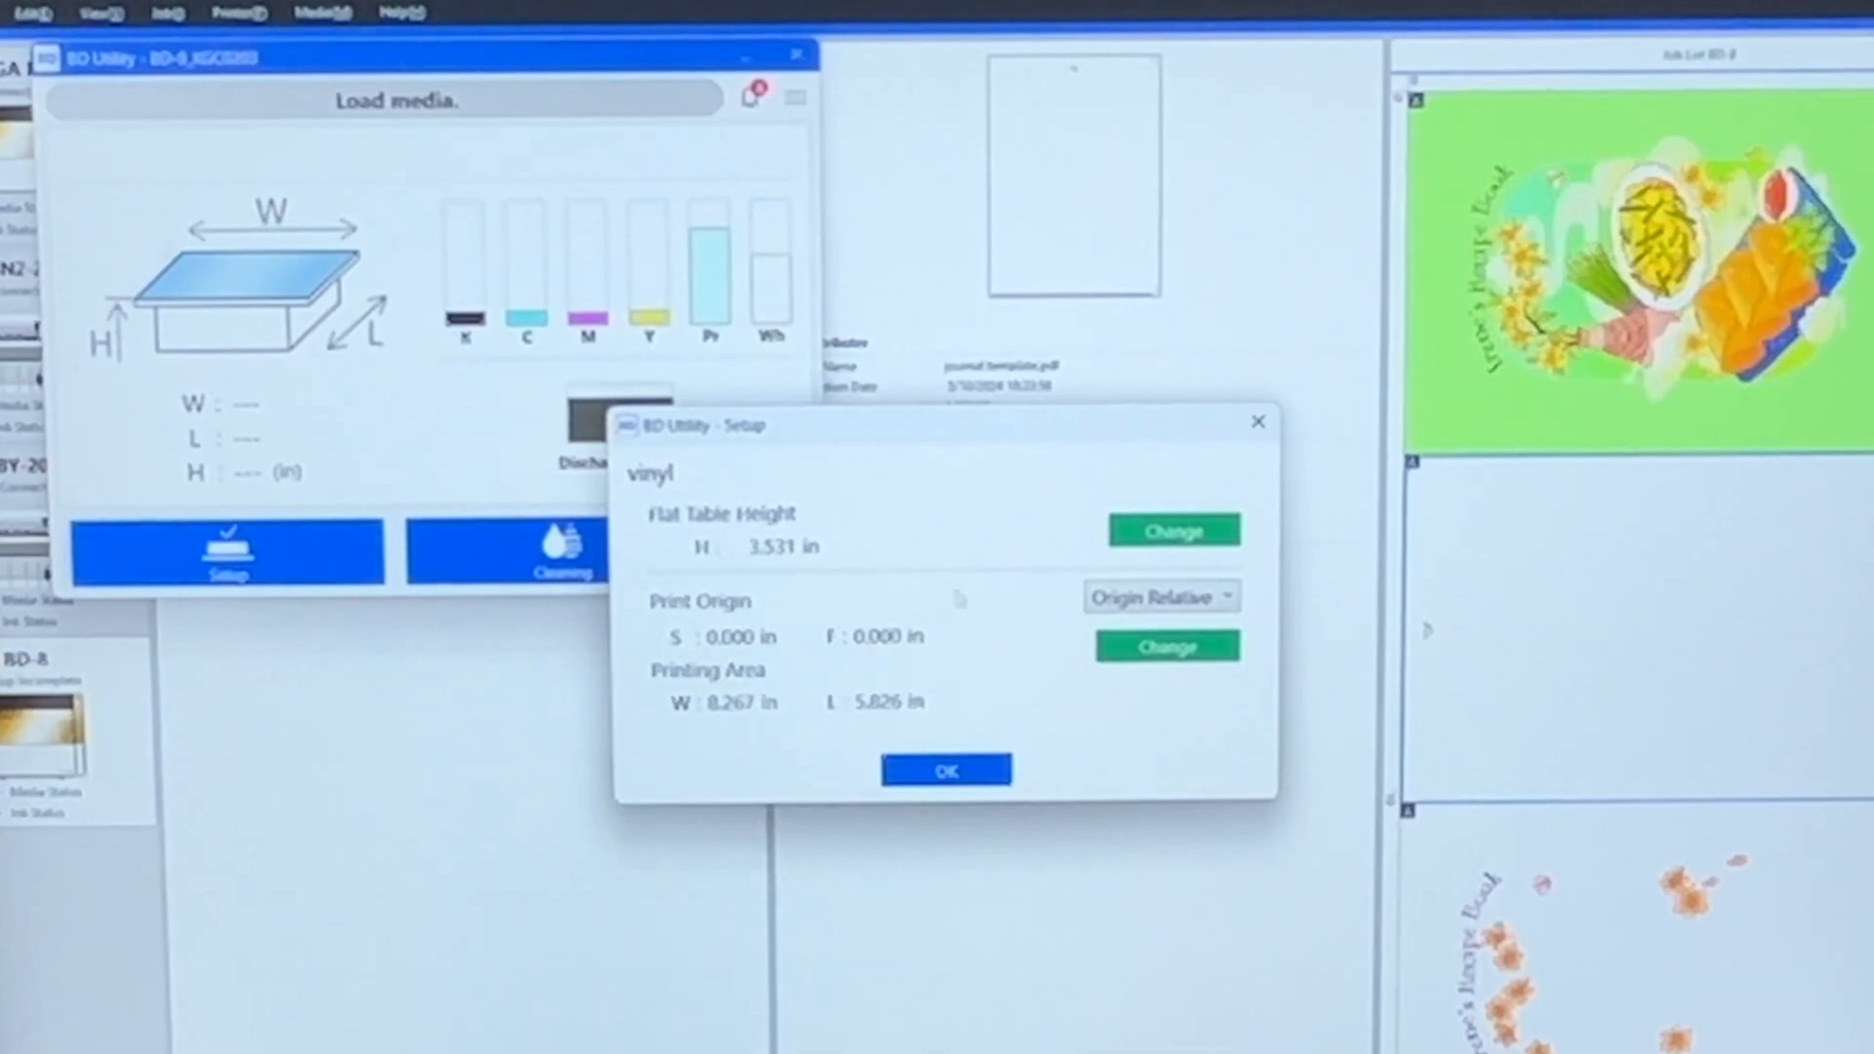
click(1173, 529)
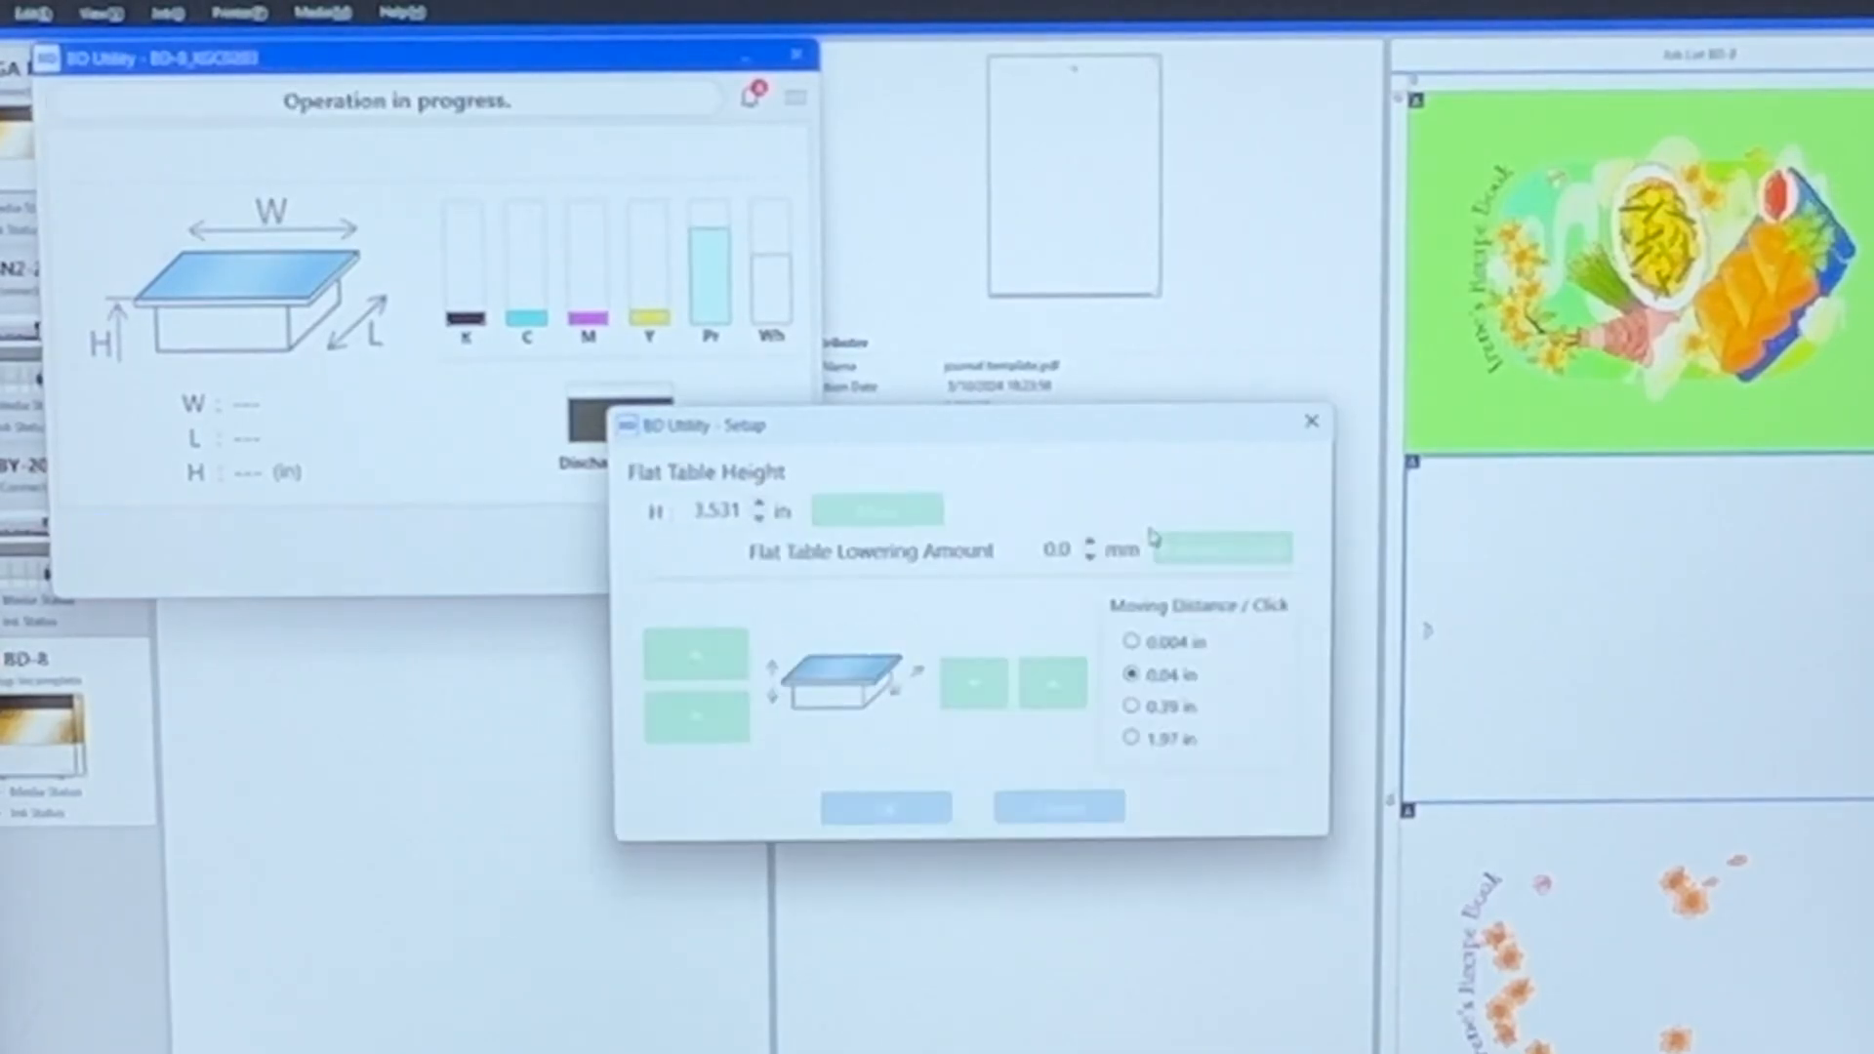
click(1311, 422)
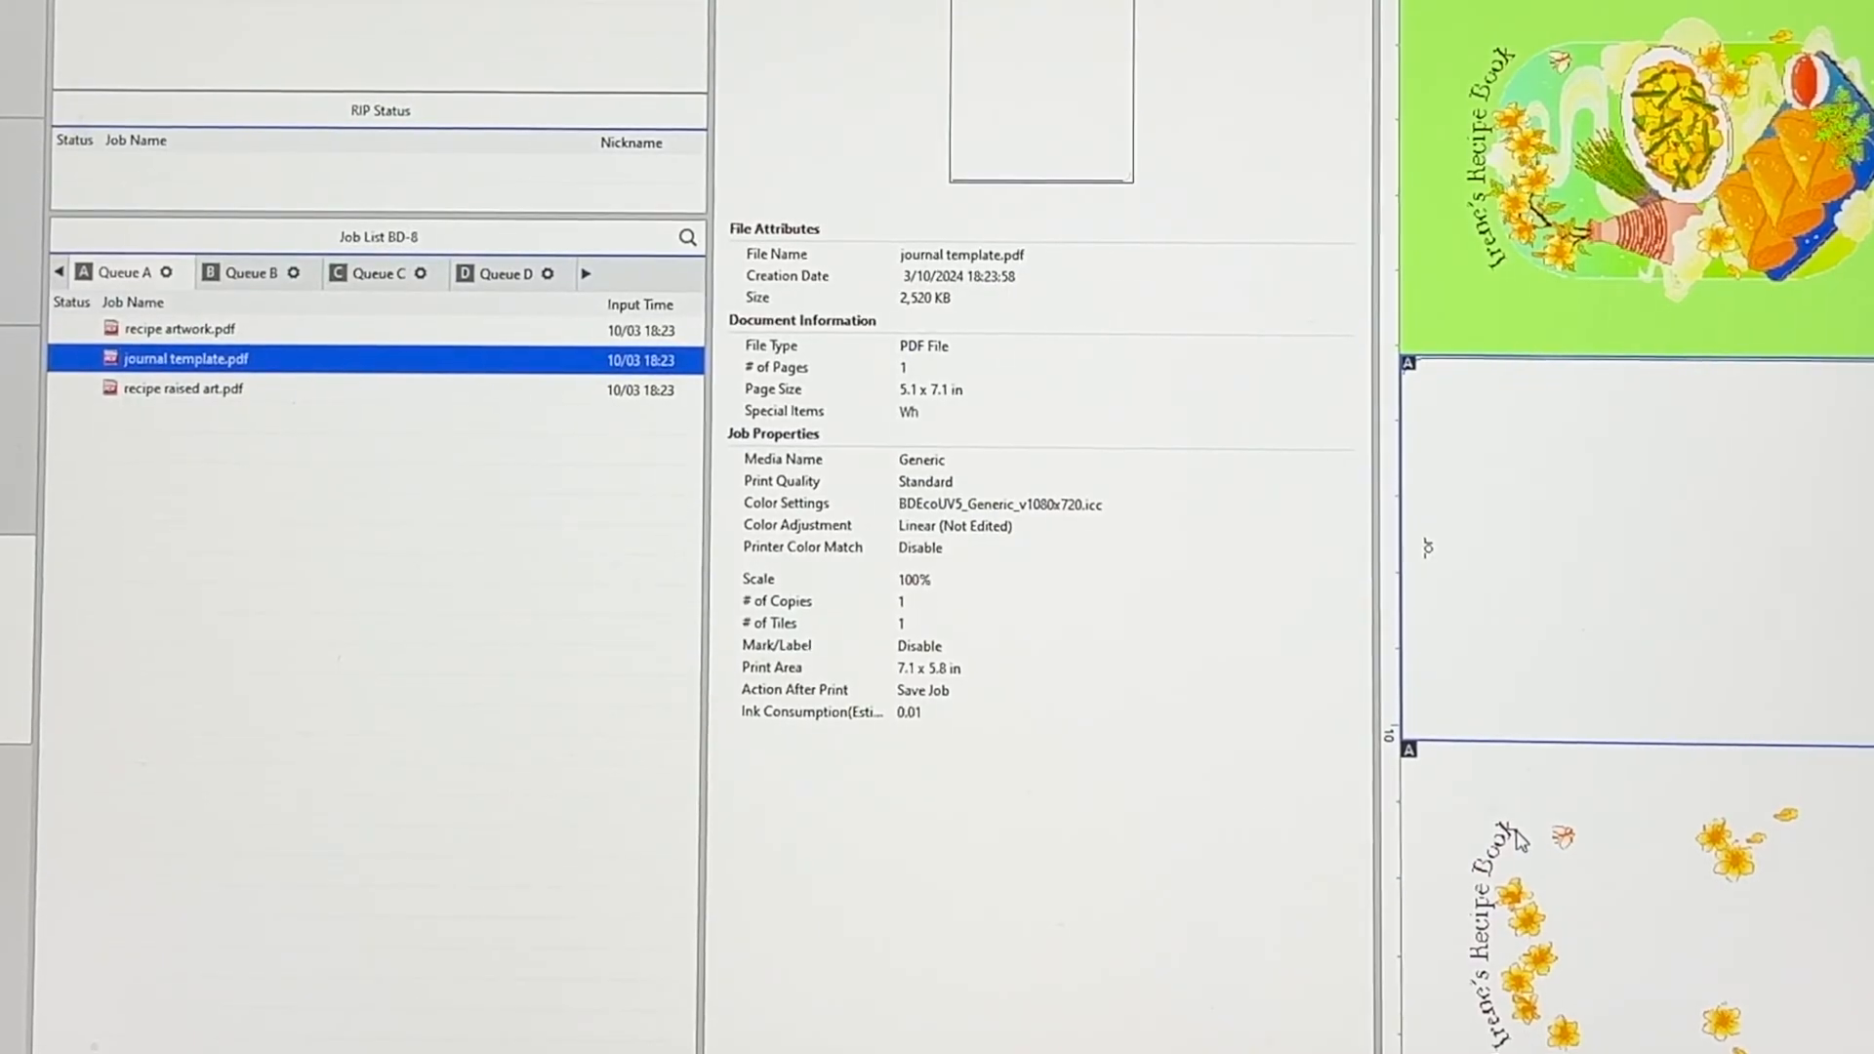
Set the recipe raised art.pdf job to High Quality with White->CMYK mode
click(182, 388)
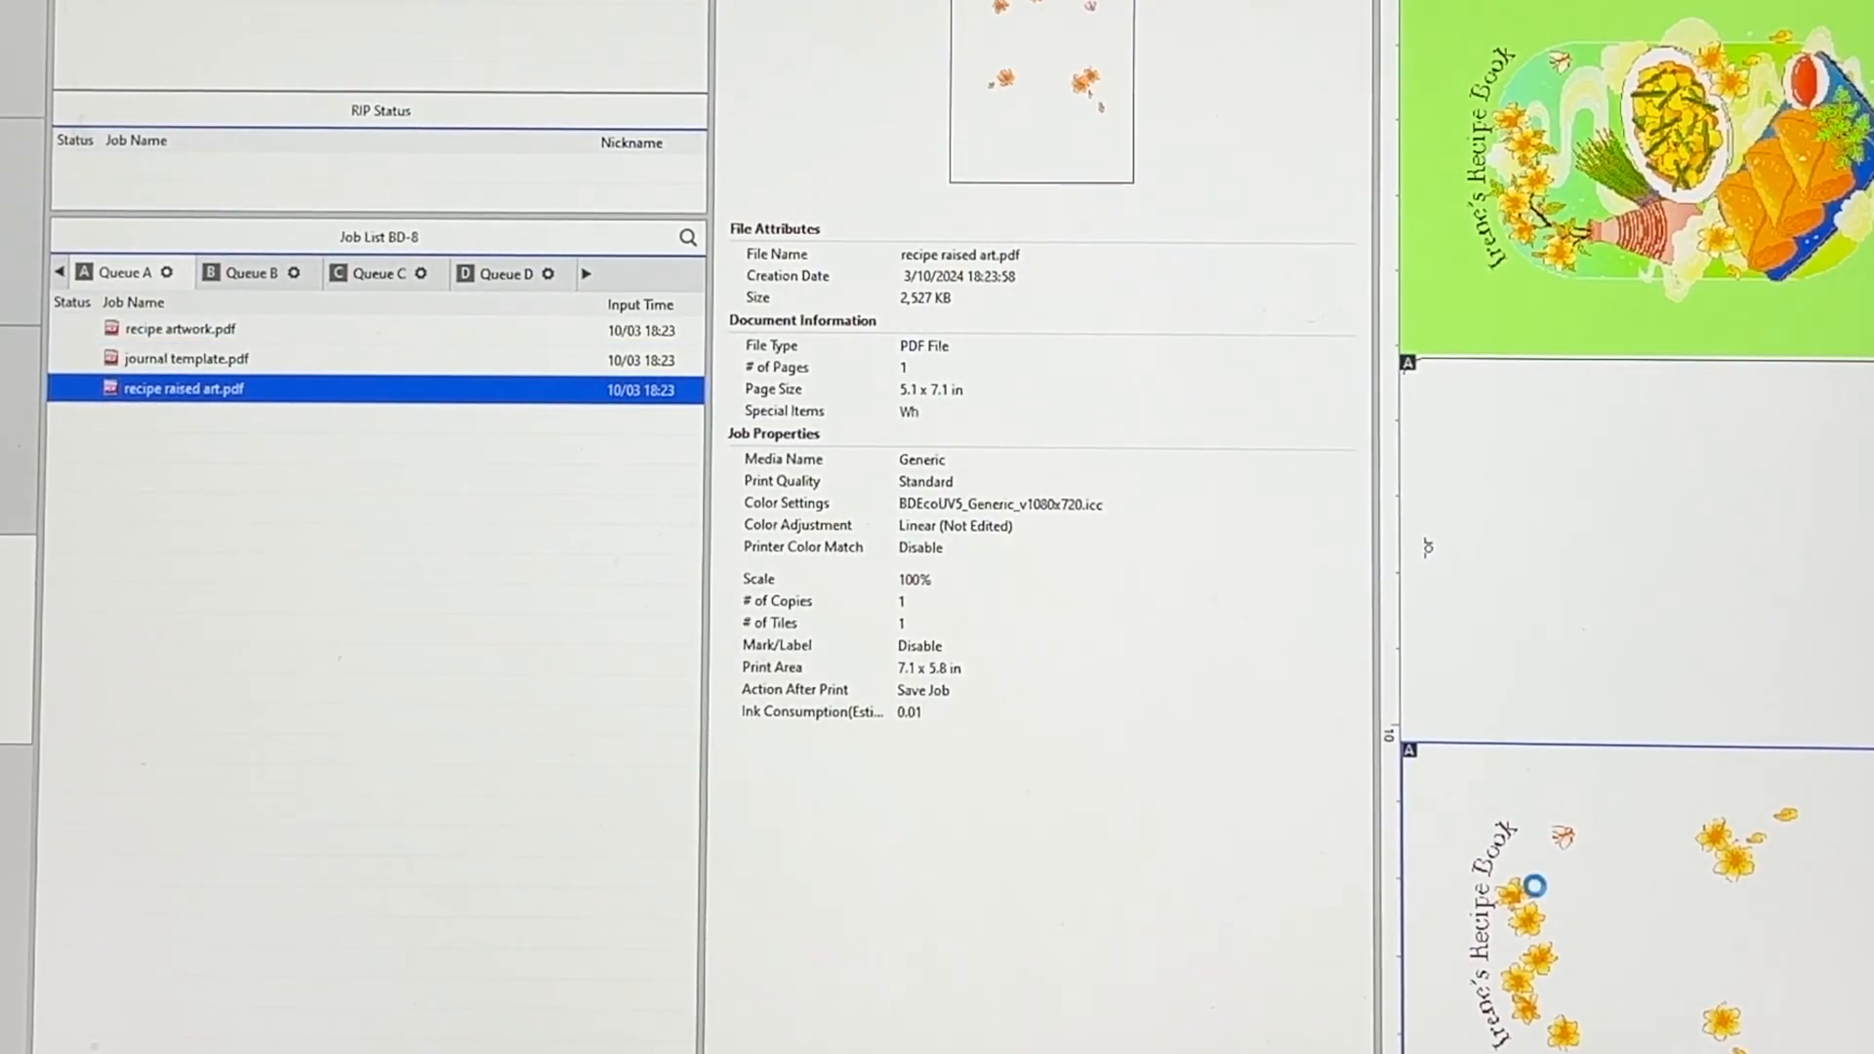
double_click(183, 388)
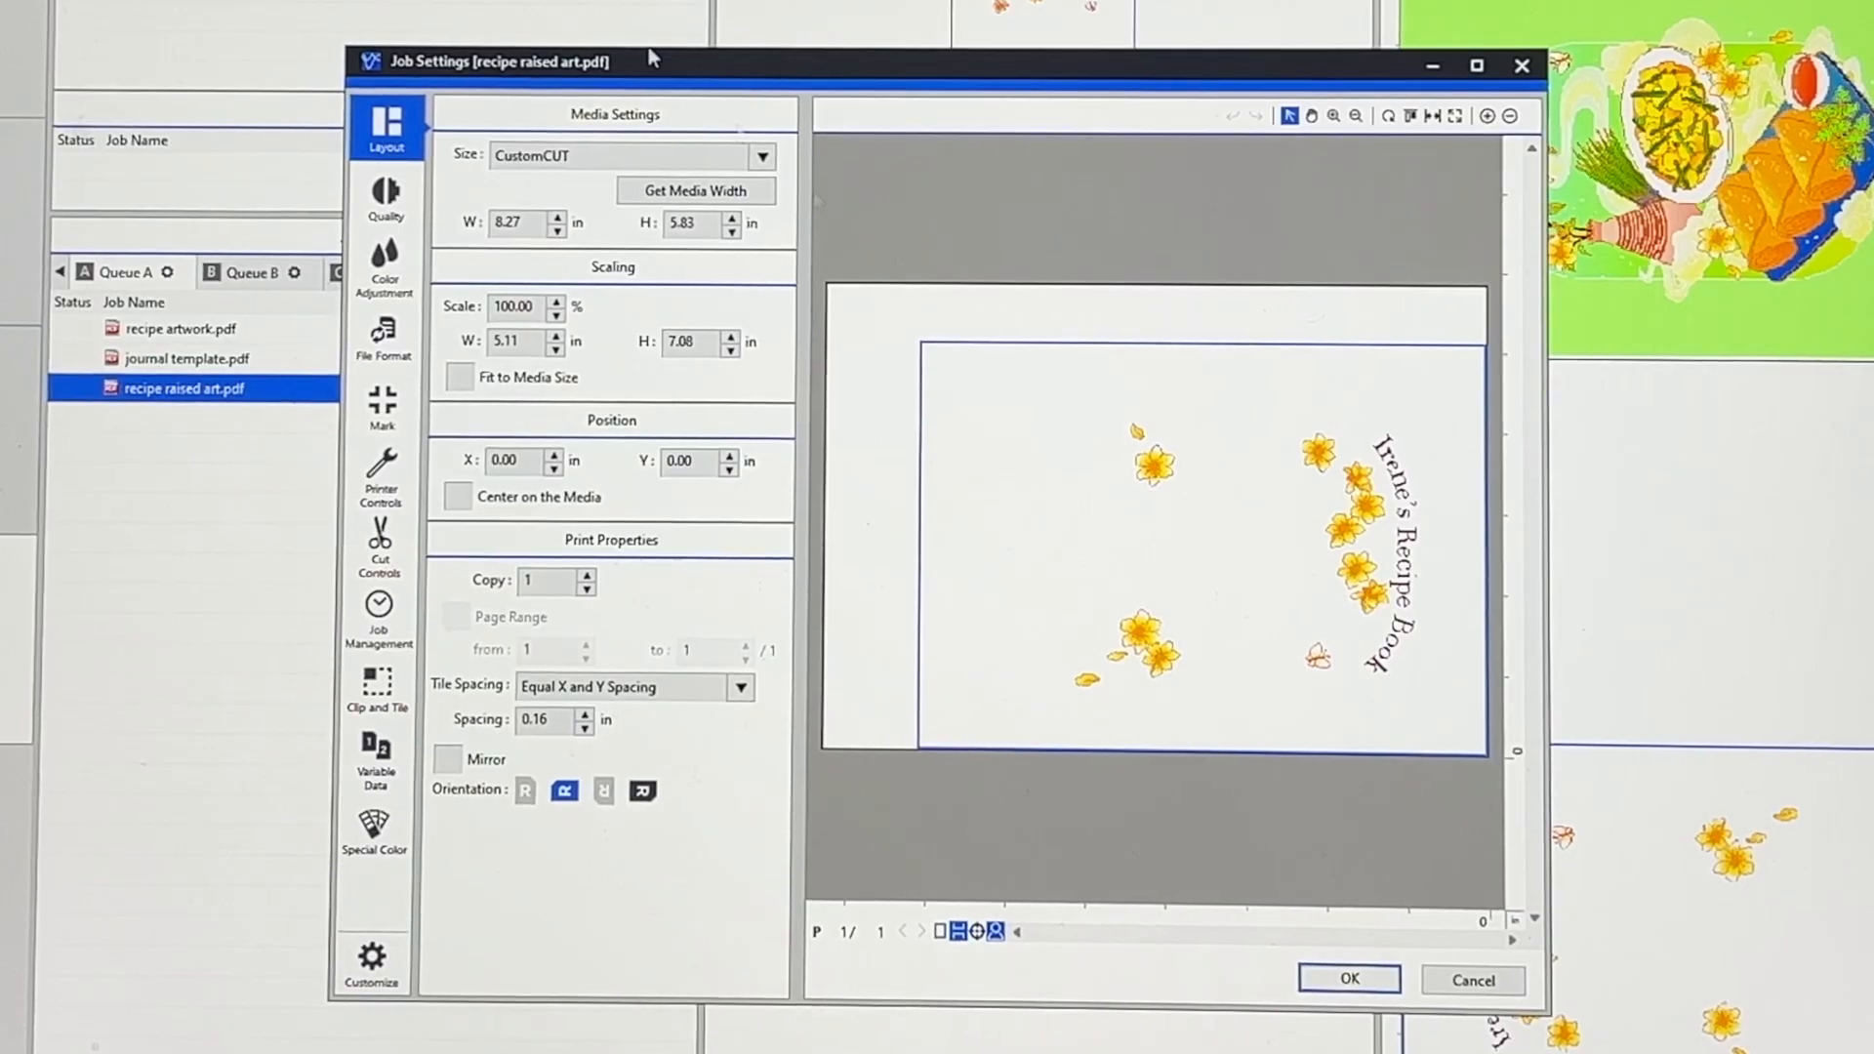
click(385, 197)
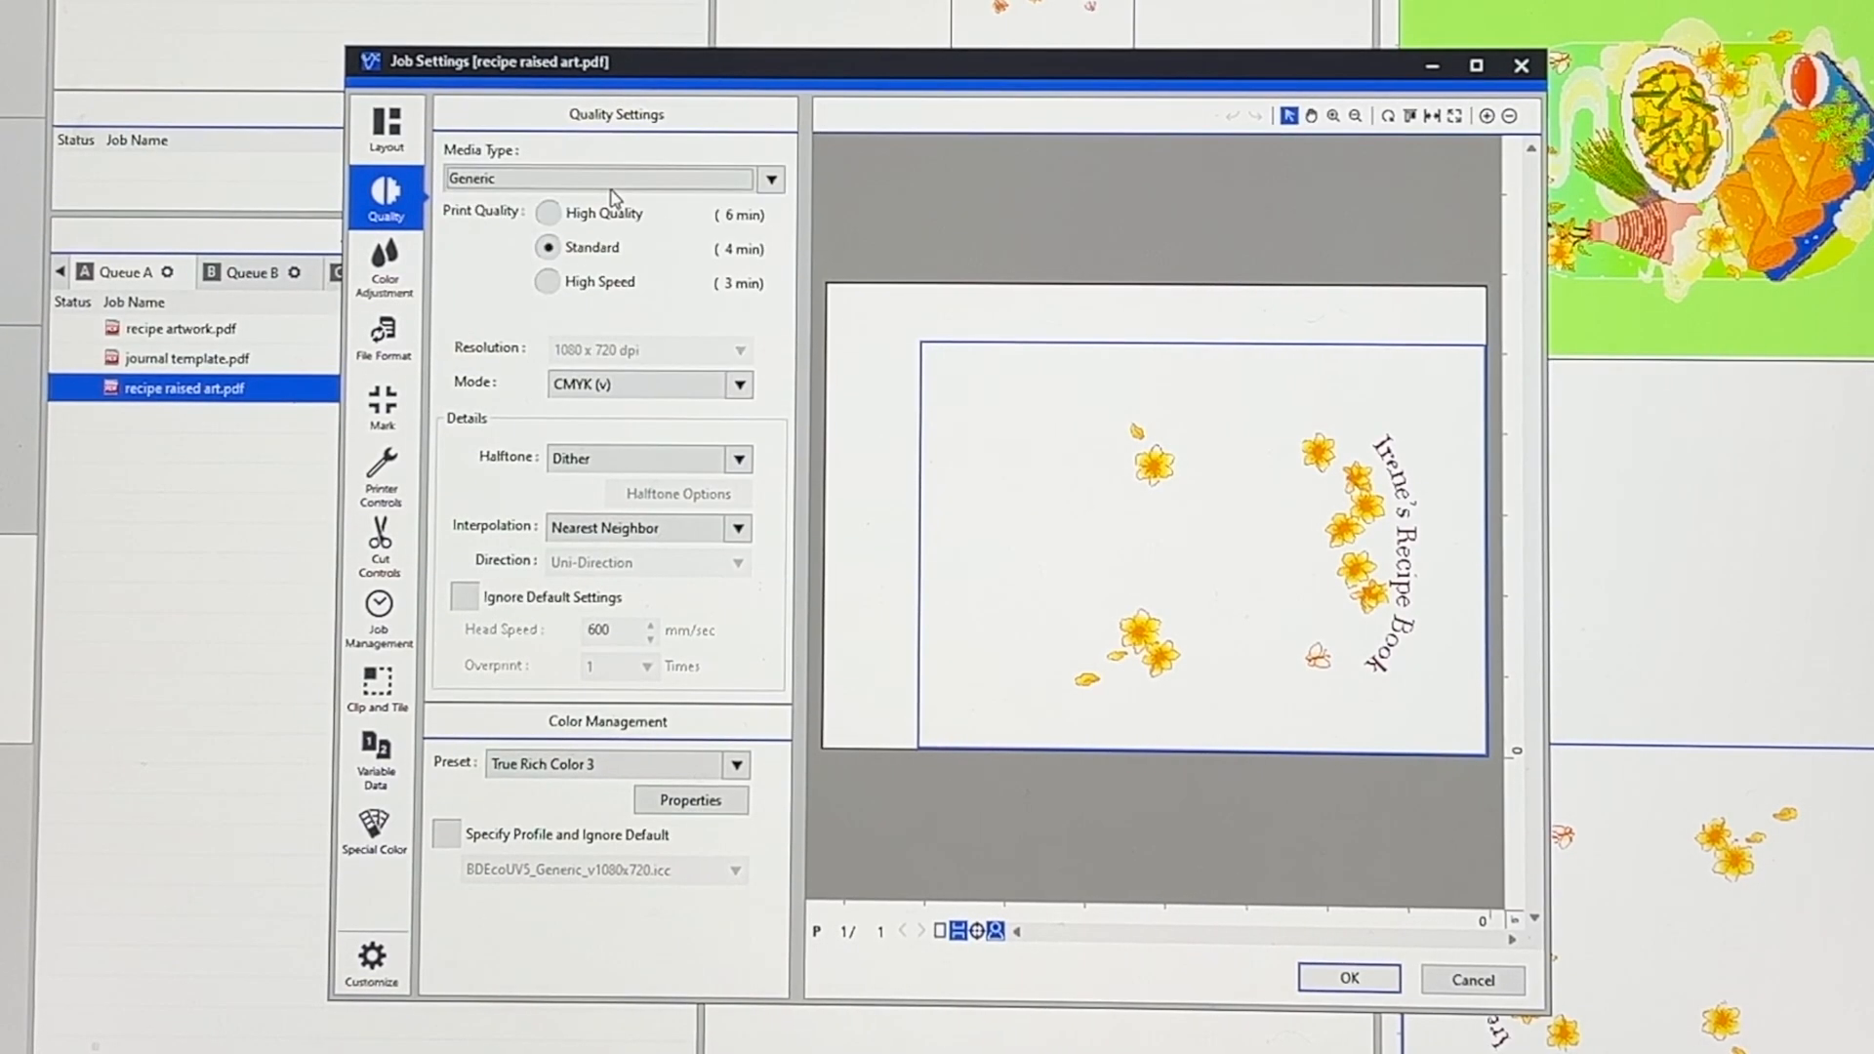
click(548, 212)
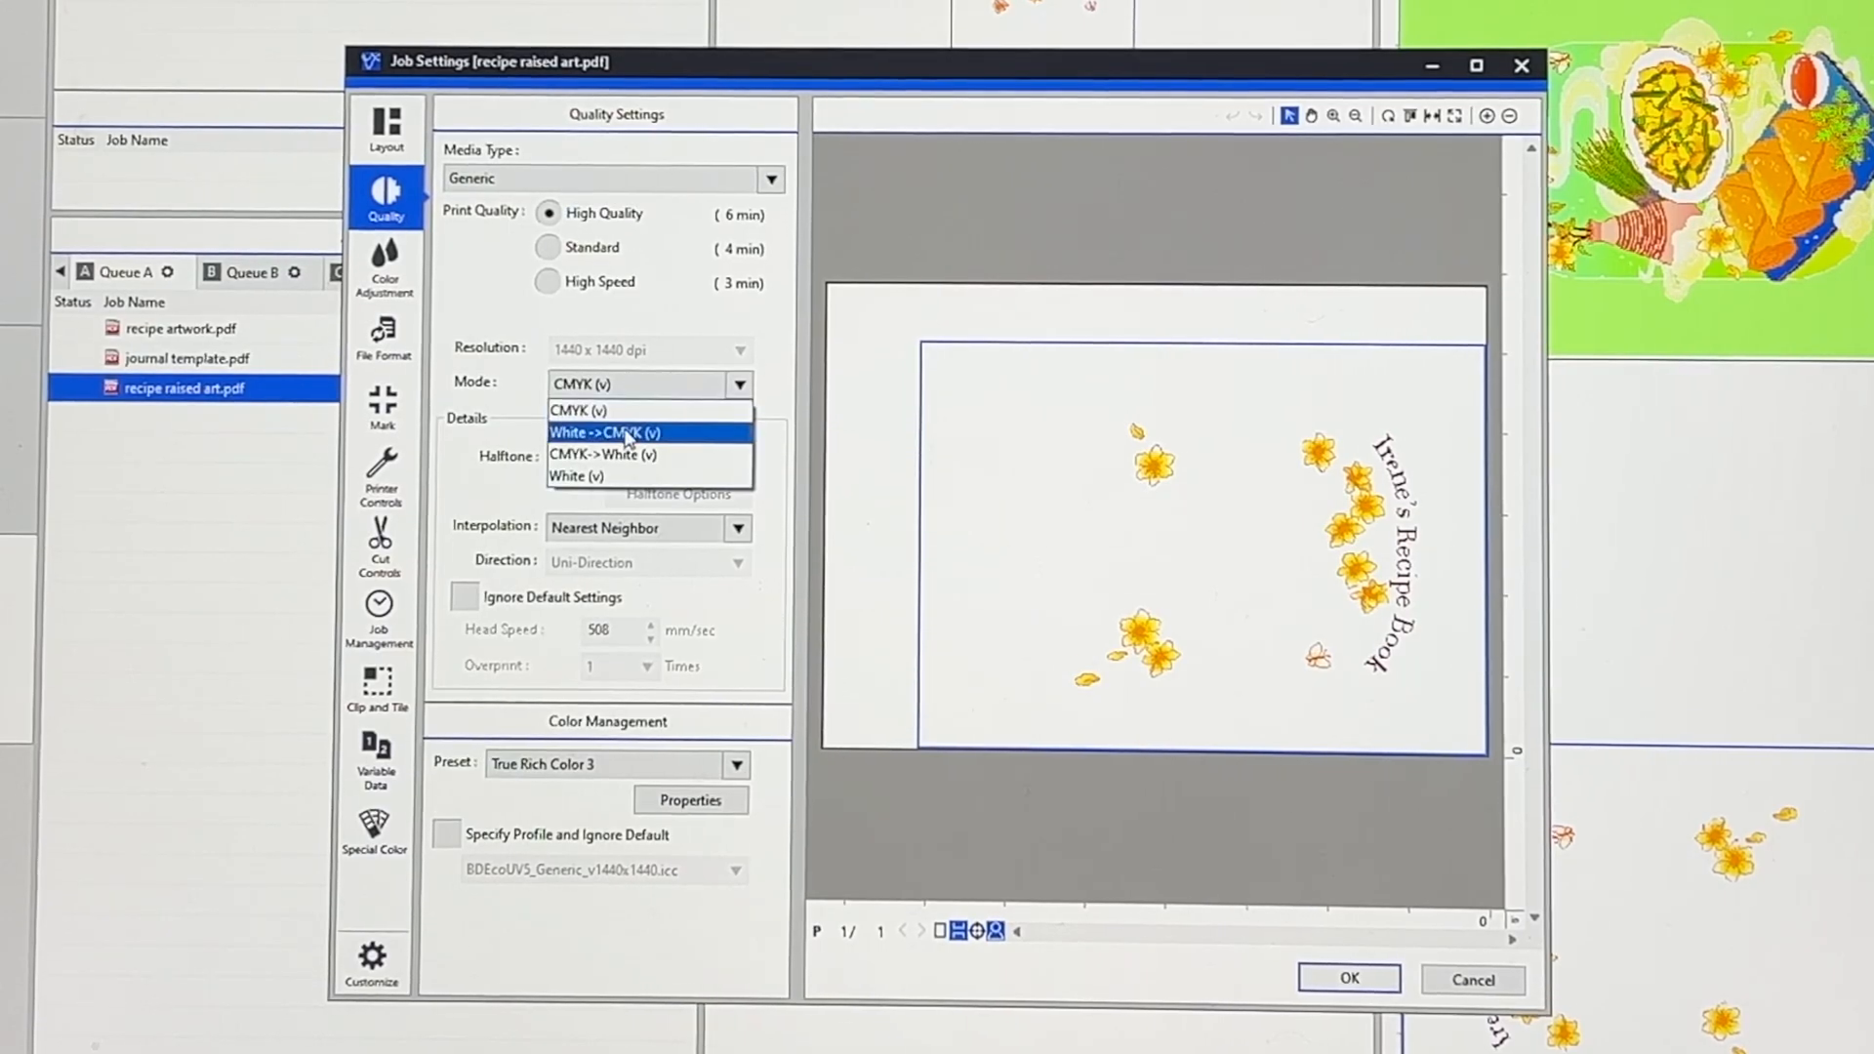
click(603, 431)
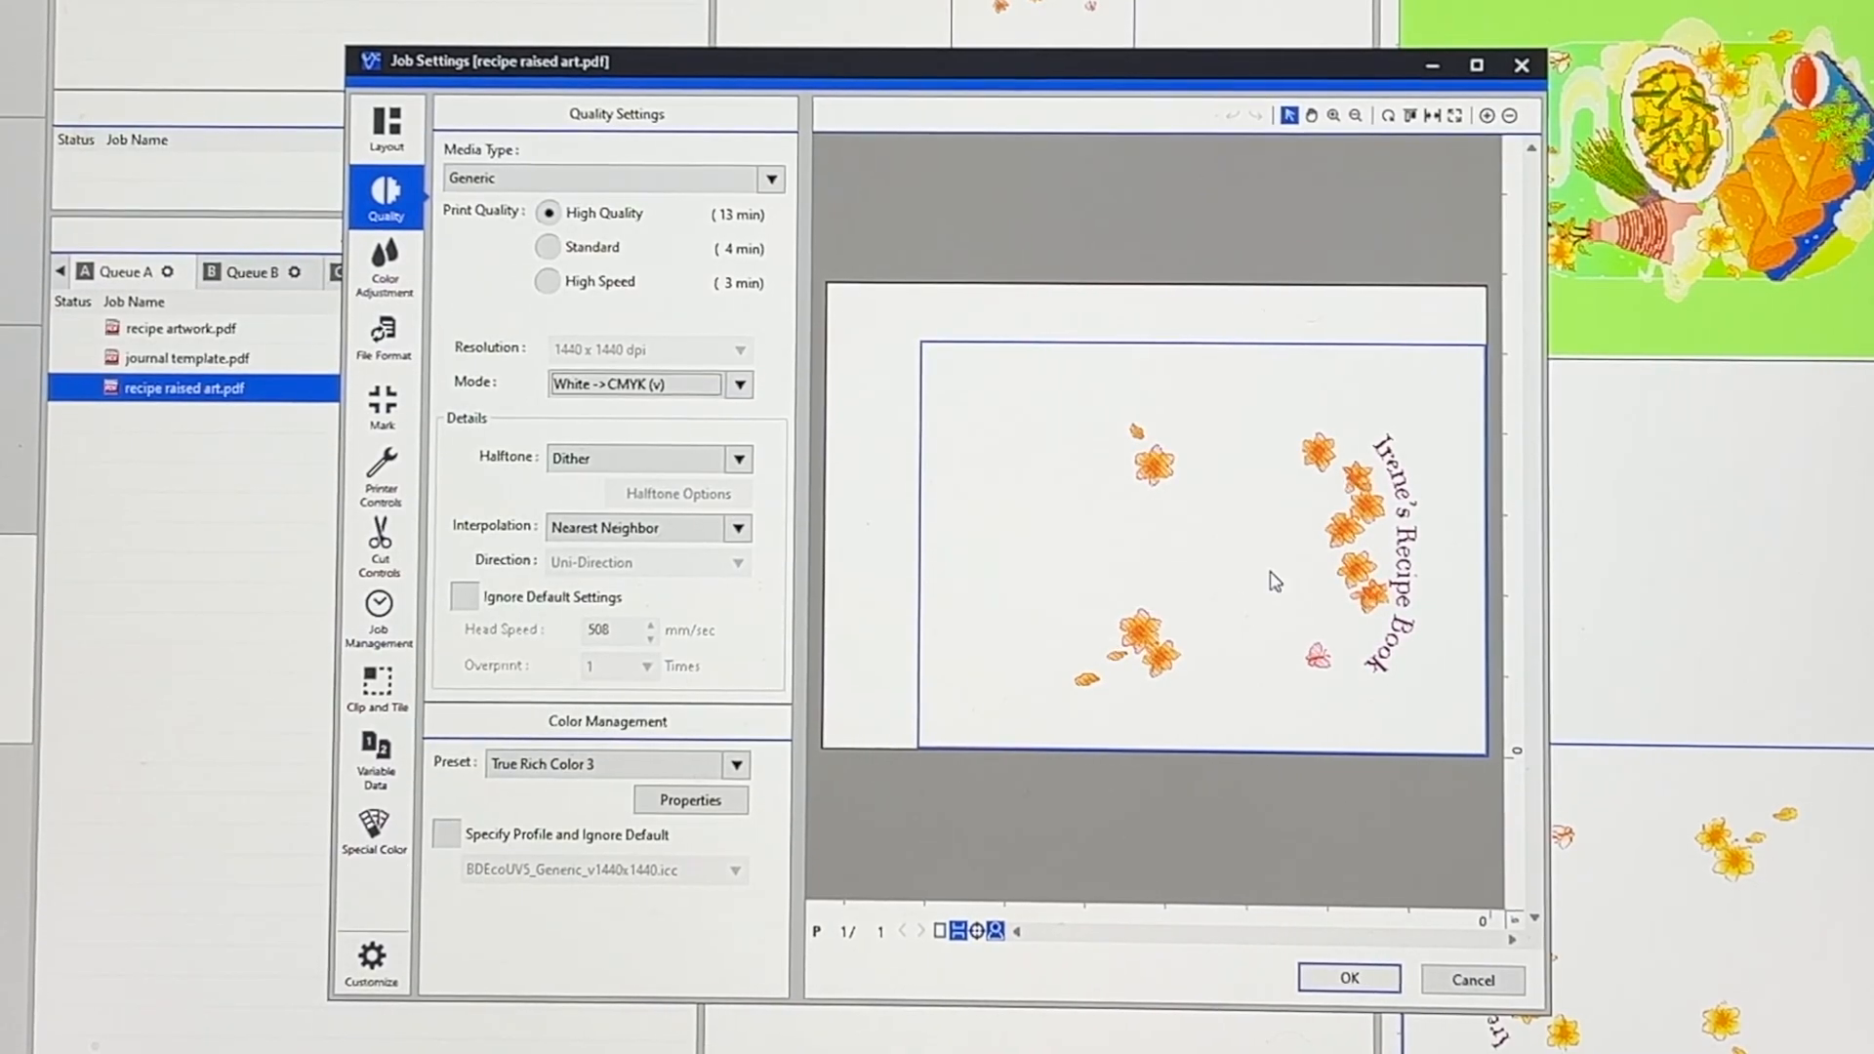
click(1486, 115)
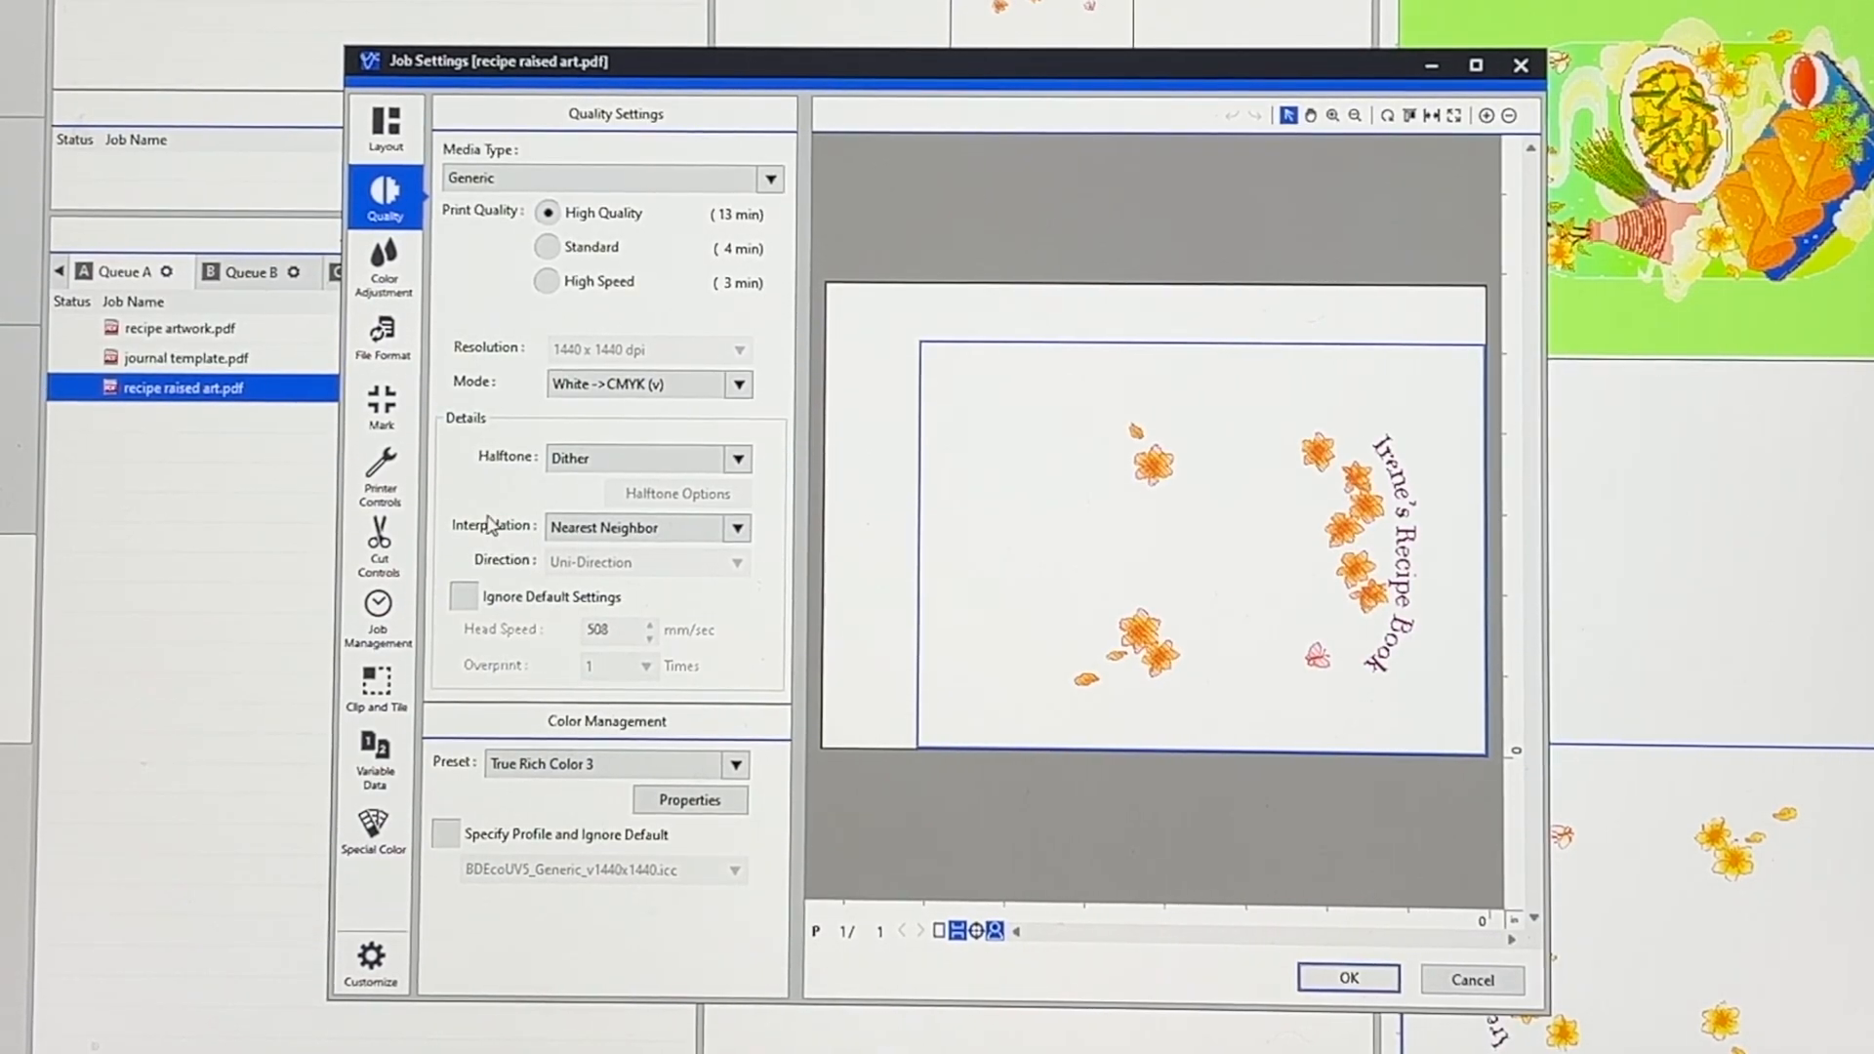
Tick Ignore Default Settings, set Overprint to 3, and confirm the job settings
click(464, 596)
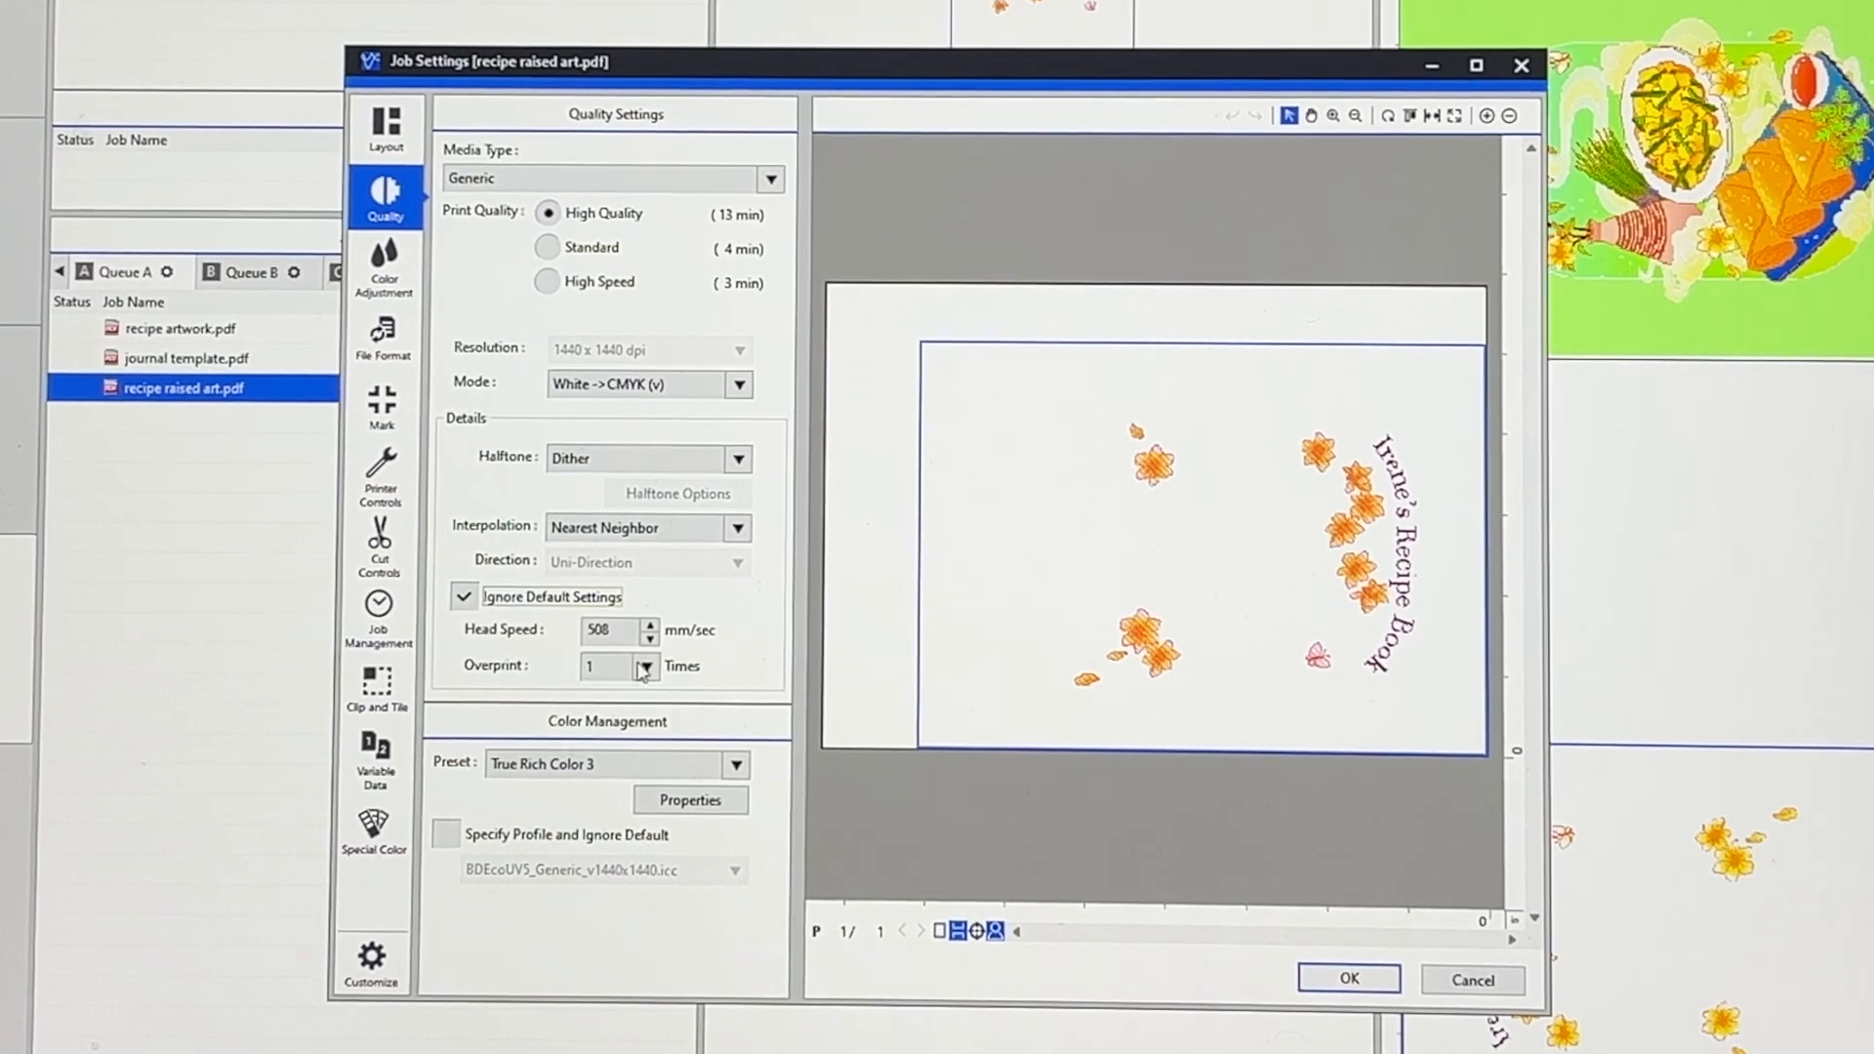
click(650, 665)
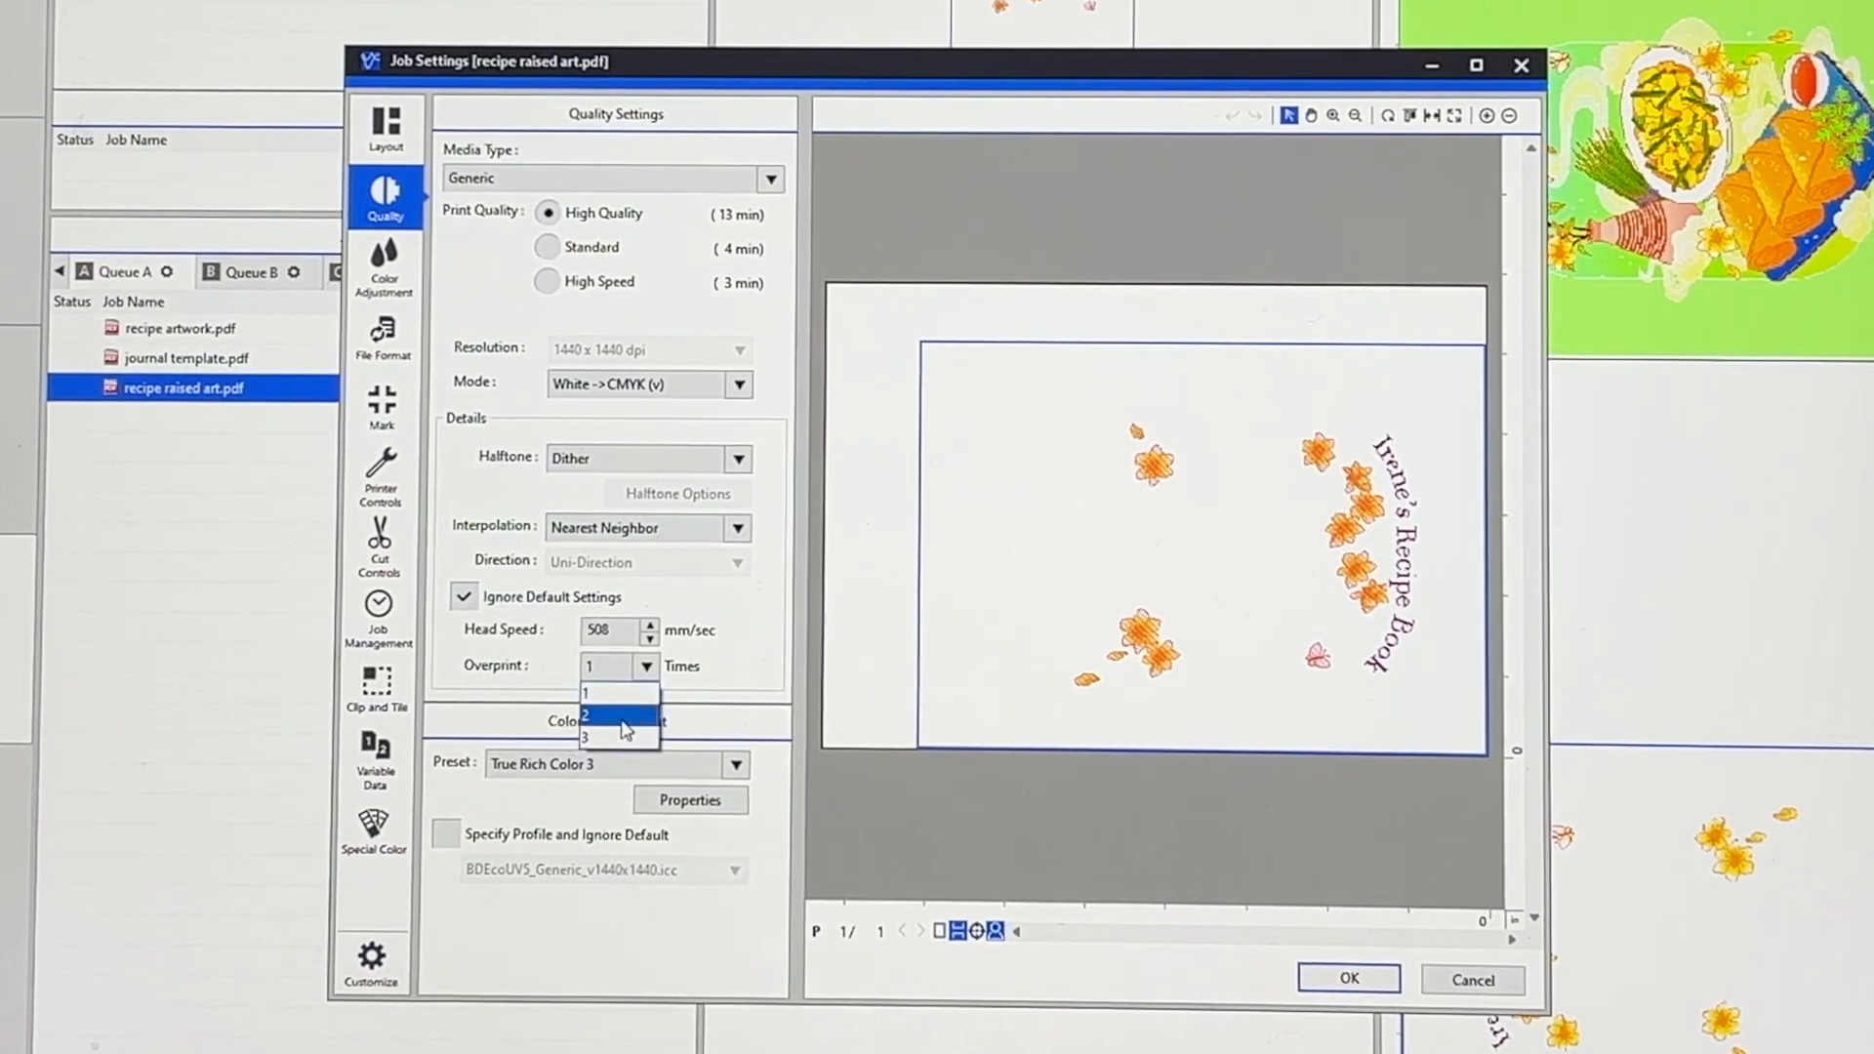
click(584, 736)
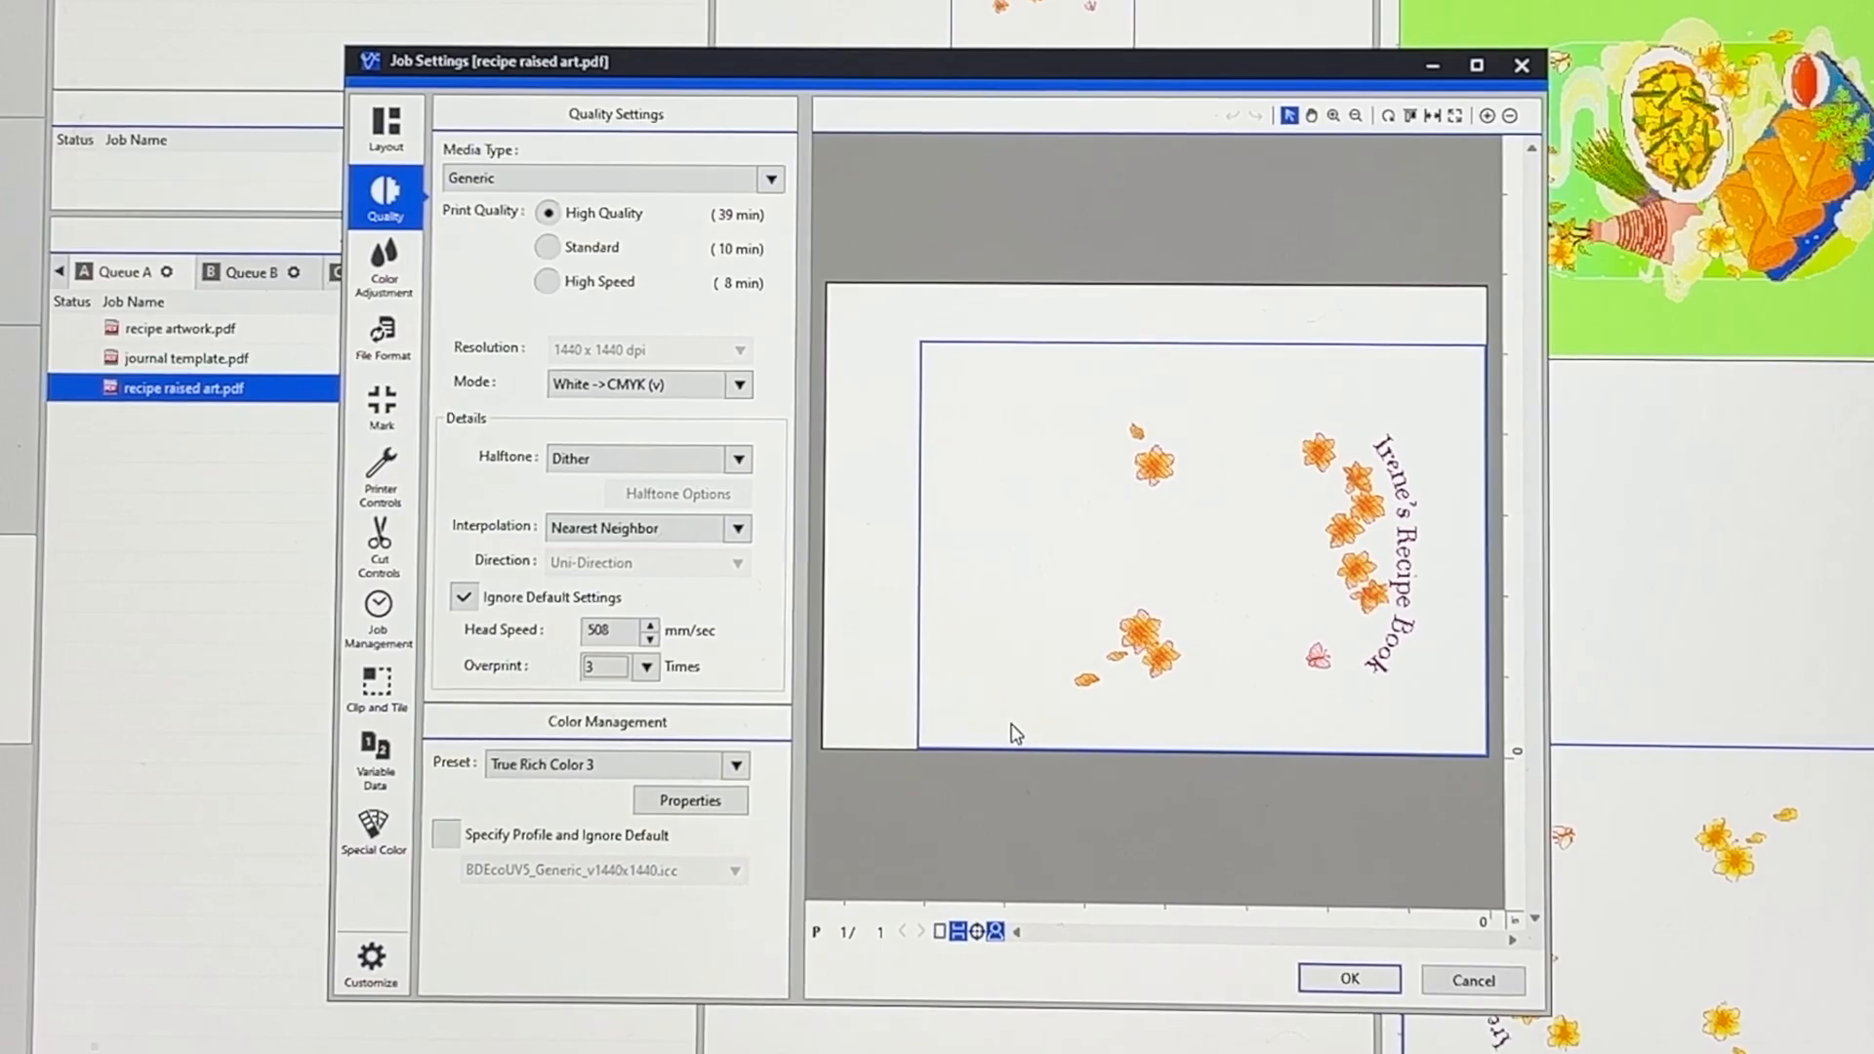
mouse_move(1312, 866)
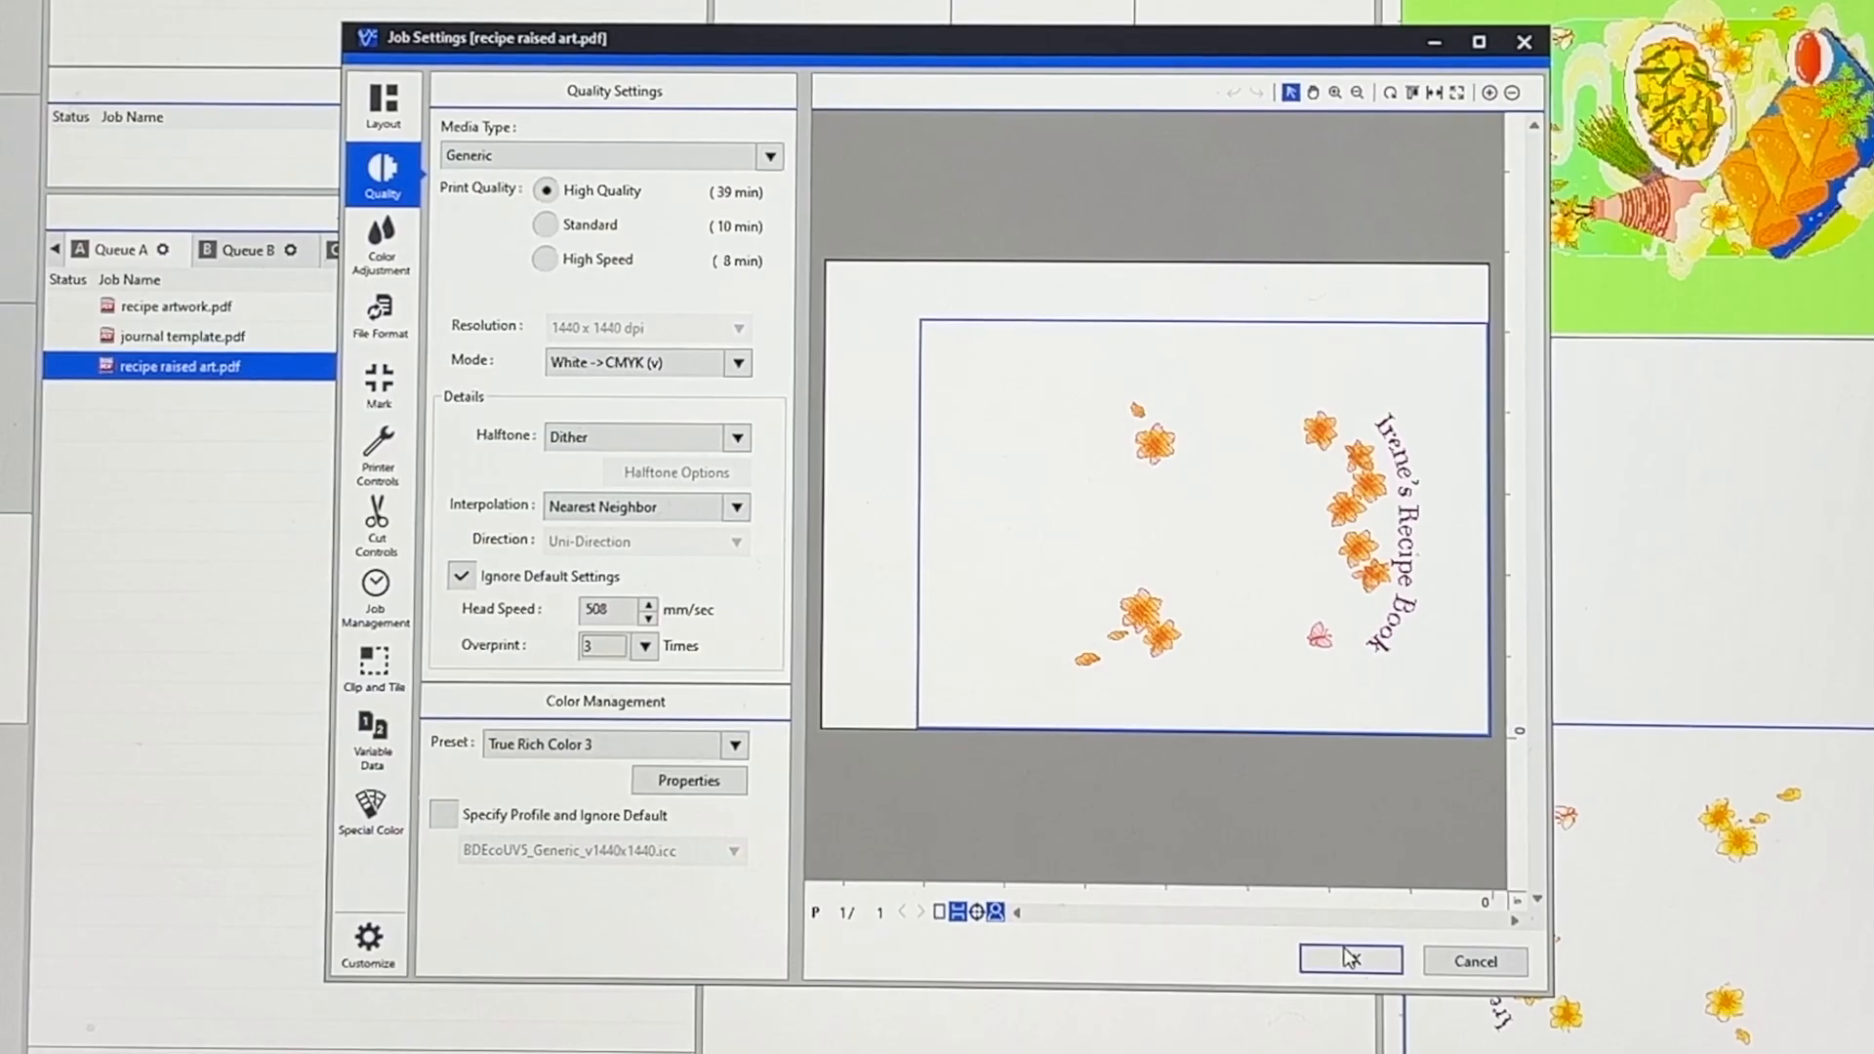
click(1348, 959)
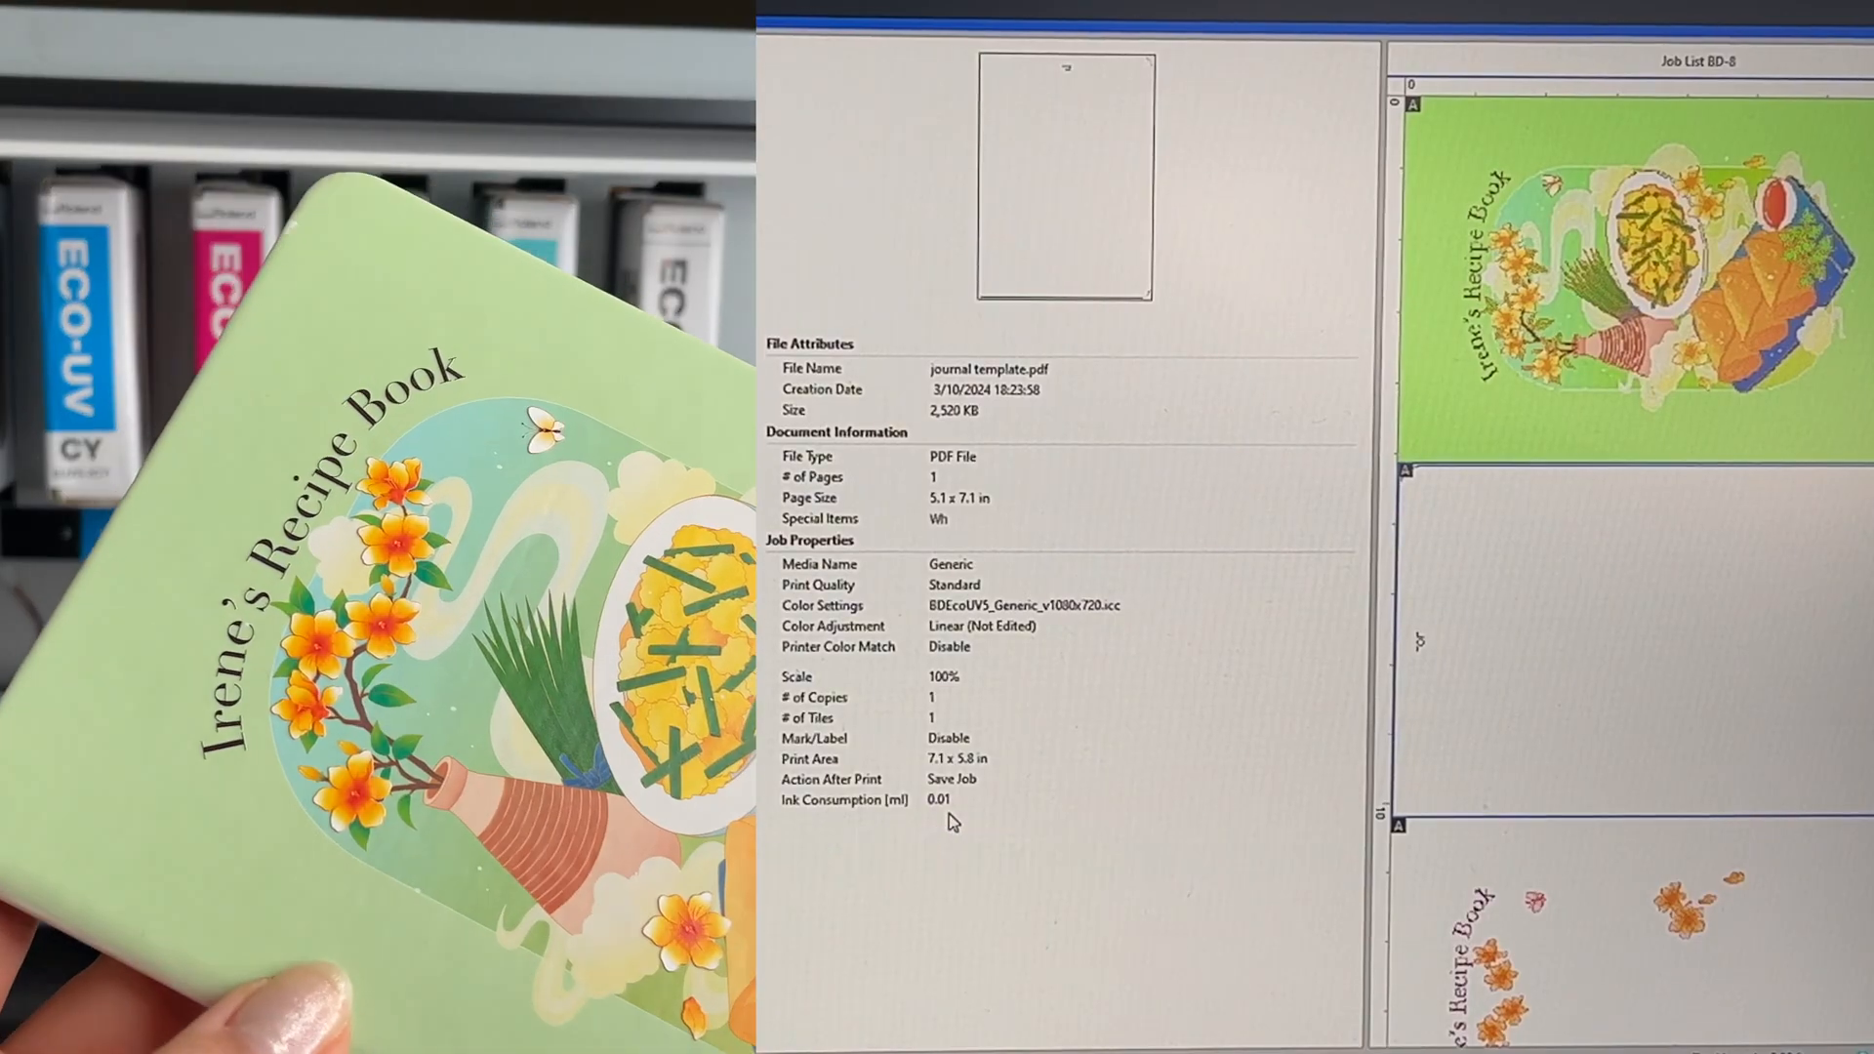
Enter ink usage 0.01, 0.09, 0.18 ml, 220 ml per ink, and $100 ink cost
text(.01)
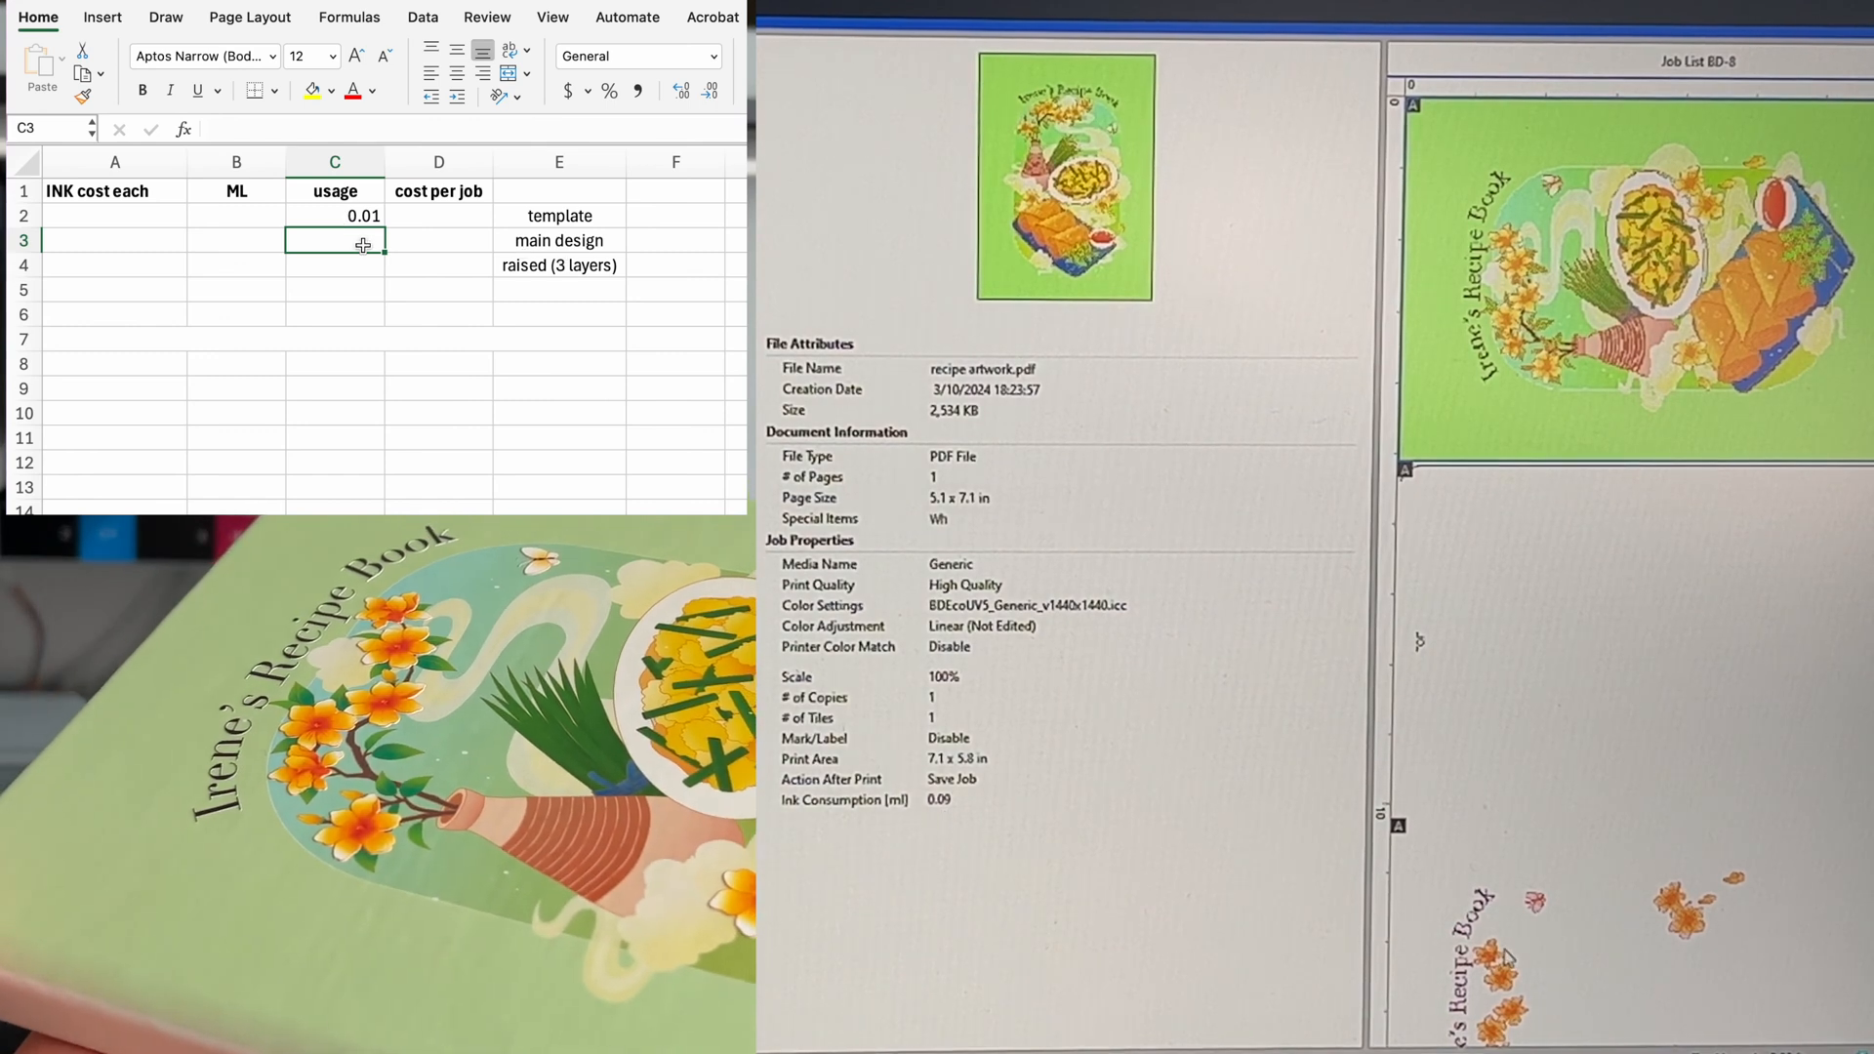
text(0.09)
click(335, 265)
text(0.18)
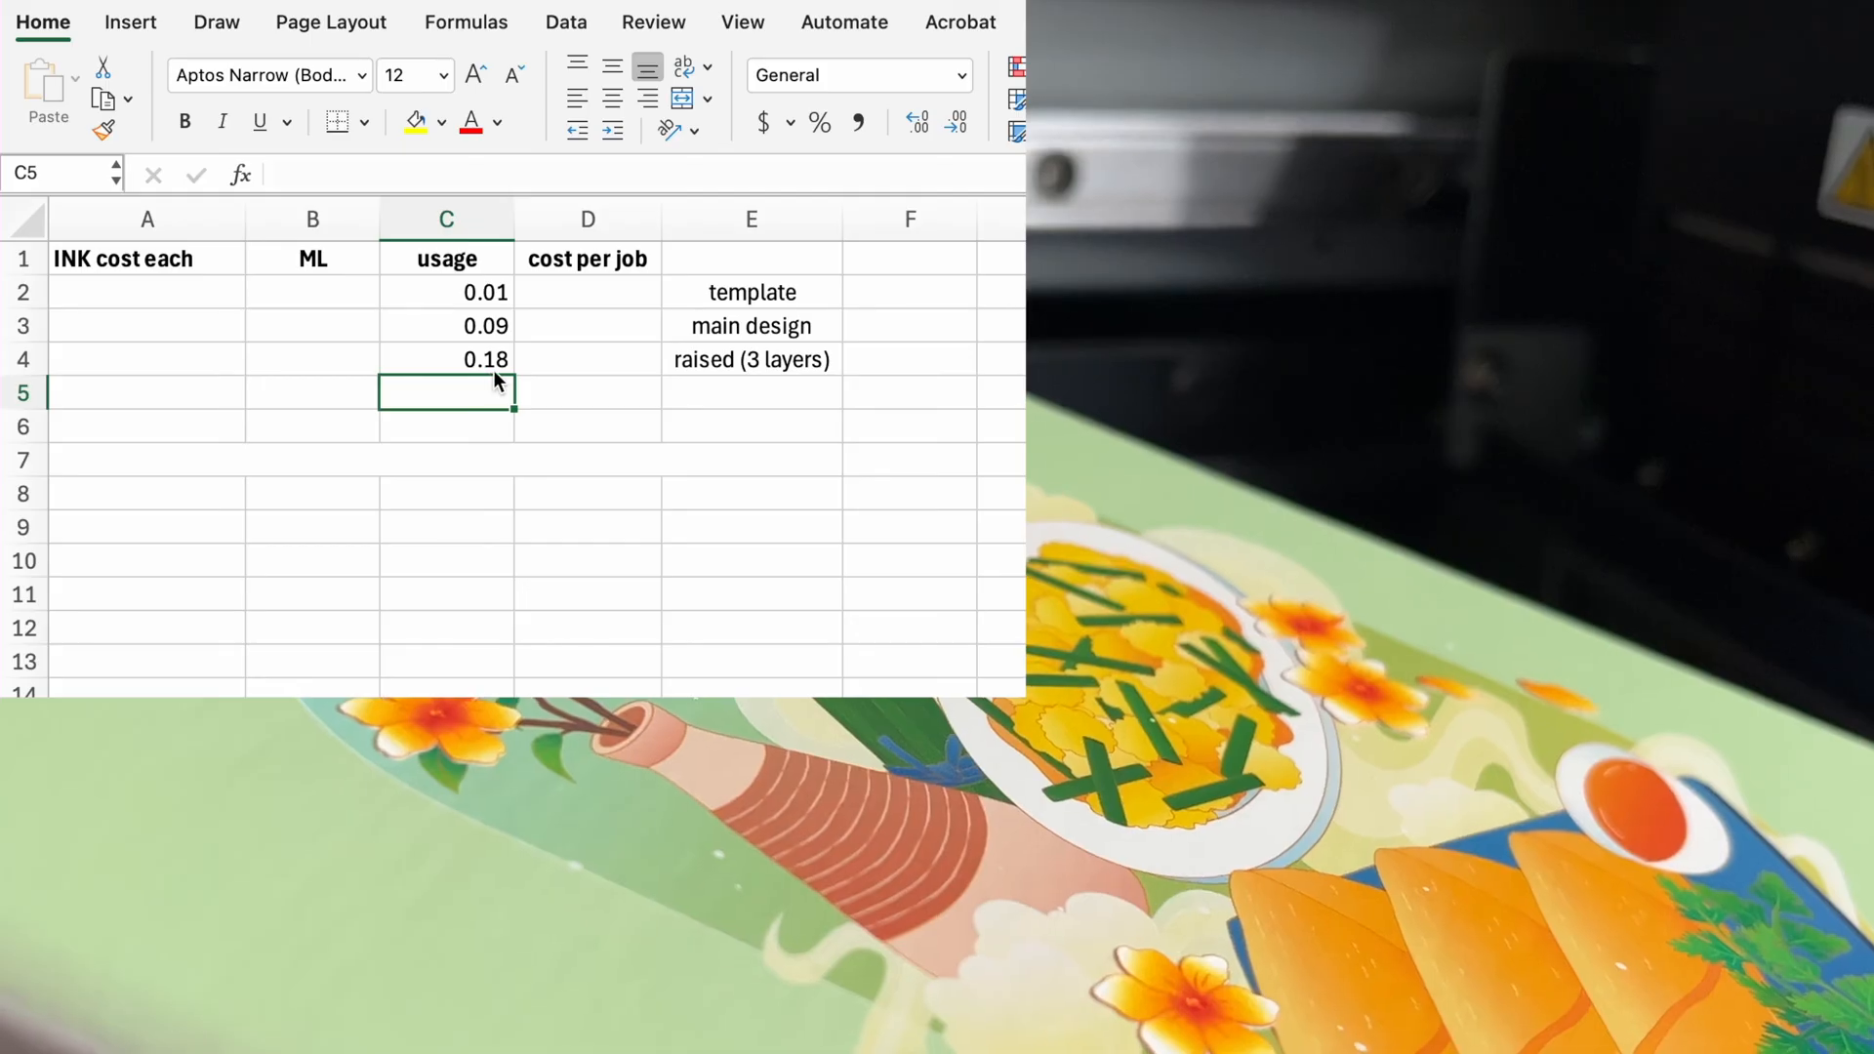
text(220)
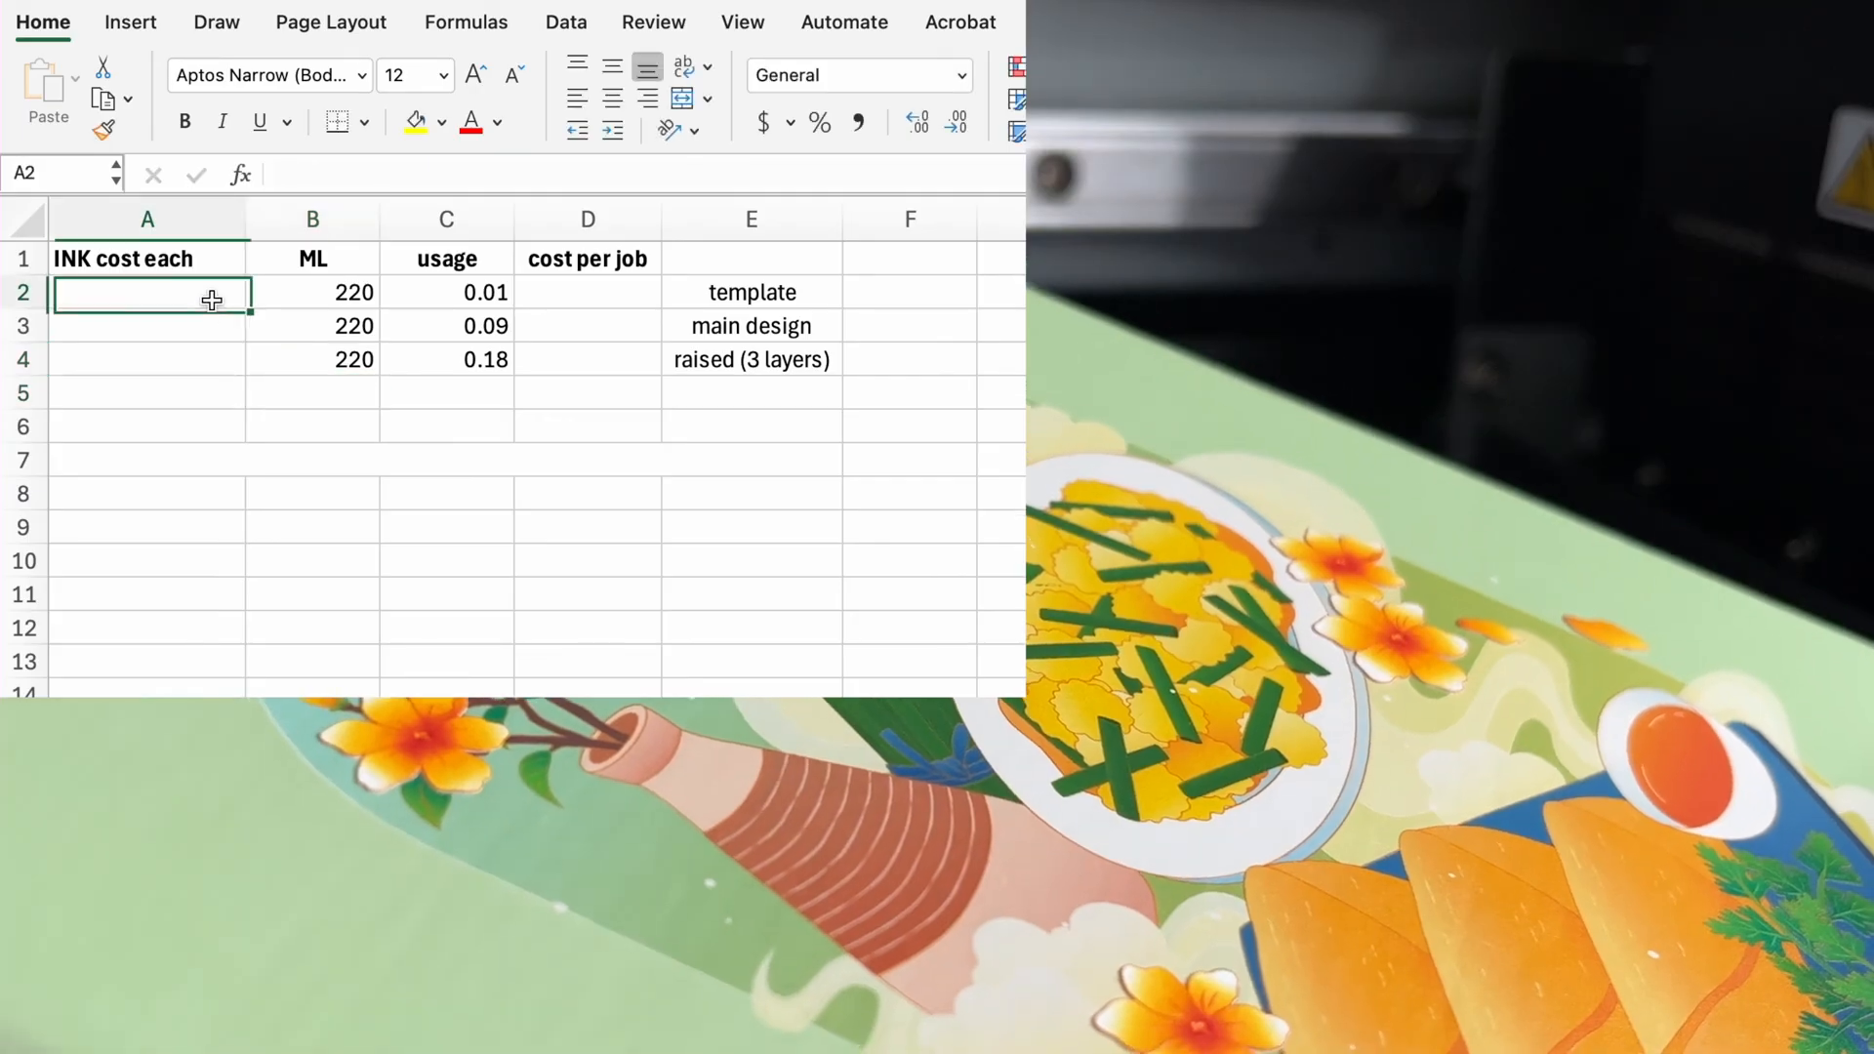
text(100)
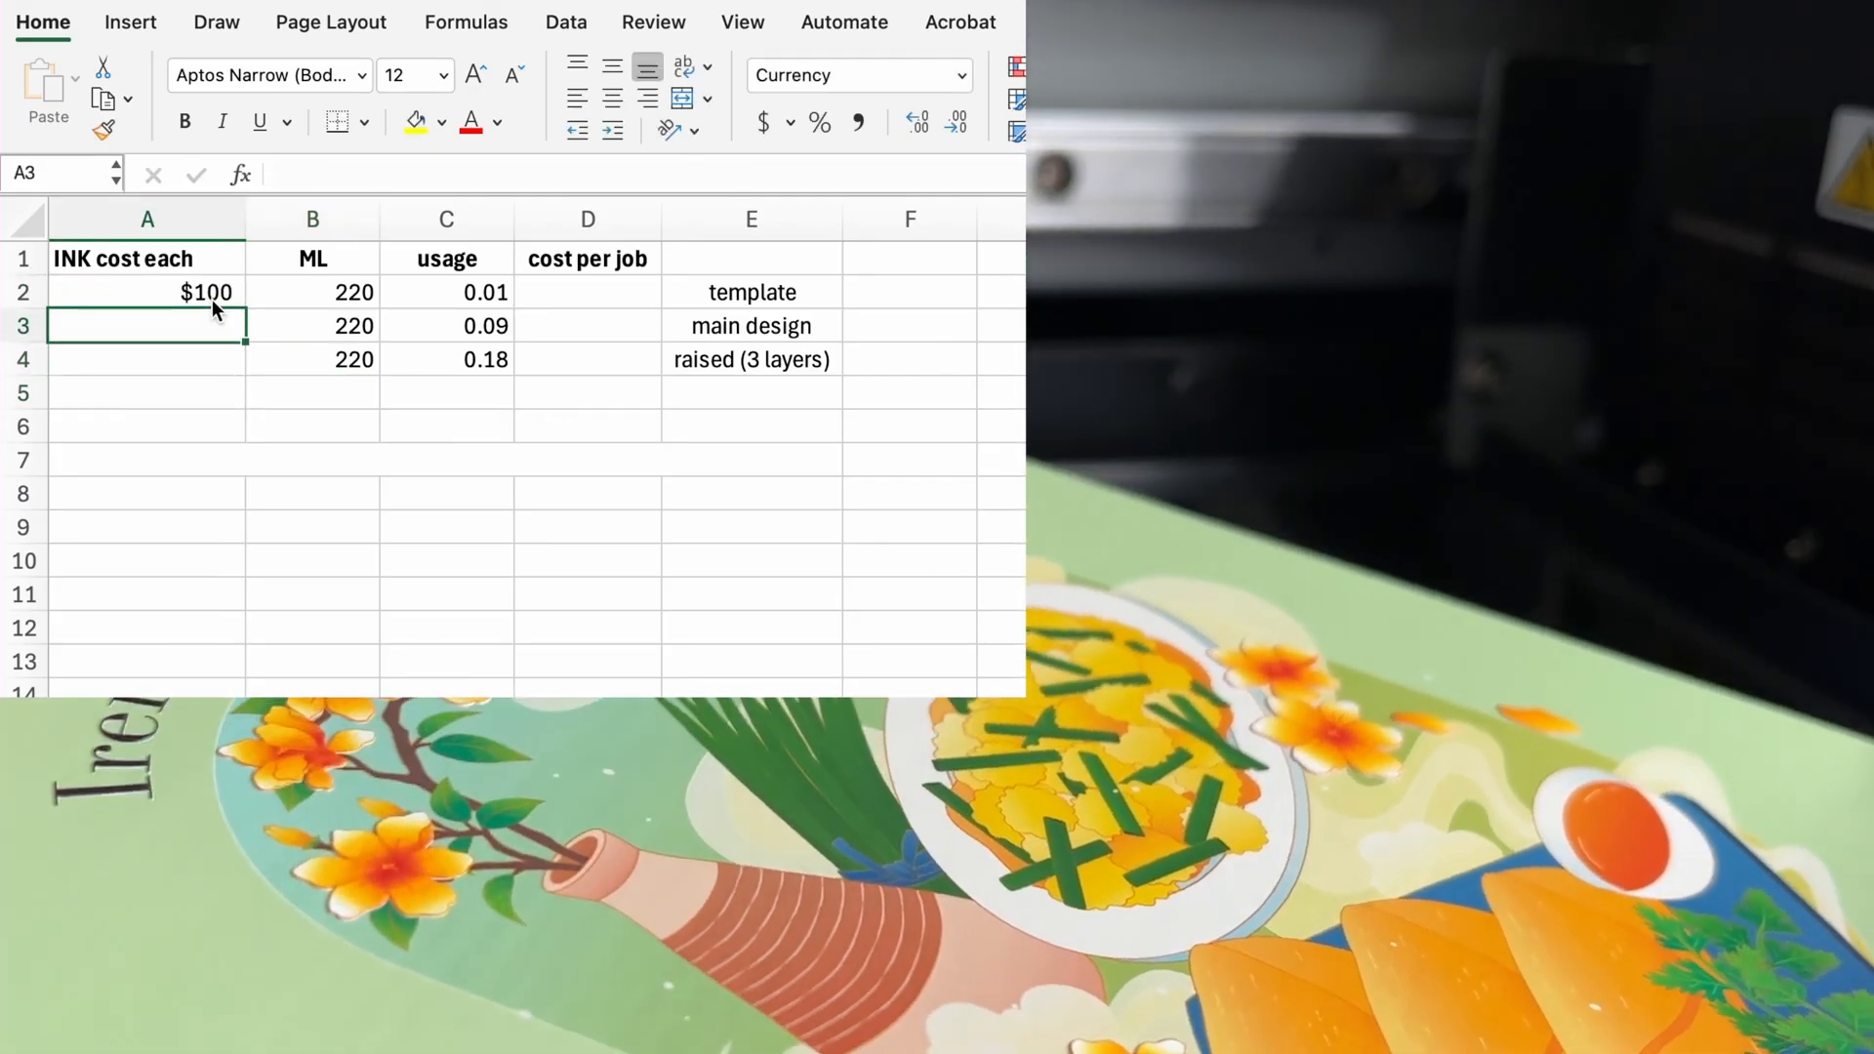